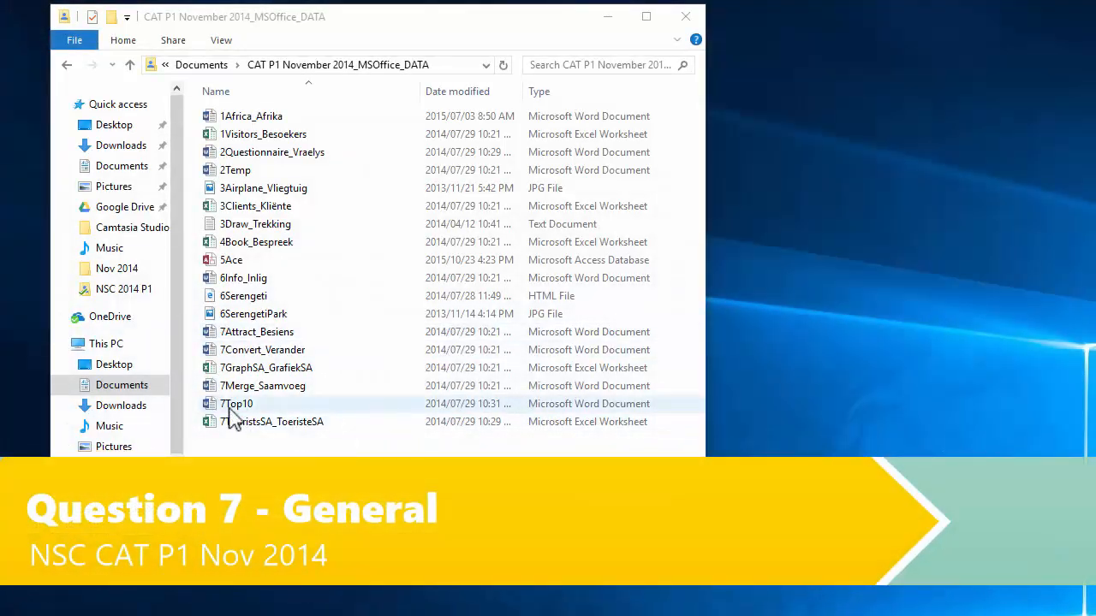
# Step: Open 7Top10 and change its Author property in File > Info to the exam number
pyautogui.doubleClick(237, 403)
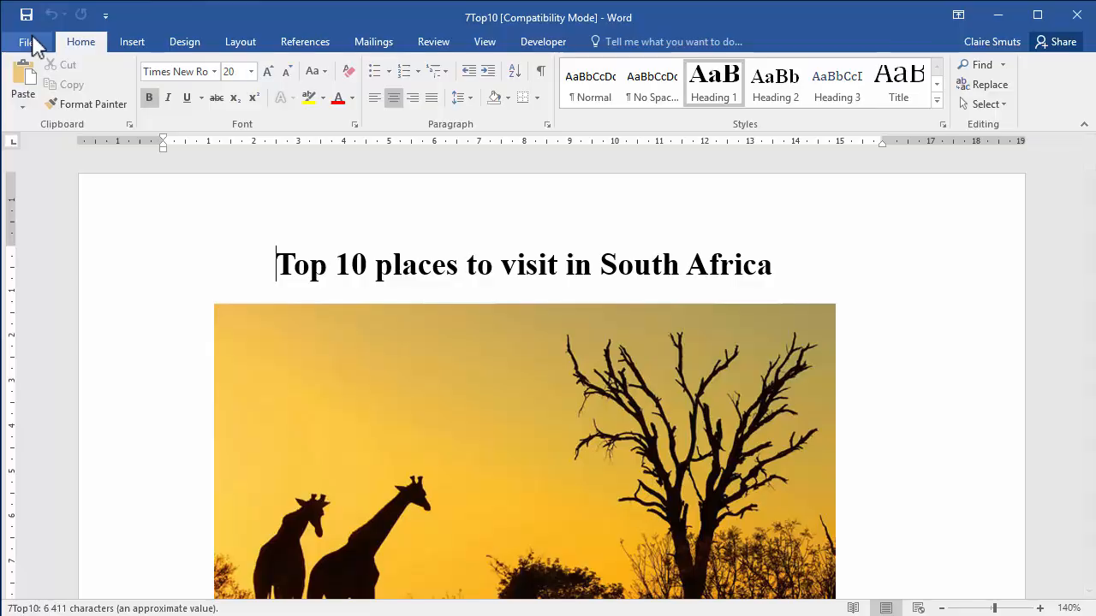
pyautogui.click(26, 41)
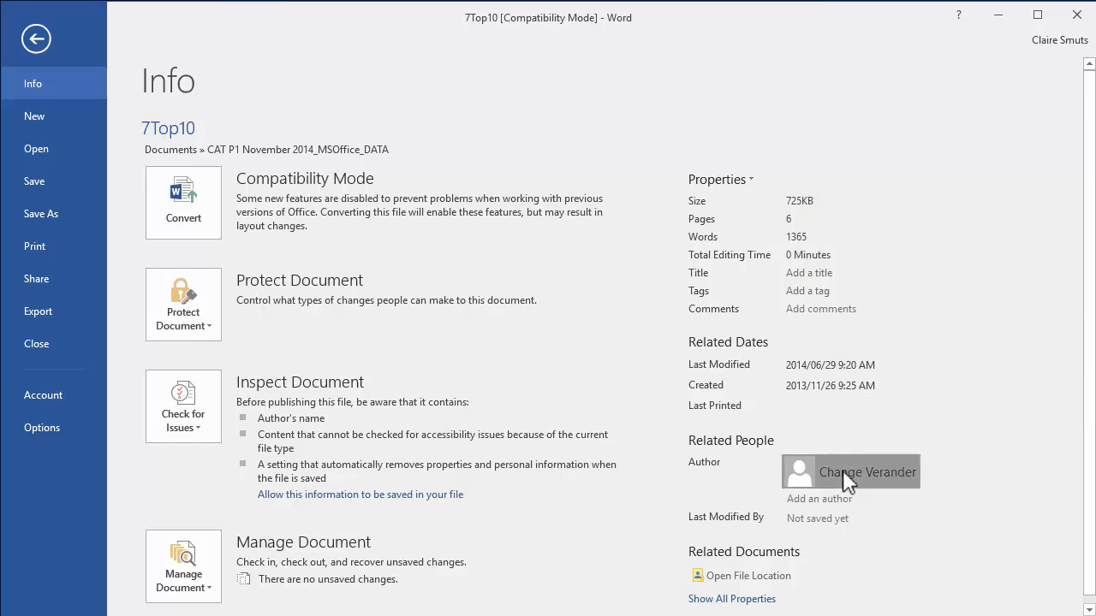
pyautogui.rightClick(848, 472)
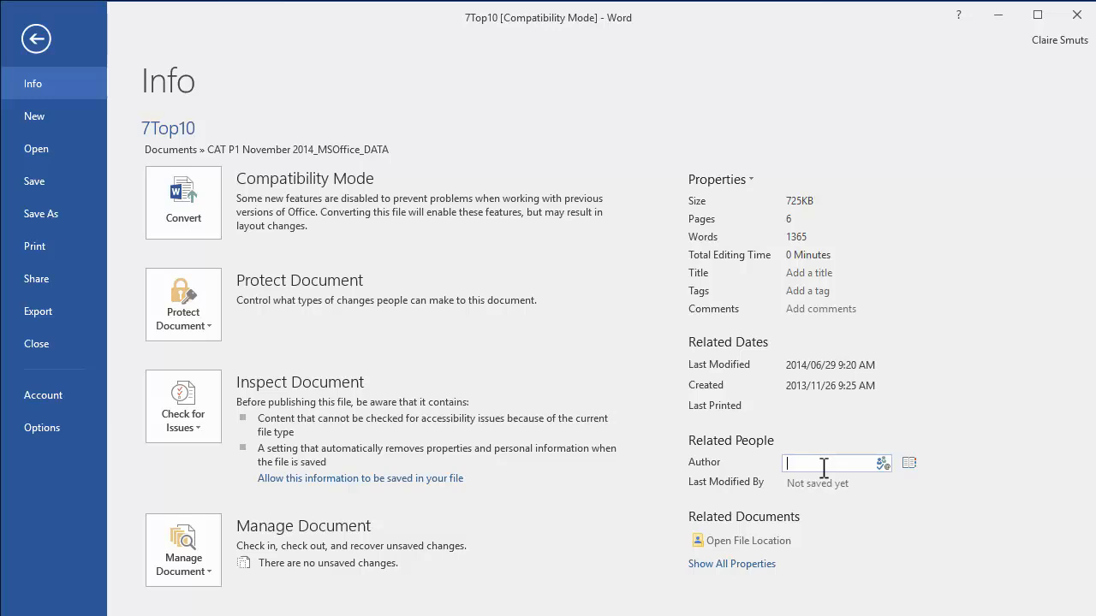
pyautogui.write('000000000')
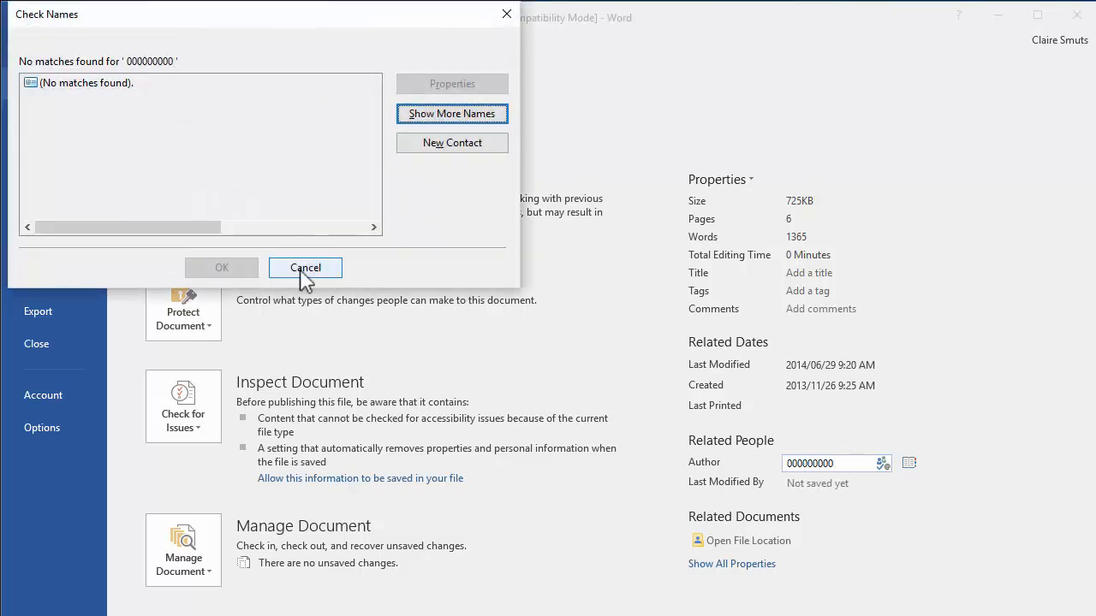
pyautogui.click(305, 267)
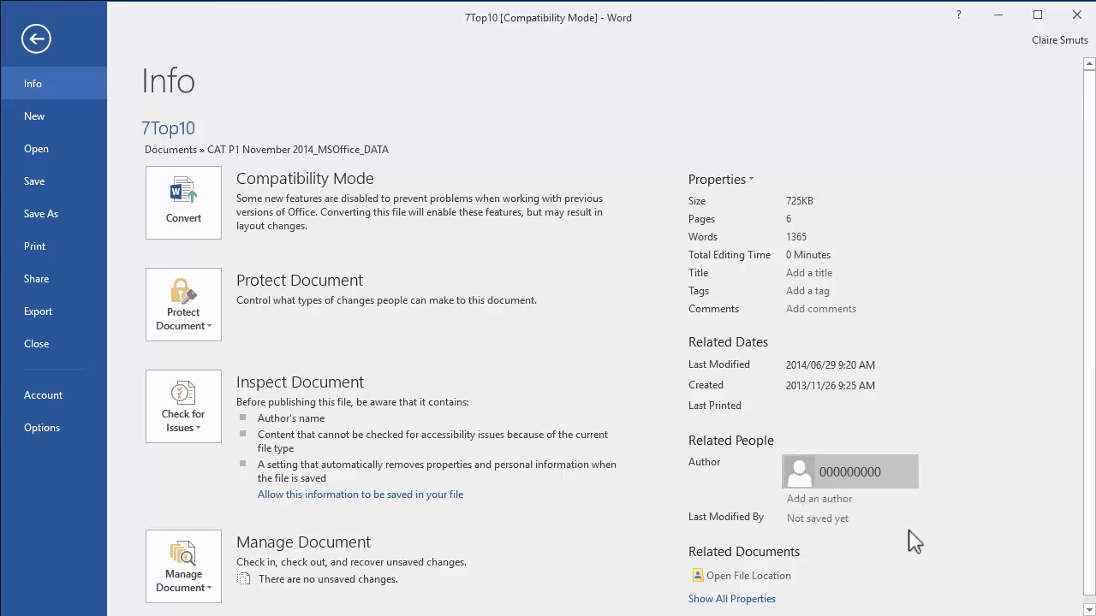
pyautogui.click(36, 38)
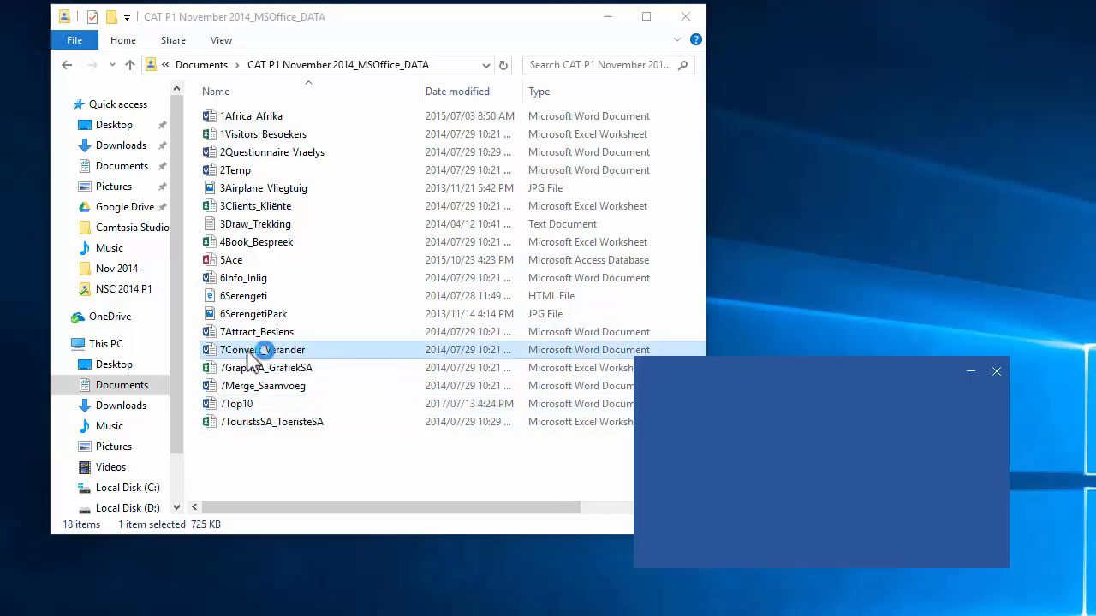
# Step: Open 7Convert_Verander and save a copy as a Web Page (HTM) file
pyautogui.doubleClick(263, 349)
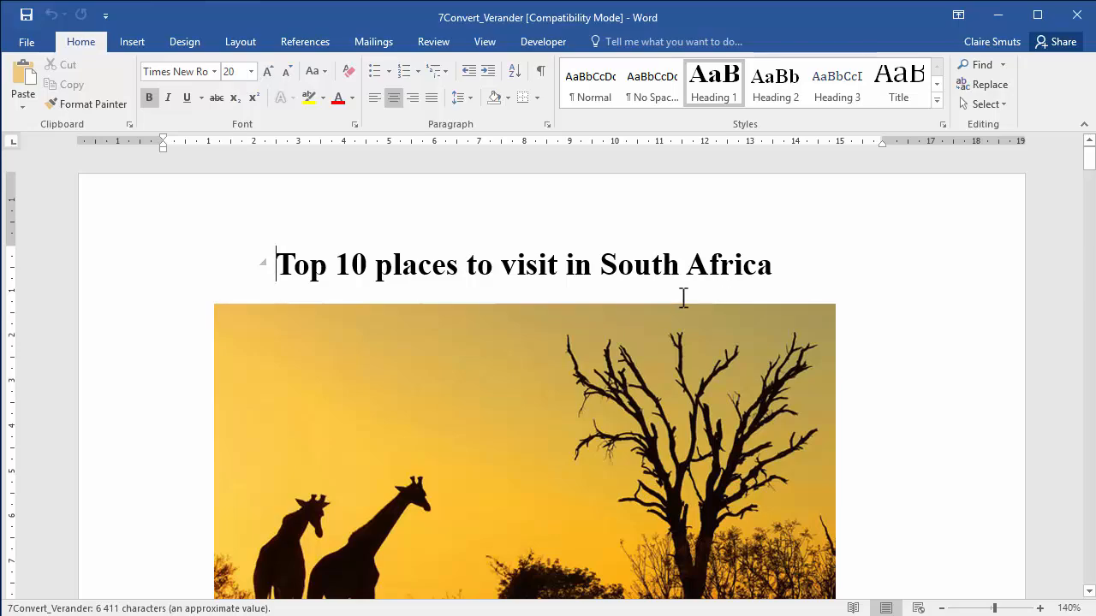
pyautogui.click(26, 41)
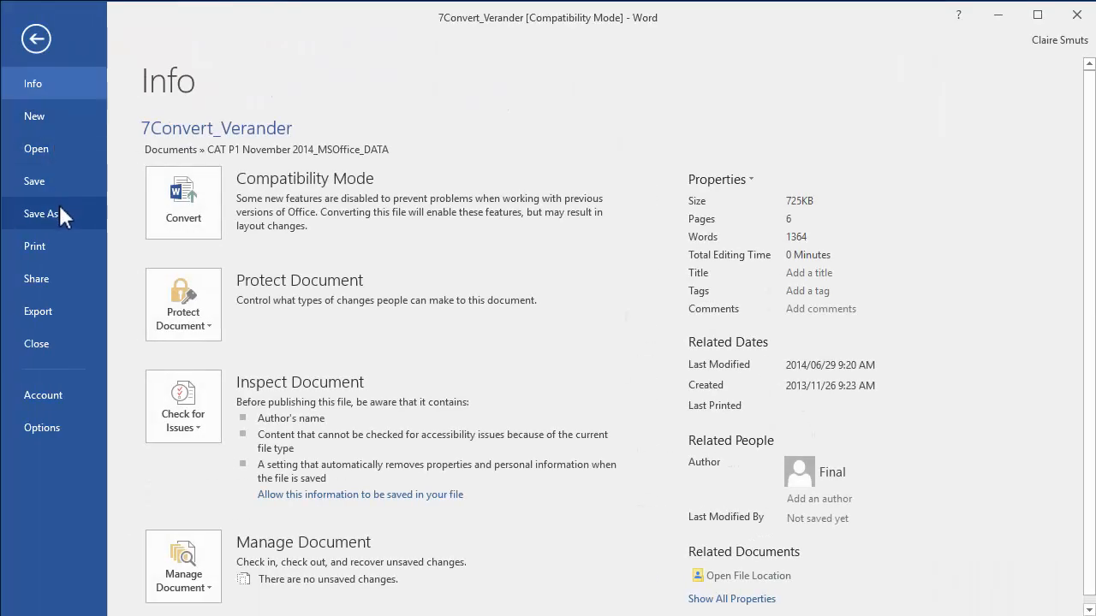
pyautogui.click(41, 214)
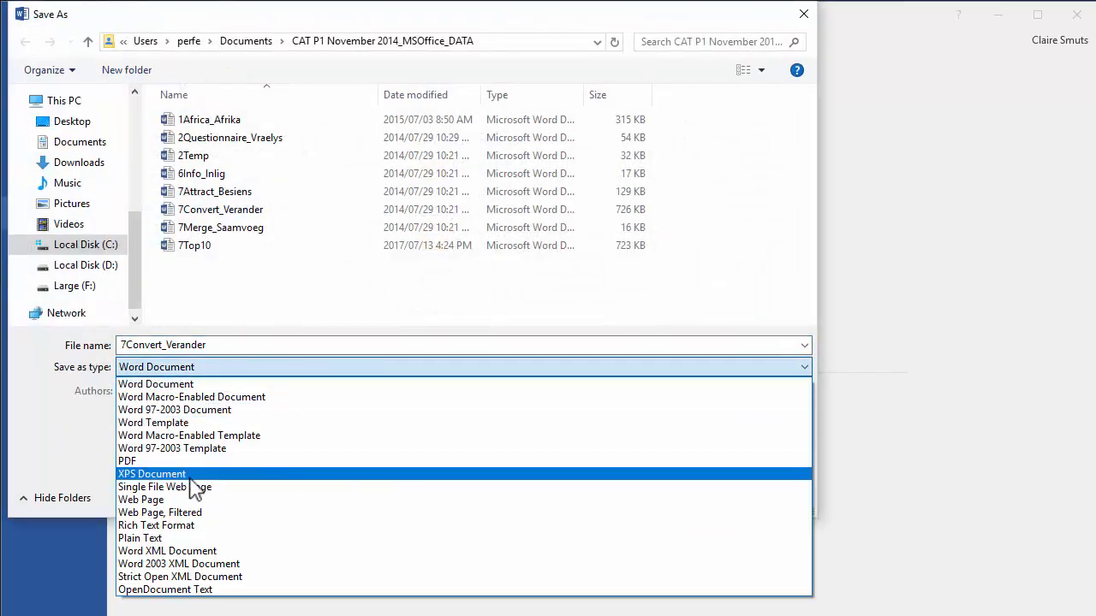
pyautogui.click(140, 499)
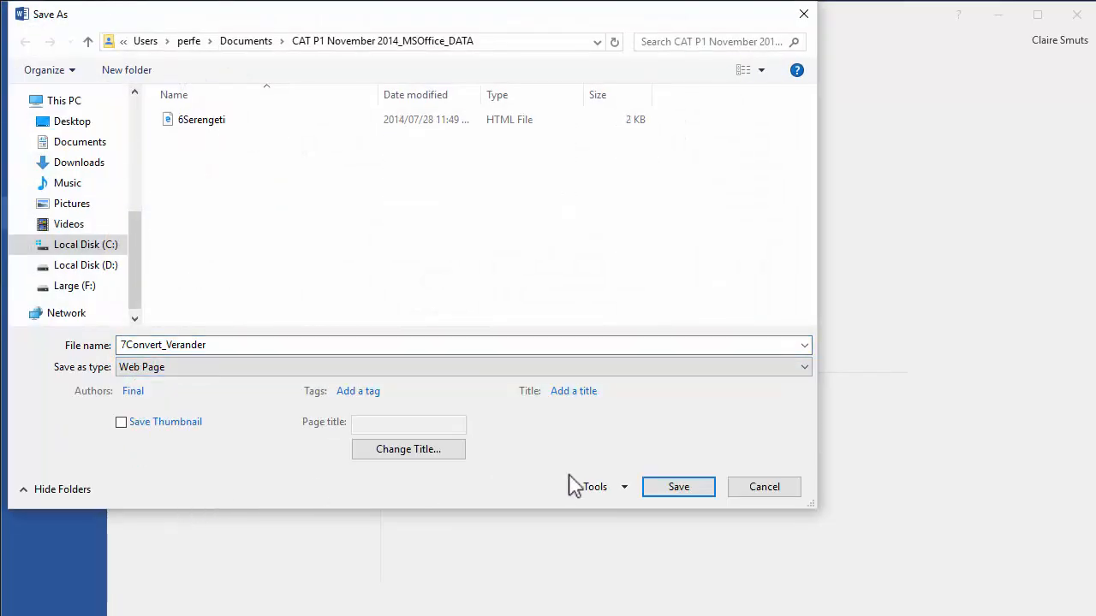
pyautogui.click(678, 486)
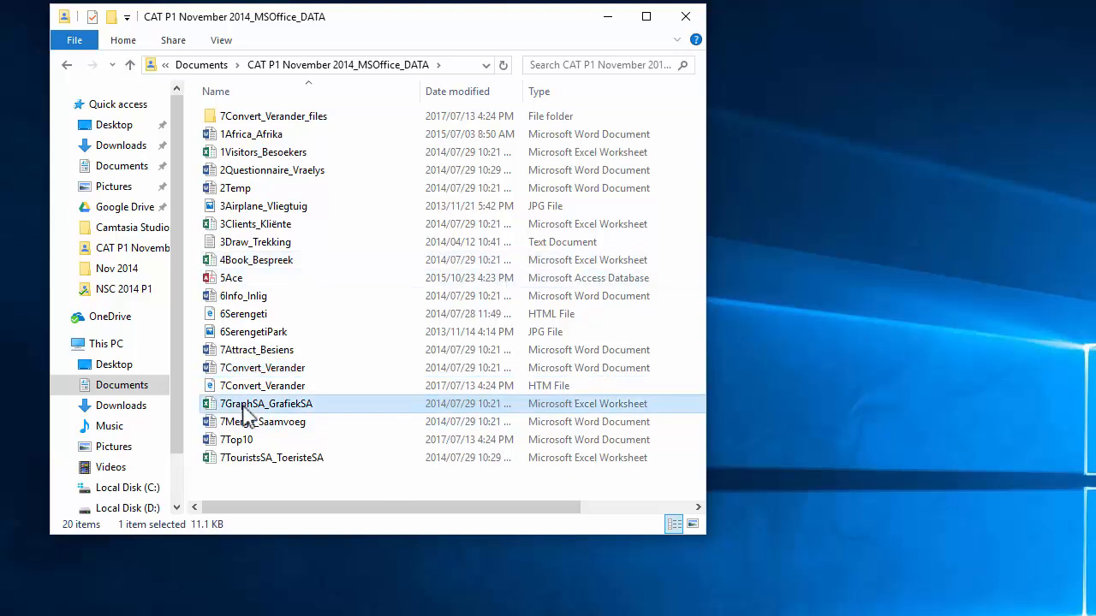
# Step: Open 7GraphSA_GrafiekSA and set the chart data range to A2:C13, adding the 2014 line
pyautogui.doubleClick(266, 403)
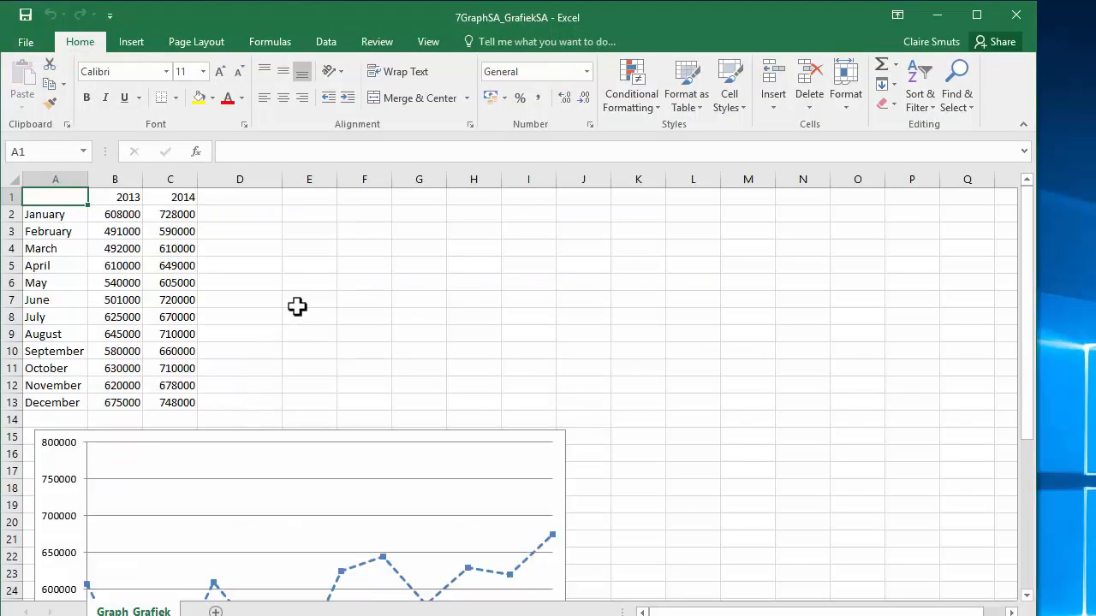
pyautogui.scroll(-3)
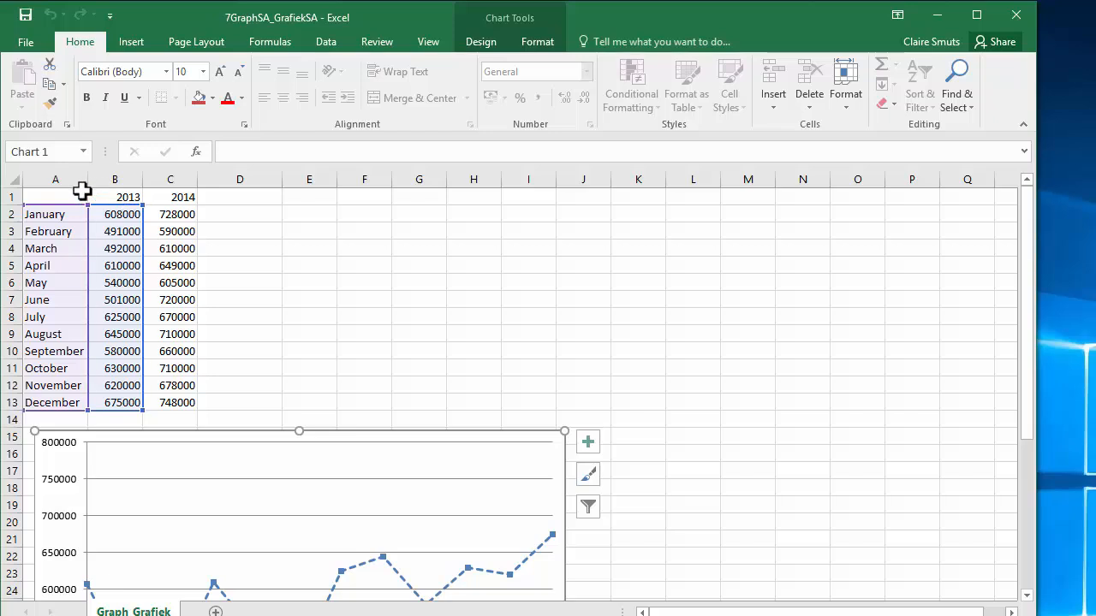
pyautogui.moveTo(206, 200)
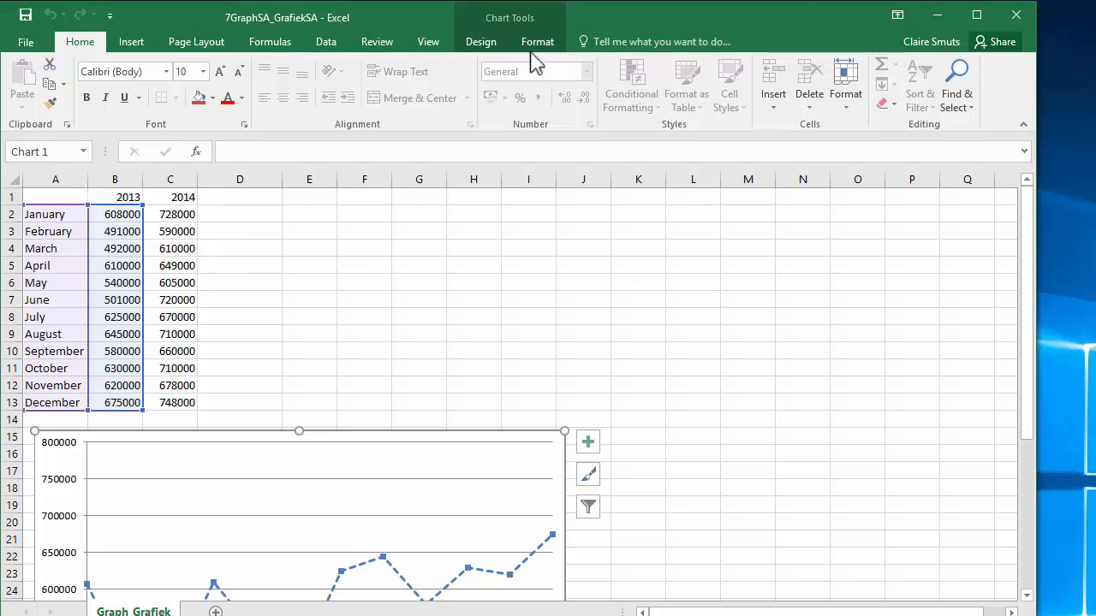
pyautogui.moveTo(480, 41)
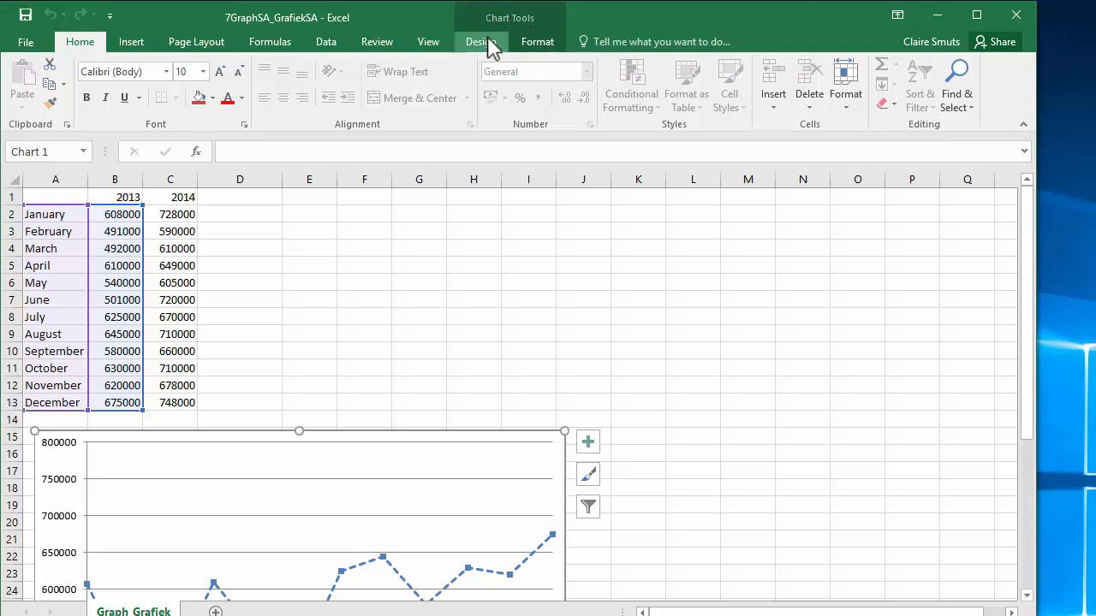
pyautogui.click(480, 41)
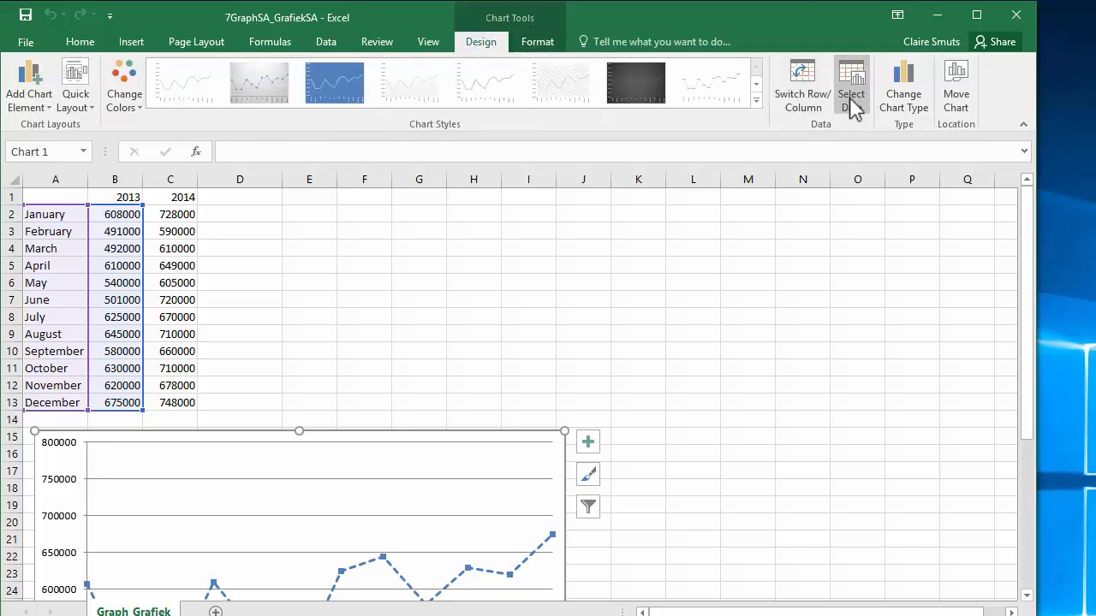
pyautogui.click(851, 86)
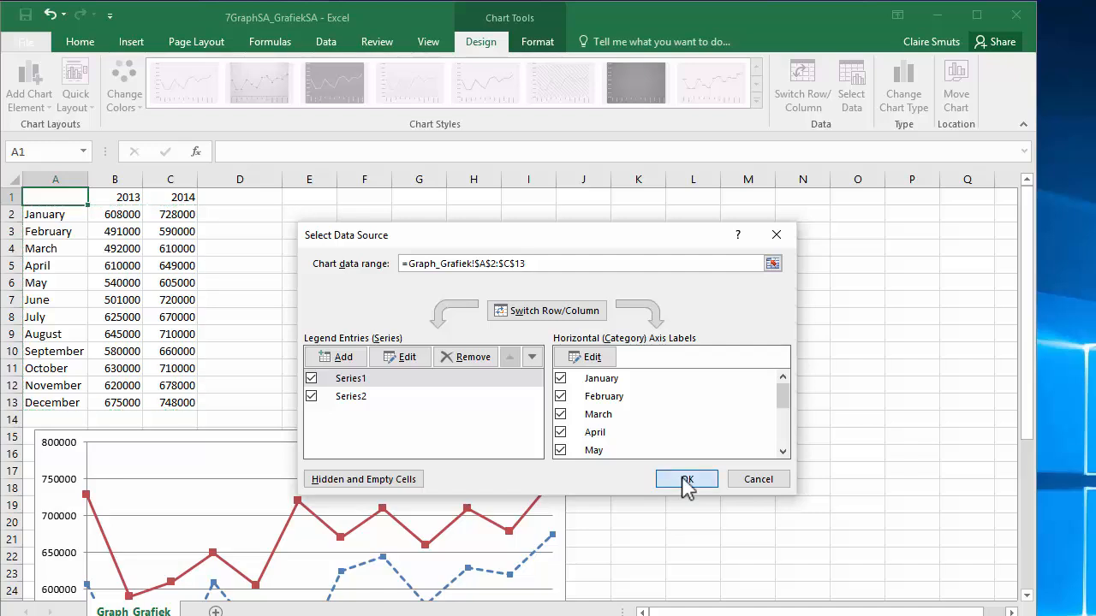
pyautogui.click(685, 478)
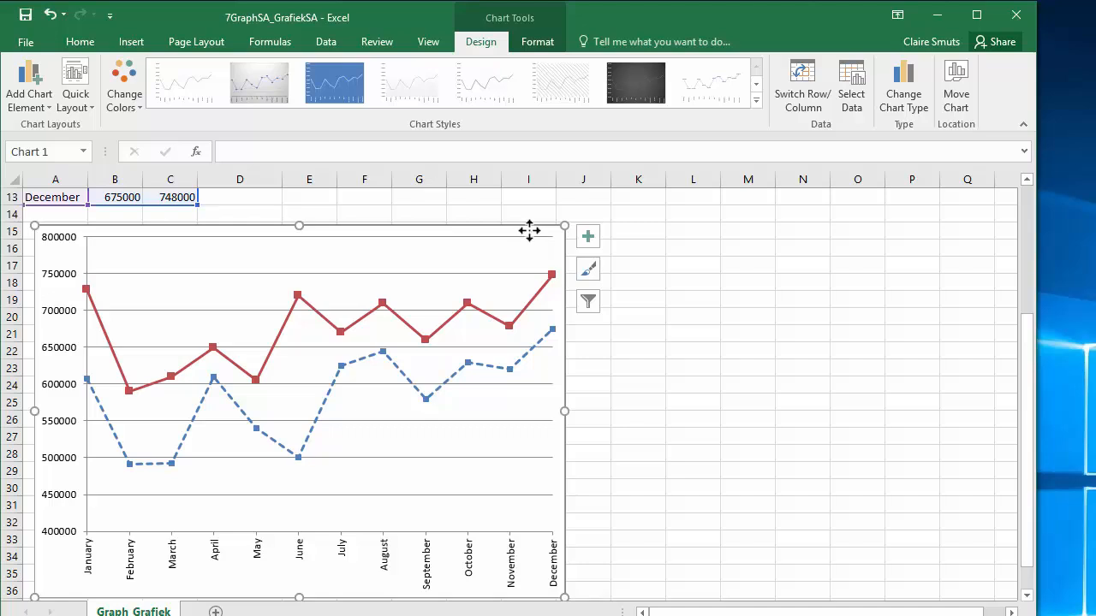
pyautogui.moveTo(519, 27)
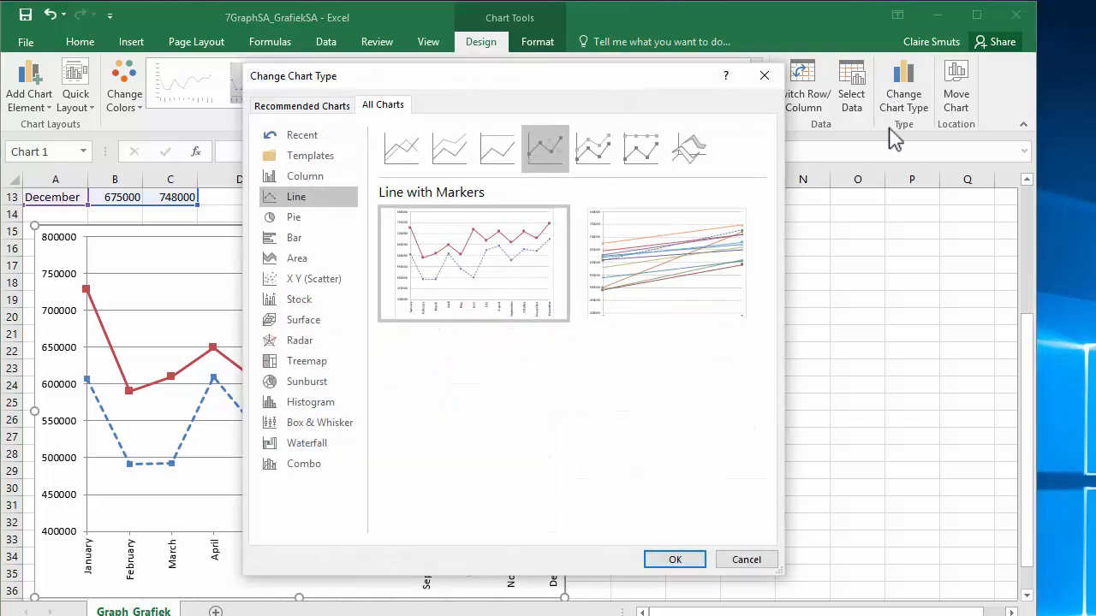
pyautogui.moveTo(689, 148)
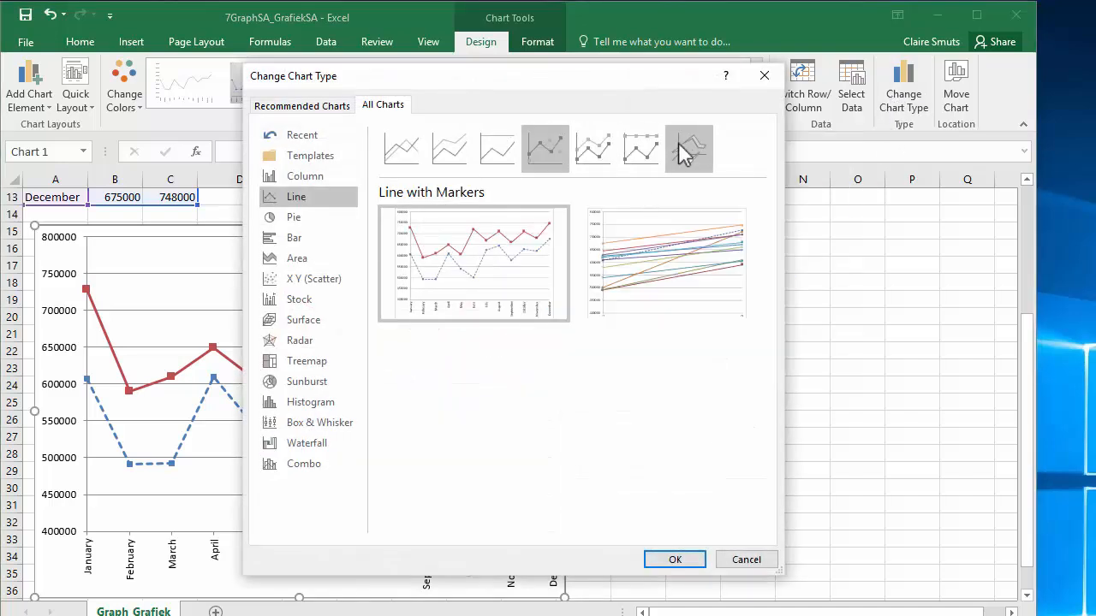
pyautogui.moveTo(690, 148)
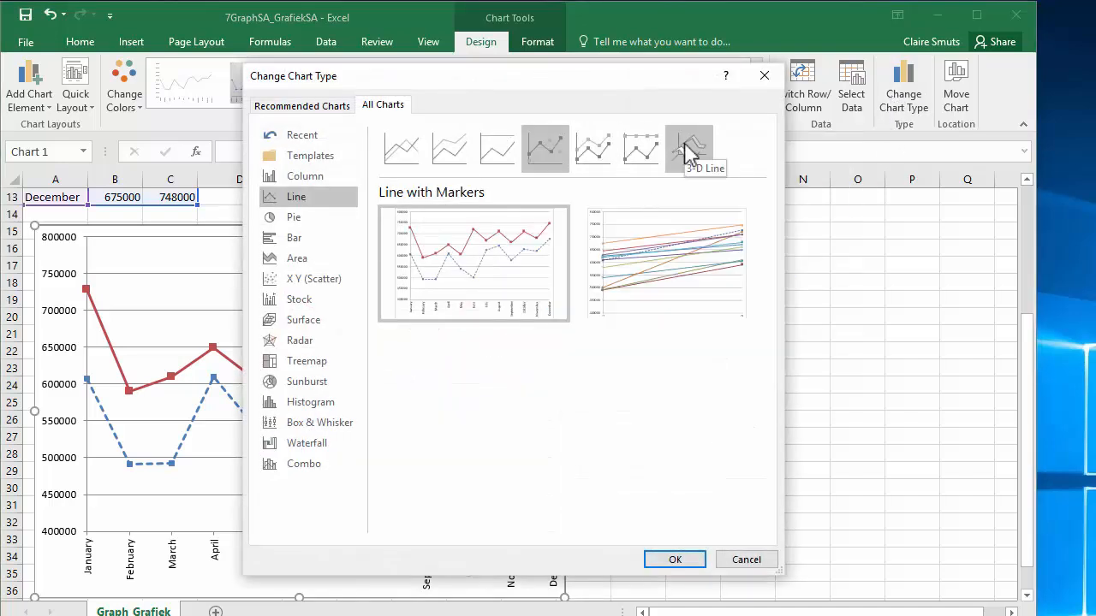
# Step: Change the chart type to 3-D Line and deselect the chart
pyautogui.click(675, 559)
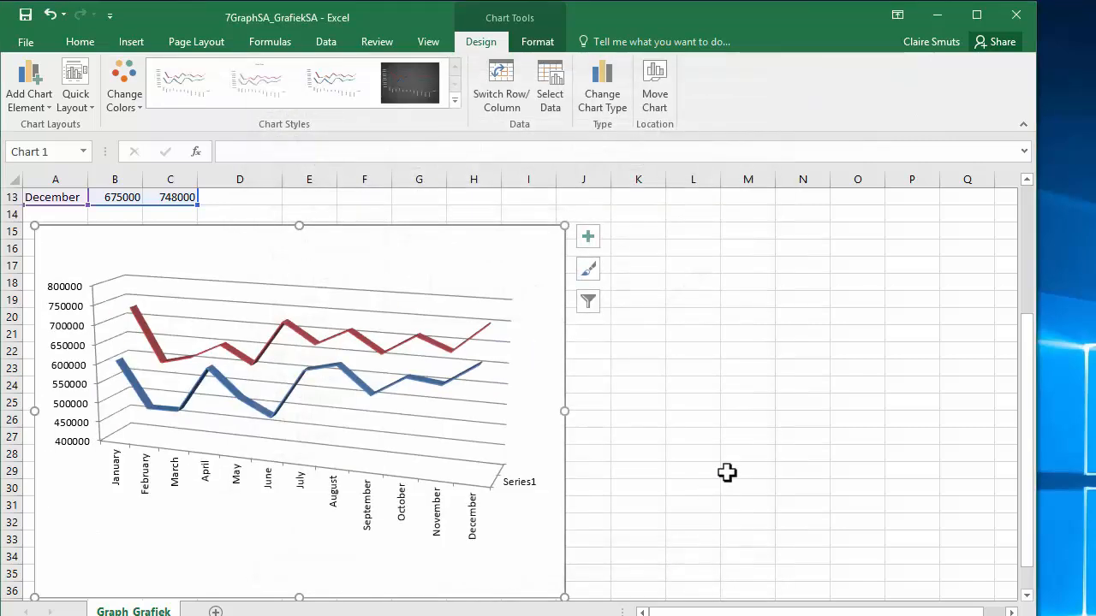
pyautogui.click(747, 452)
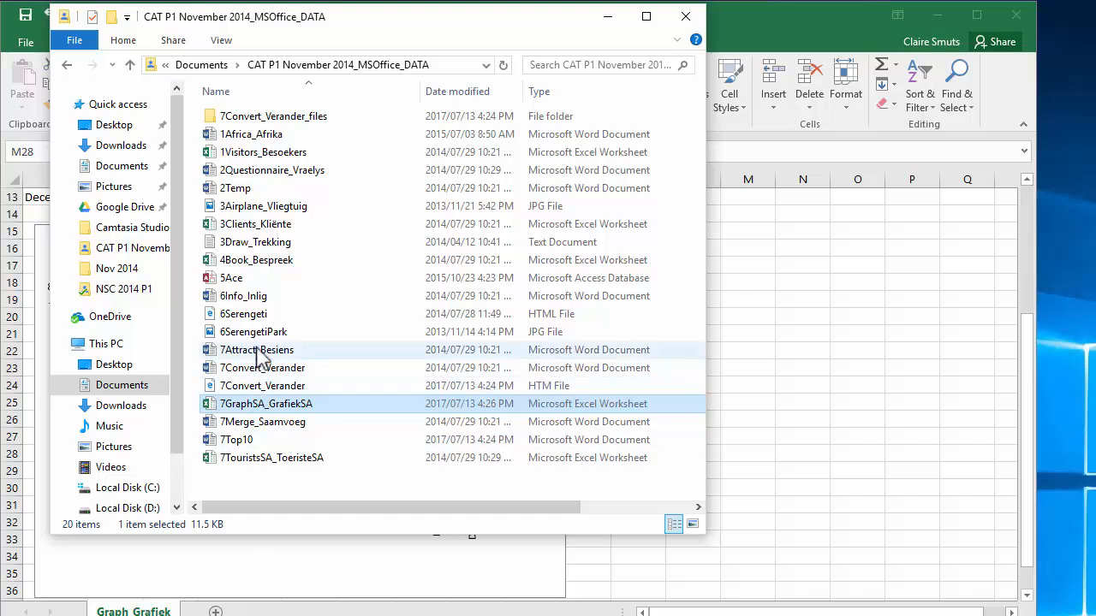
# Step: Open 7Attract_Besiens, set the footnote numbering format, and place the cursor after Insert graph
pyautogui.doubleClick(256, 349)
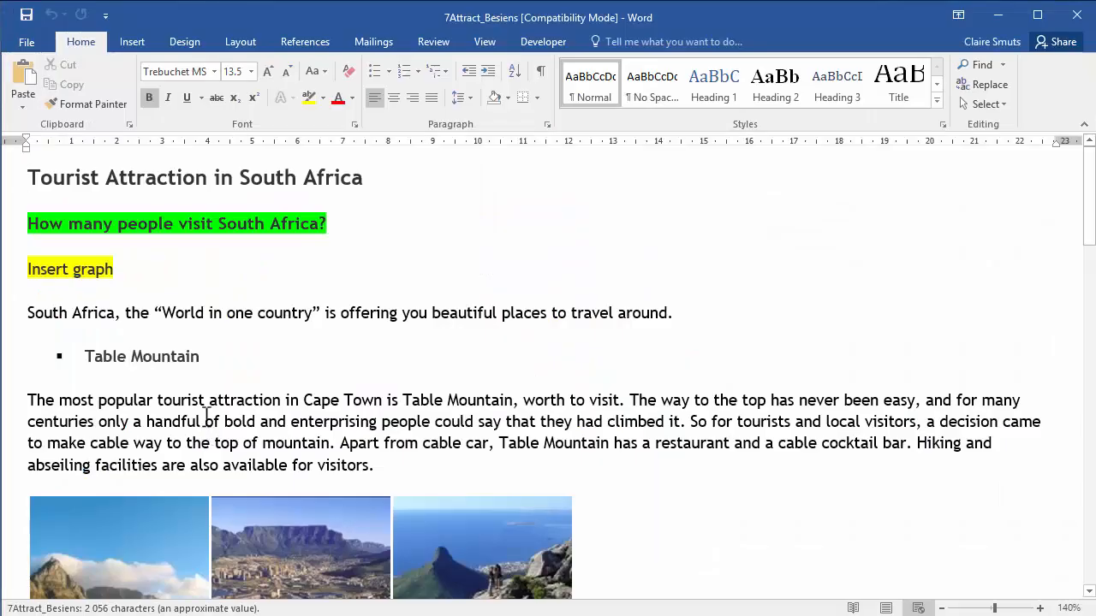
pyautogui.moveTo(937, 533)
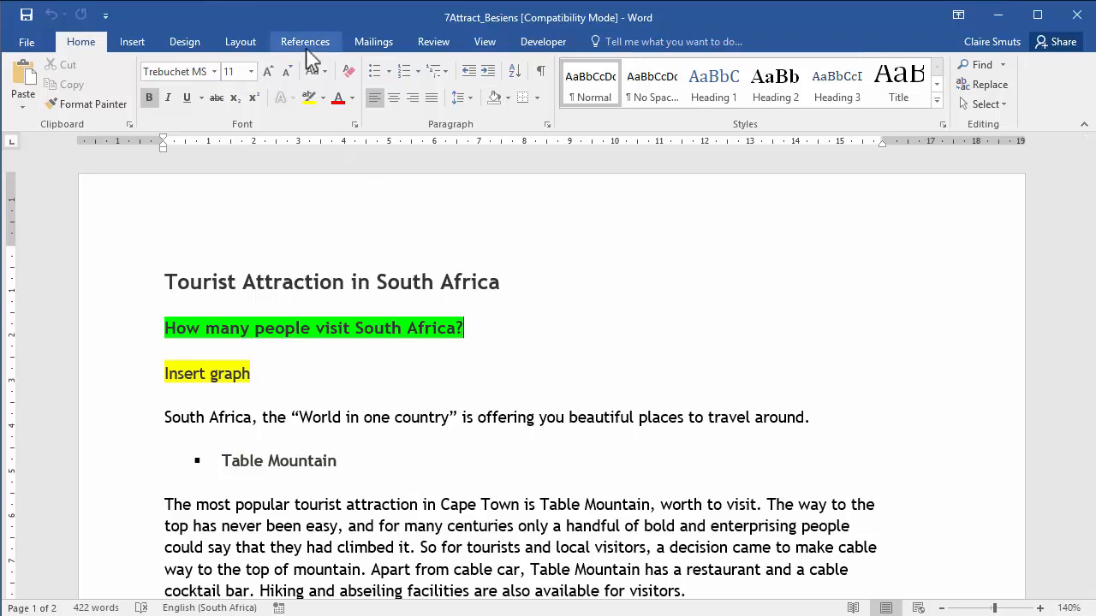
pyautogui.click(304, 41)
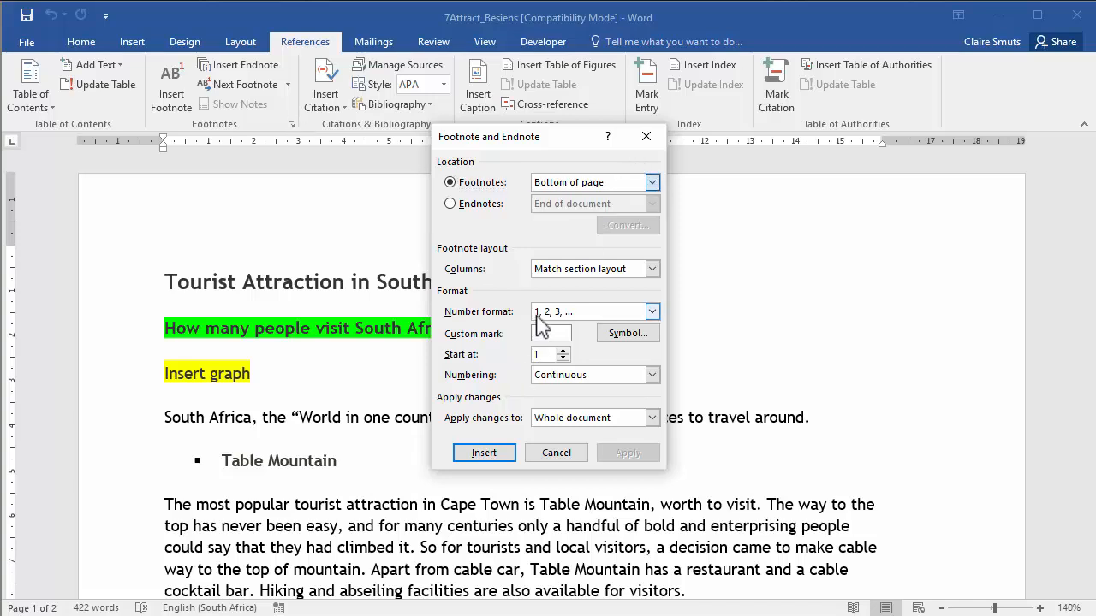
pyautogui.click(556, 452)
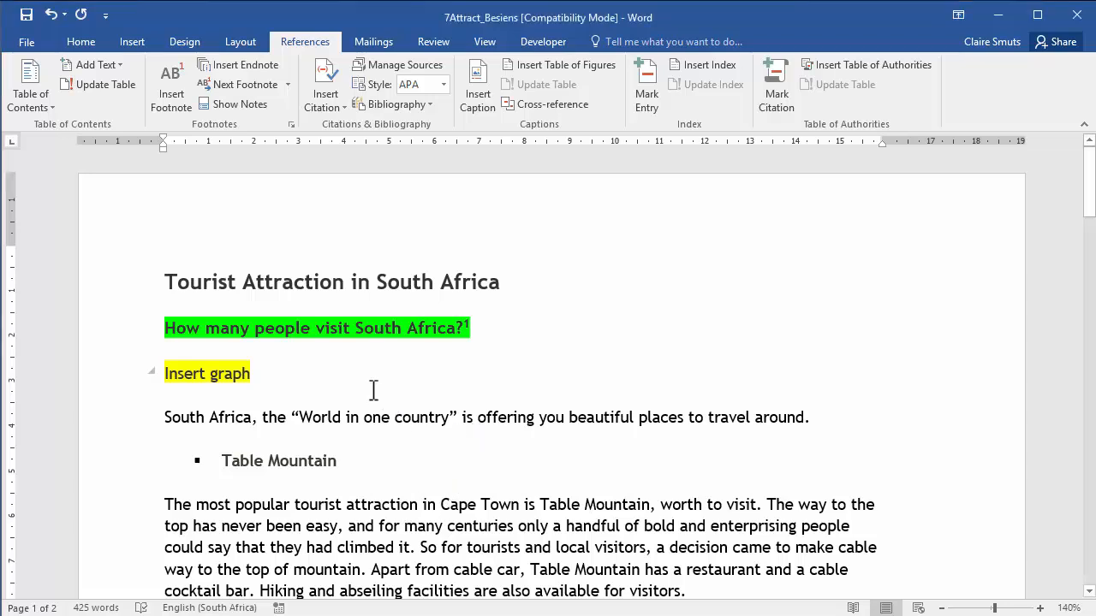
pyautogui.click(254, 373)
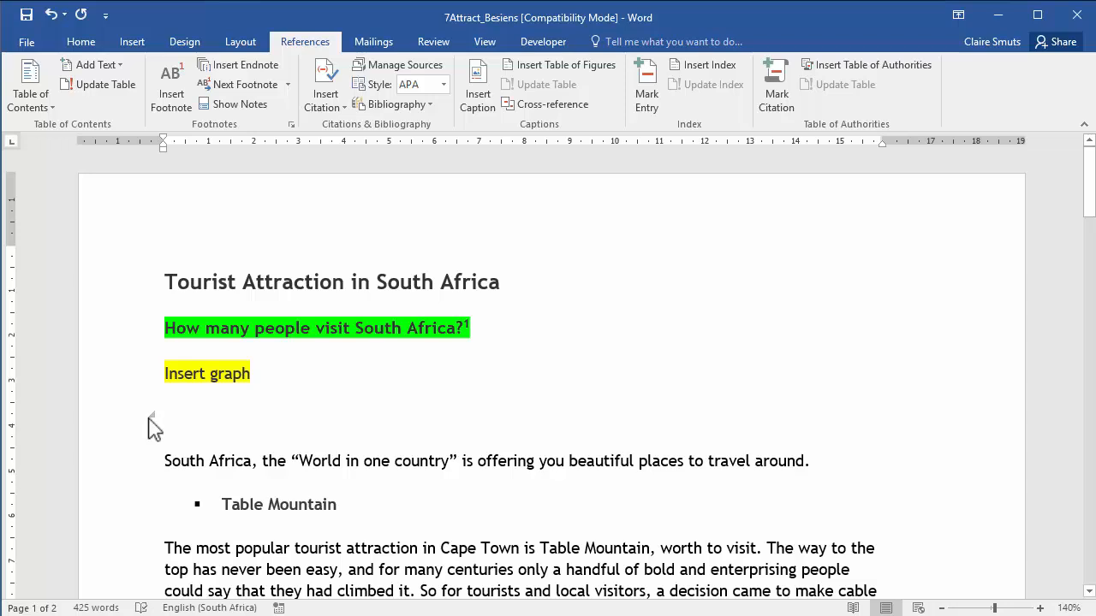
# Step: Paste Special the chart on the new line as a linked Microsoft Excel Chart Object
pyautogui.click(167, 416)
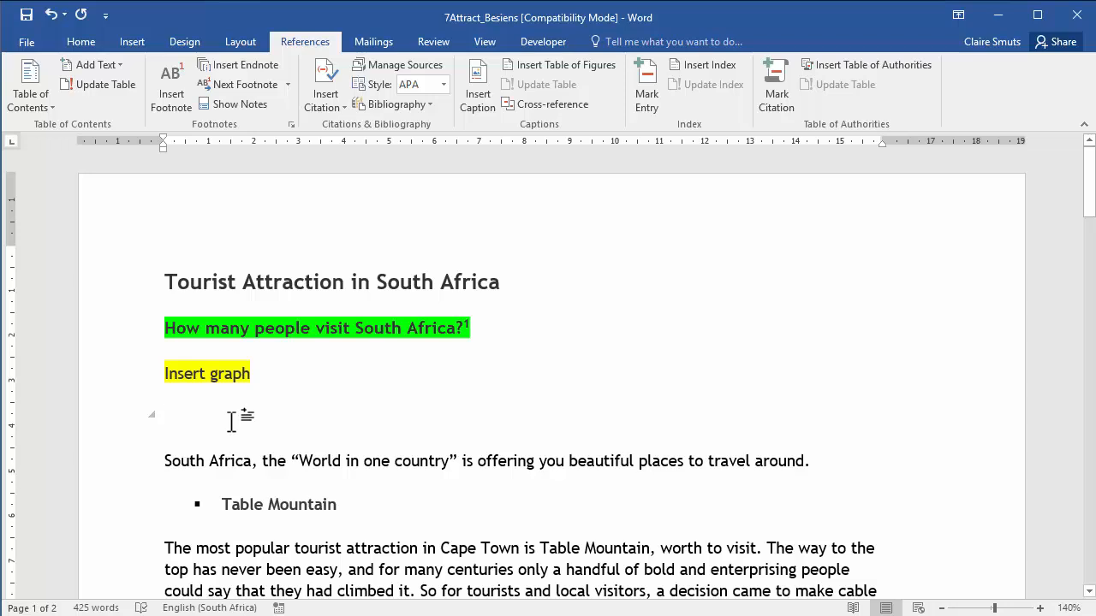
pyautogui.moveTo(323, 420)
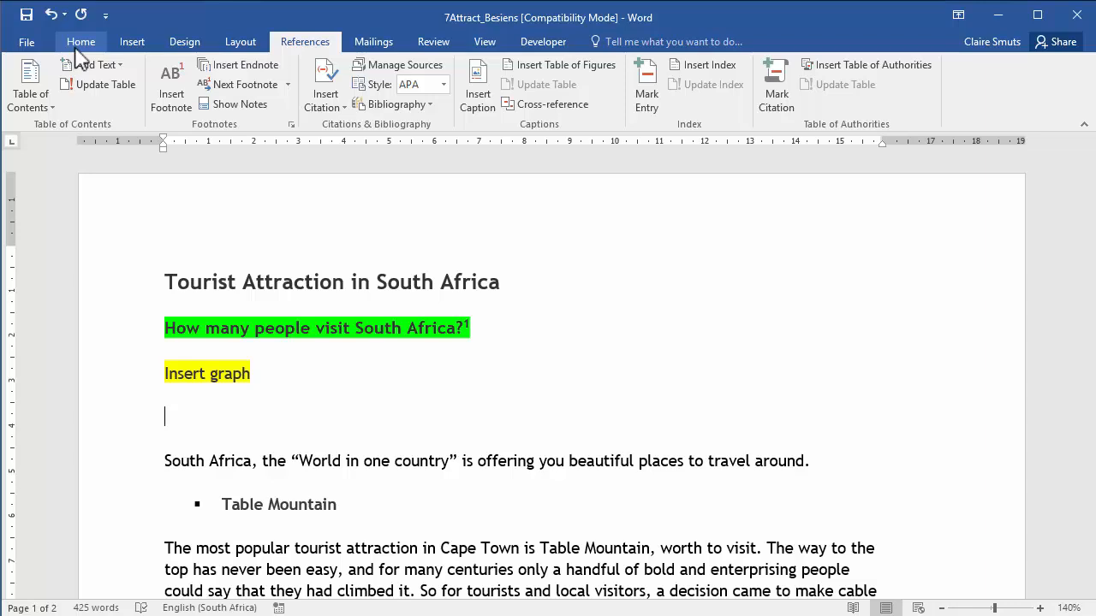
pyautogui.click(80, 41)
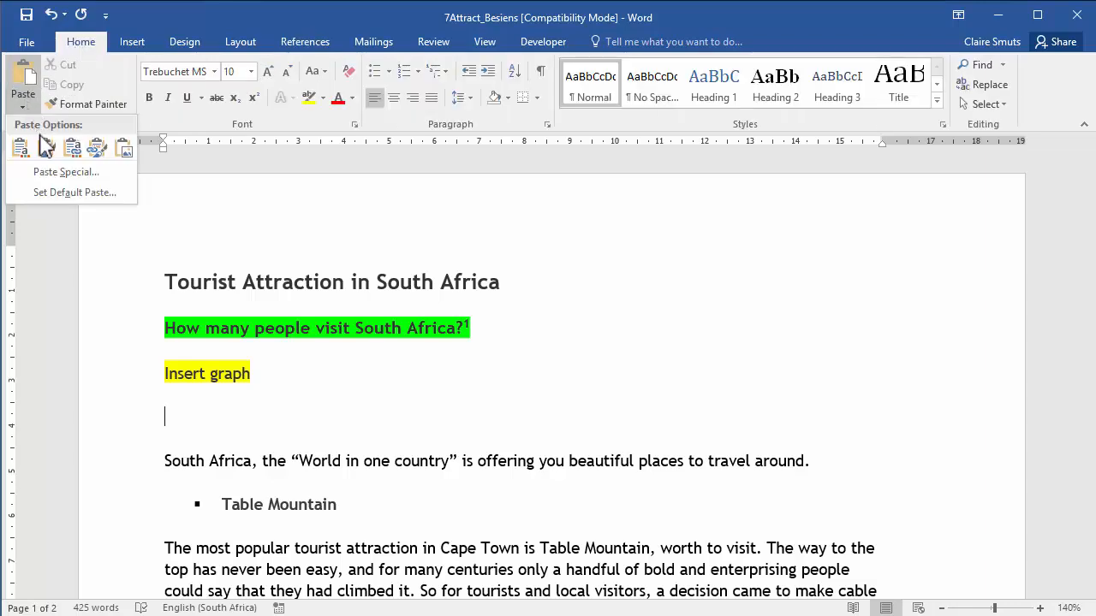
pyautogui.click(65, 172)
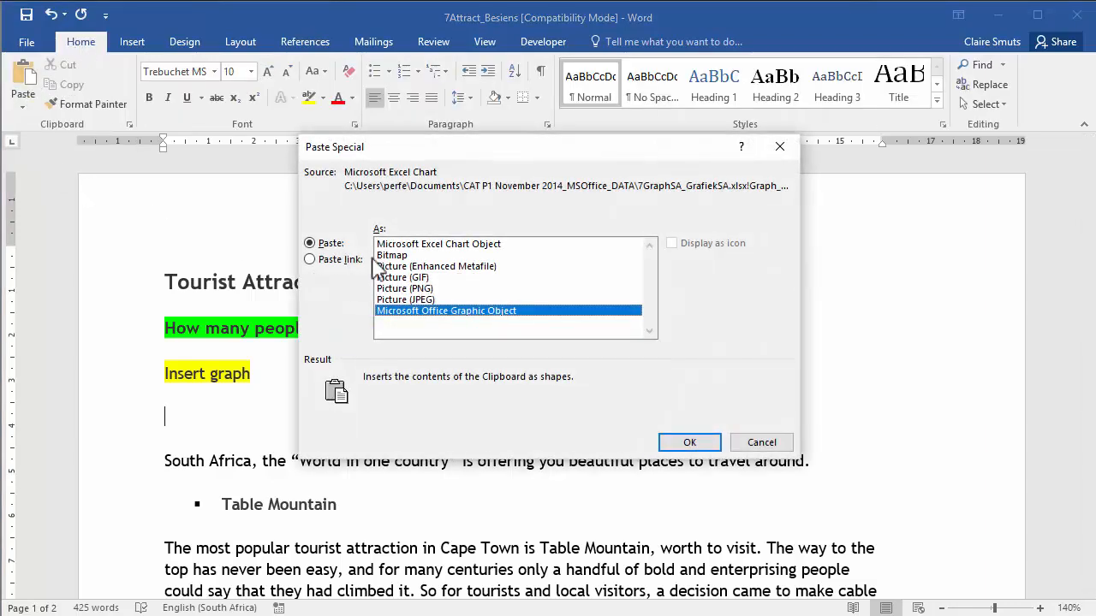
pyautogui.click(310, 259)
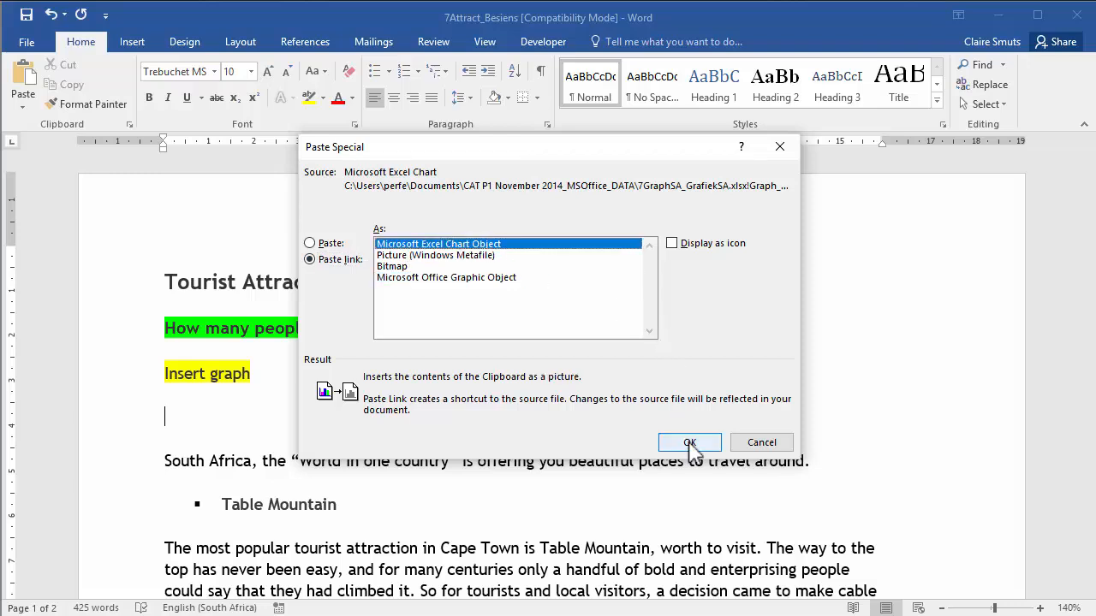
pyautogui.click(689, 443)
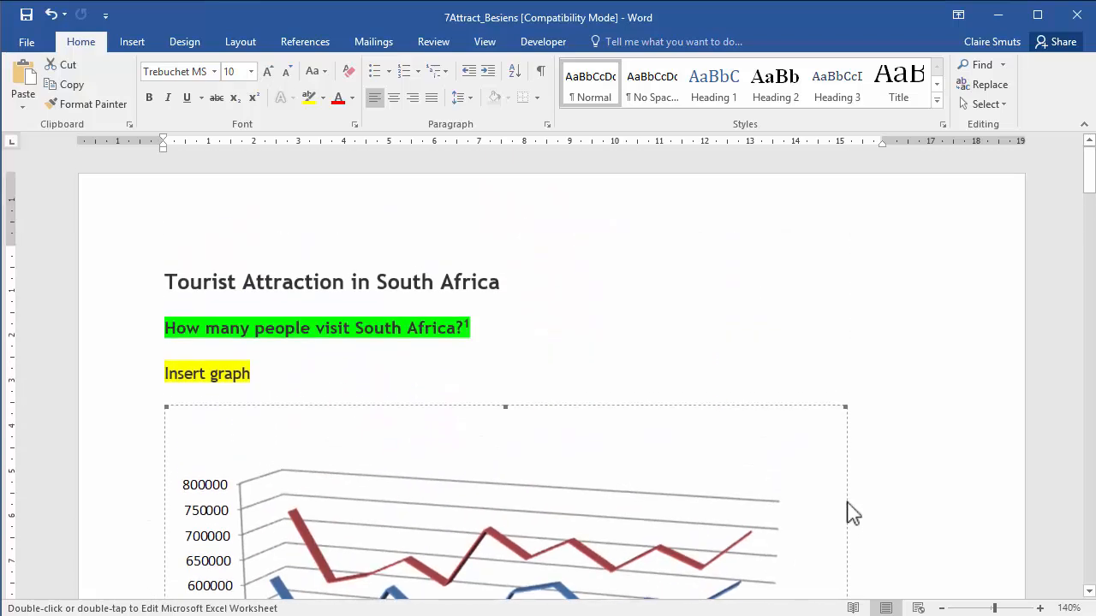
pyautogui.scroll(-3)
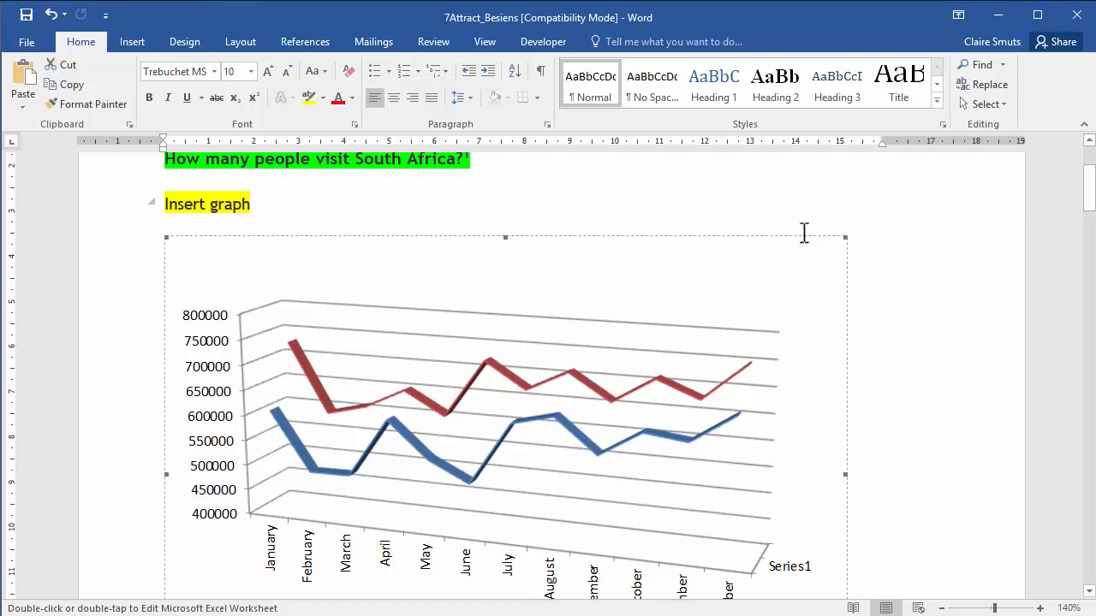
pyautogui.moveTo(575, 231)
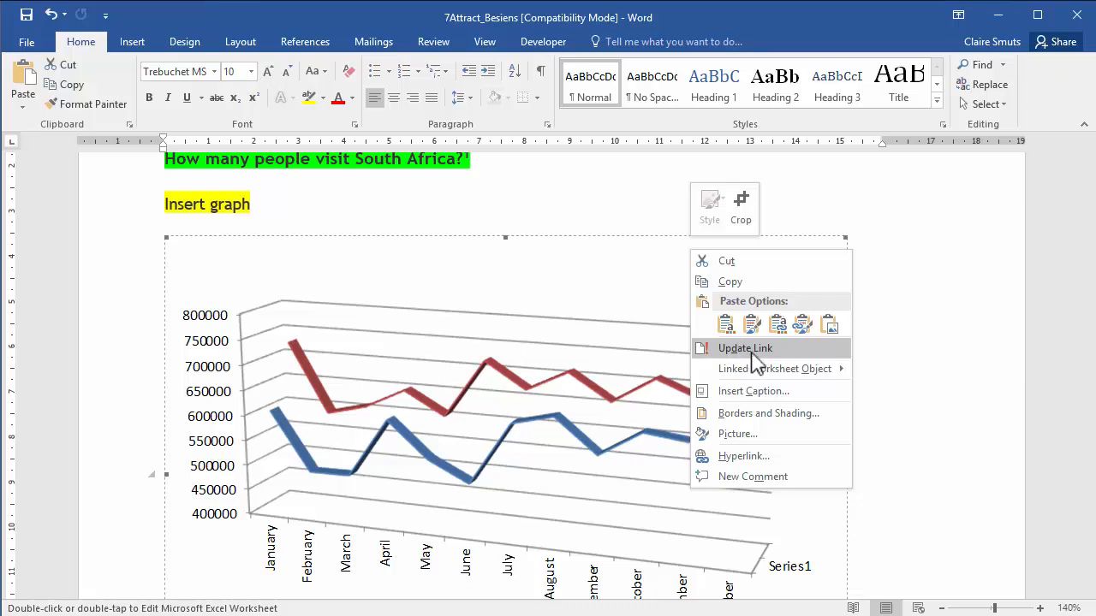
pyautogui.moveTo(956, 345)
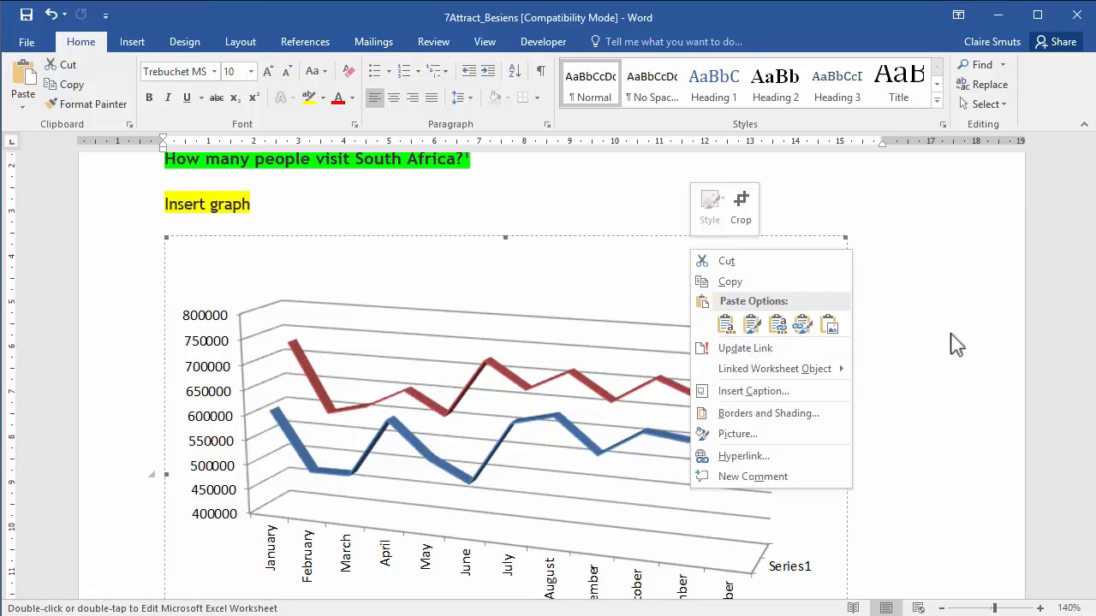
pyautogui.click(931, 345)
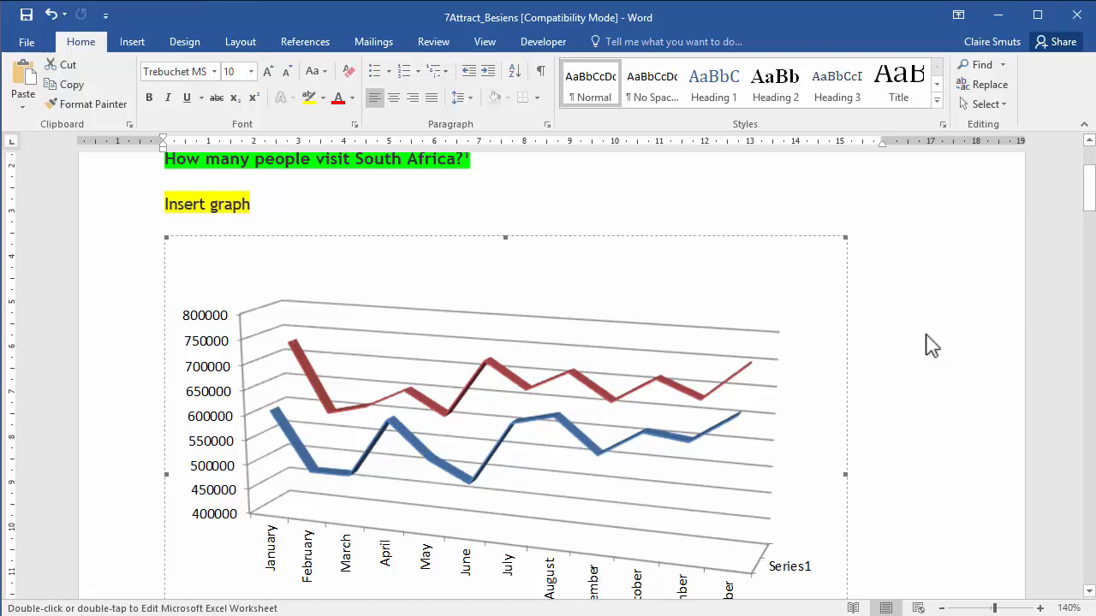
pyautogui.scroll(-3)
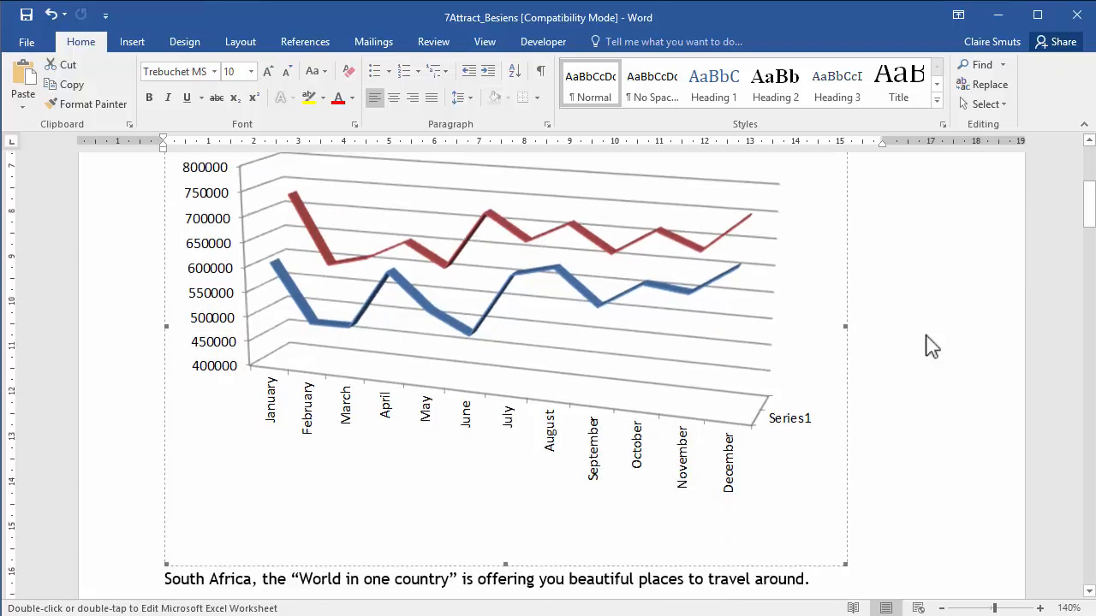
pyautogui.scroll(-3)
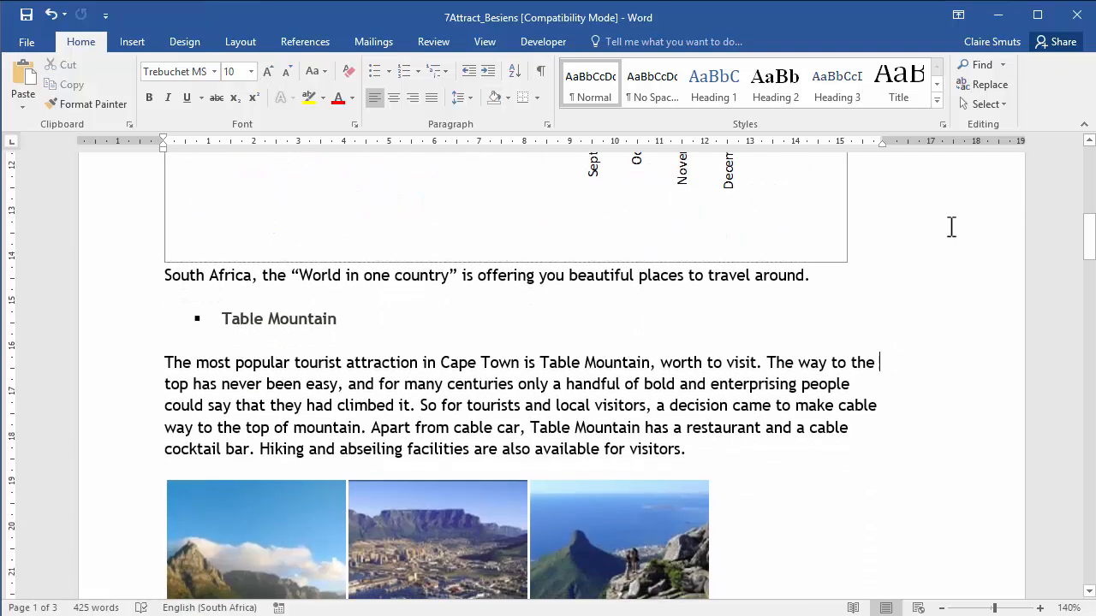
# Step: Replace every whole-word 'tour' with blue 'trip', acknowledging the two replacements
pyautogui.click(988, 84)
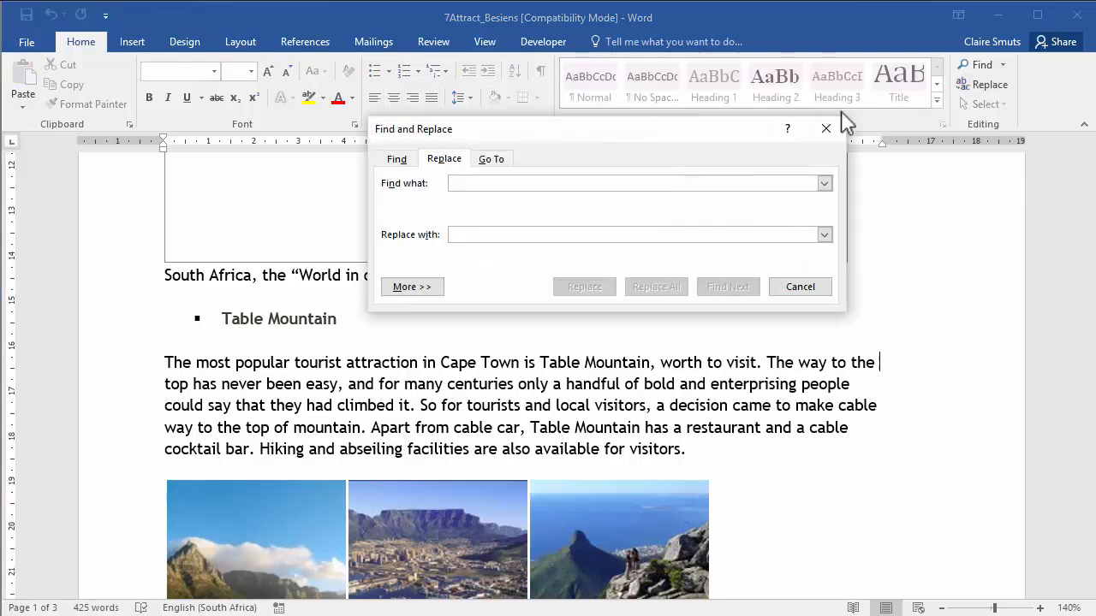
pyautogui.write('tour')
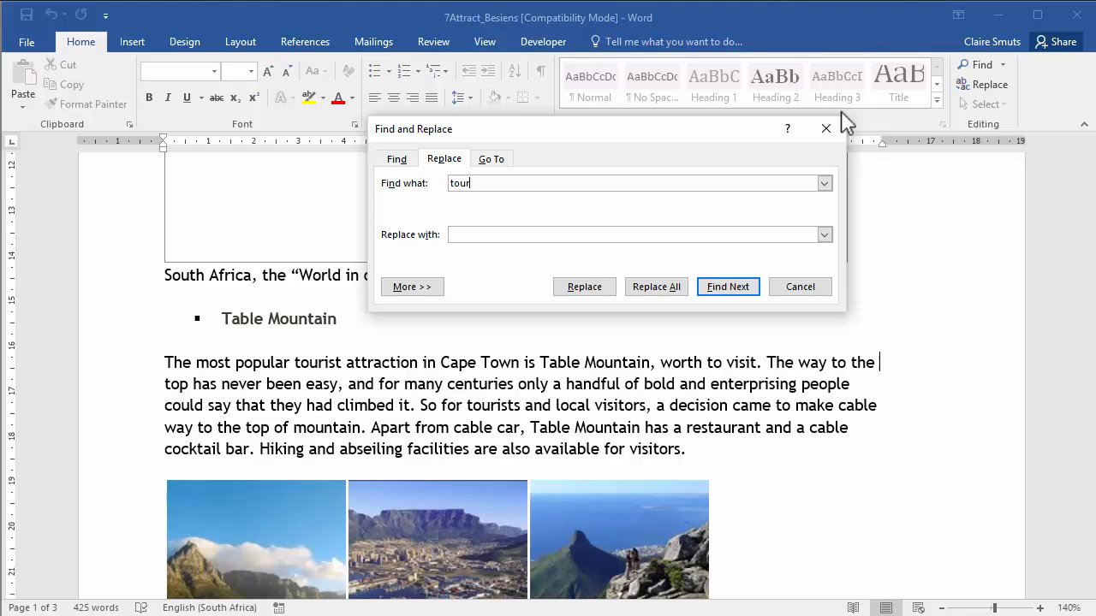
pyautogui.click(412, 287)
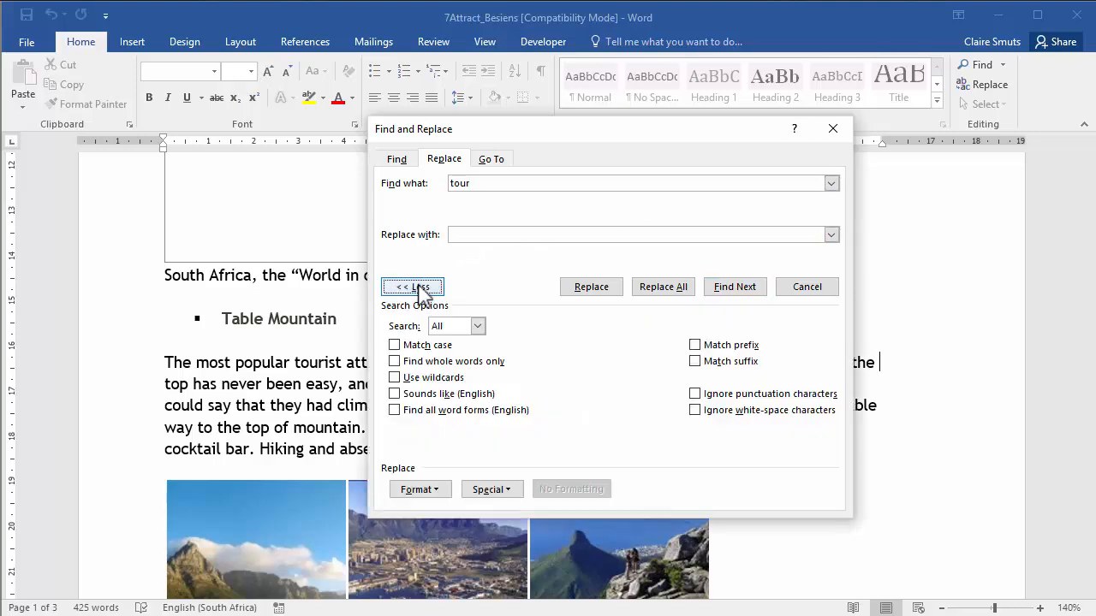
pyautogui.click(395, 361)
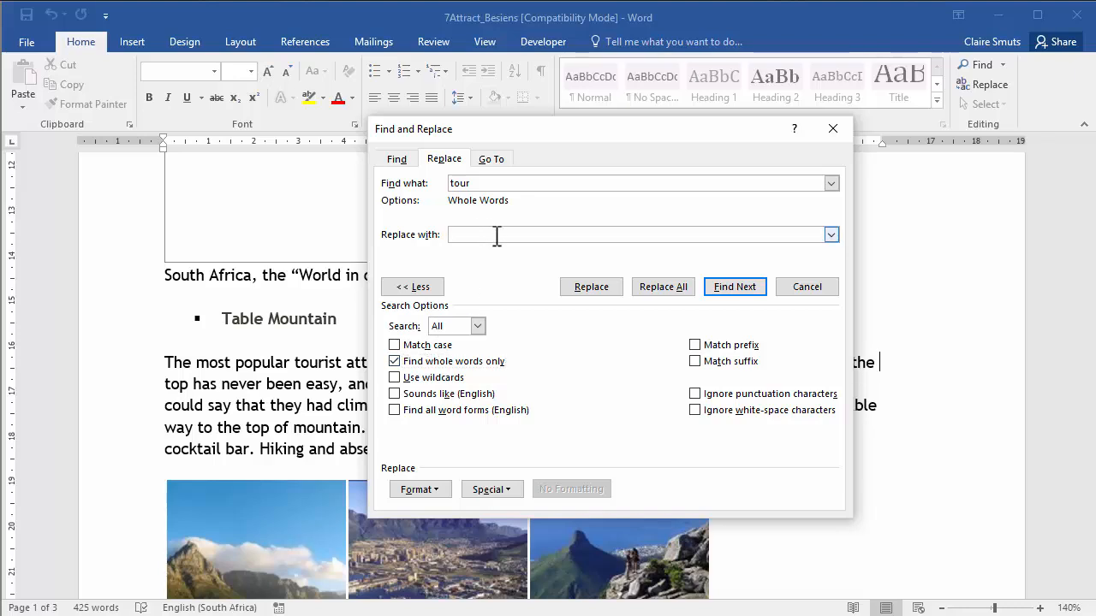
pyautogui.write('trip')
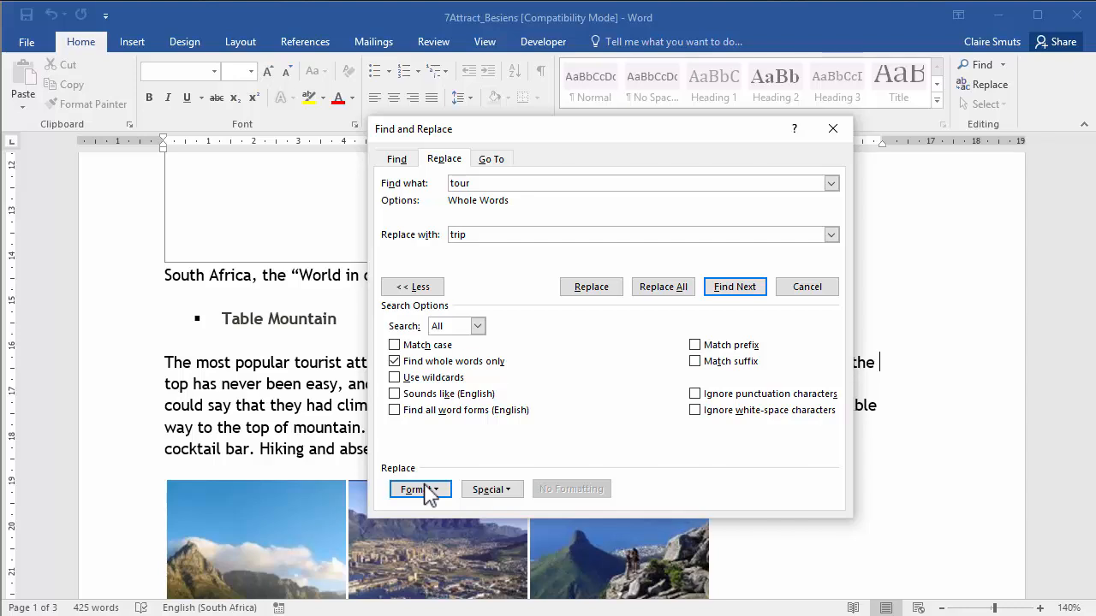
pyautogui.click(420, 489)
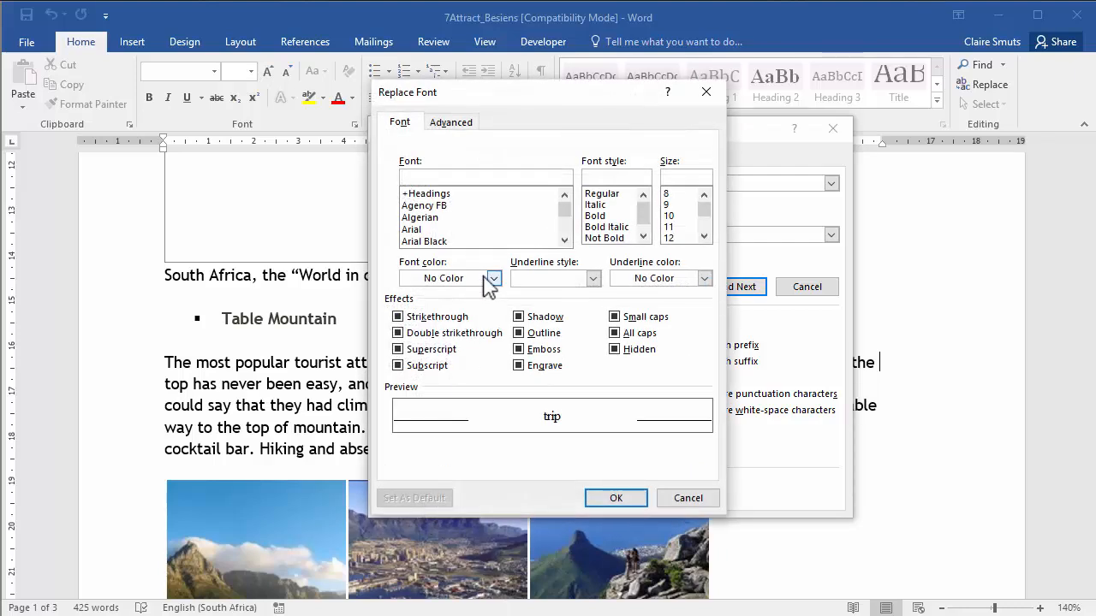
pyautogui.click(493, 278)
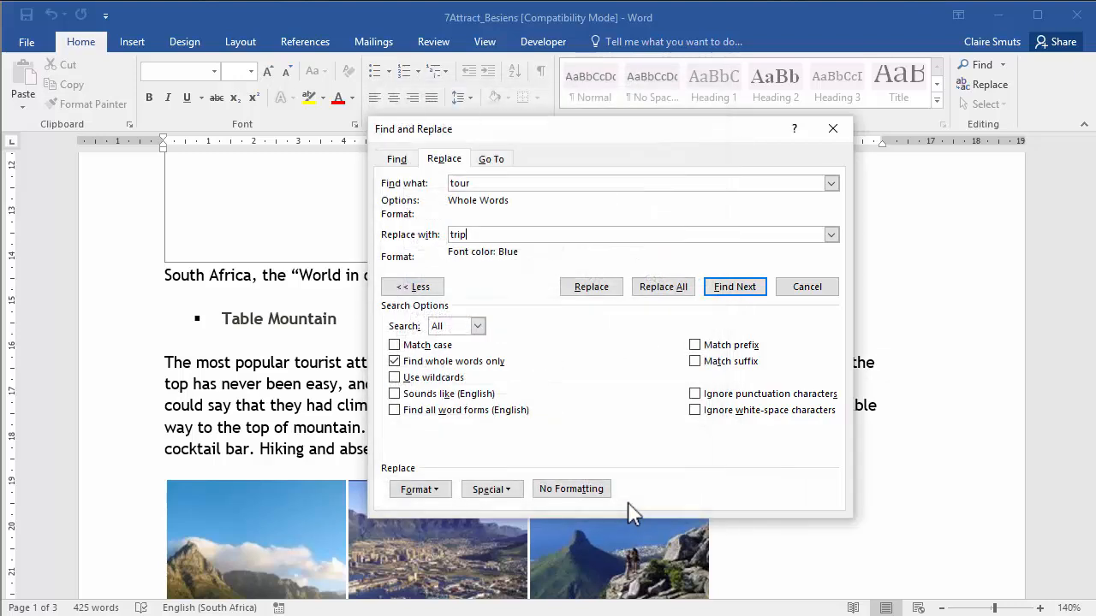
pyautogui.click(662, 286)
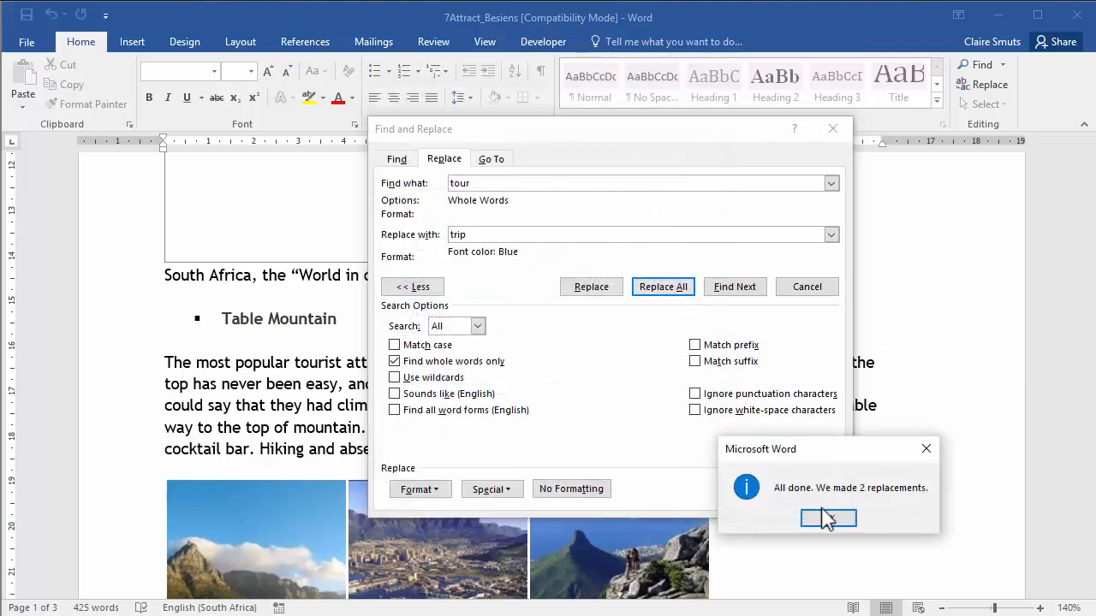
pyautogui.click(827, 518)
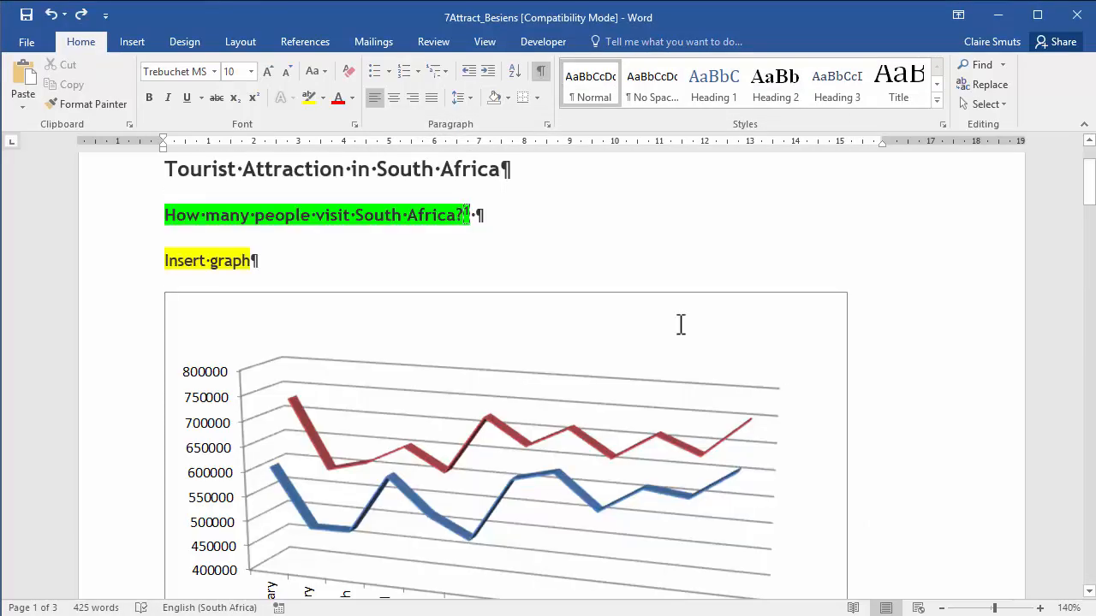
pyautogui.moveTo(947, 285)
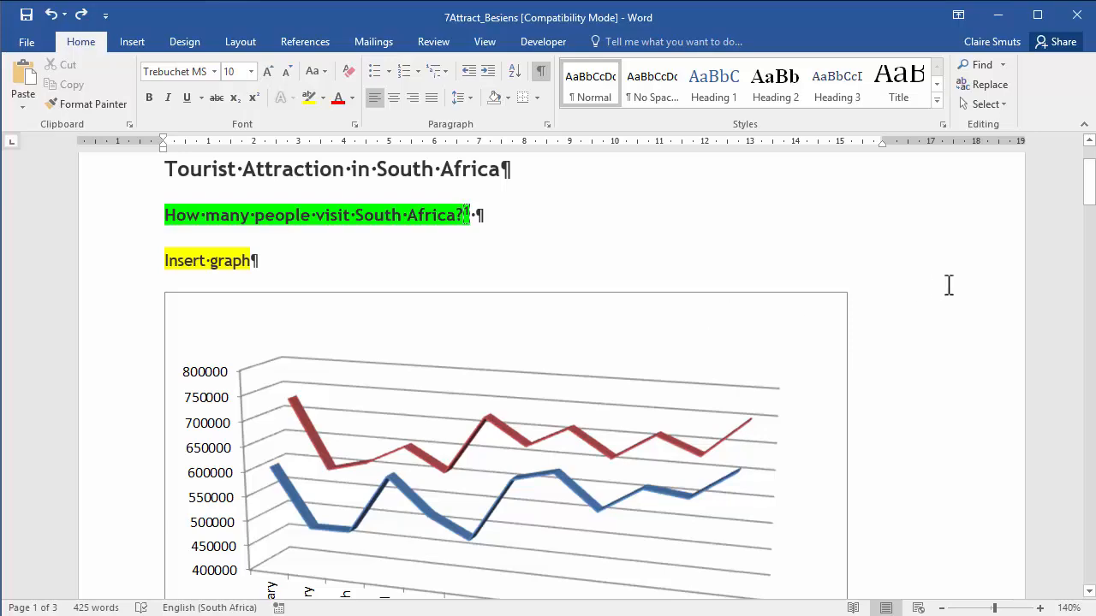
pyautogui.scroll(-3)
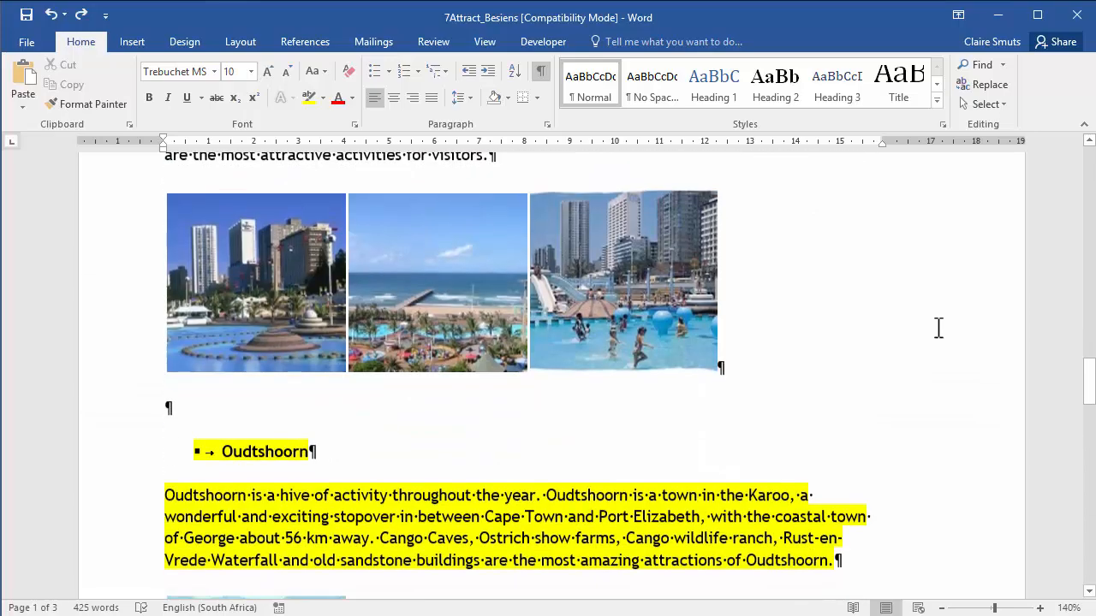
pyautogui.scroll(-3)
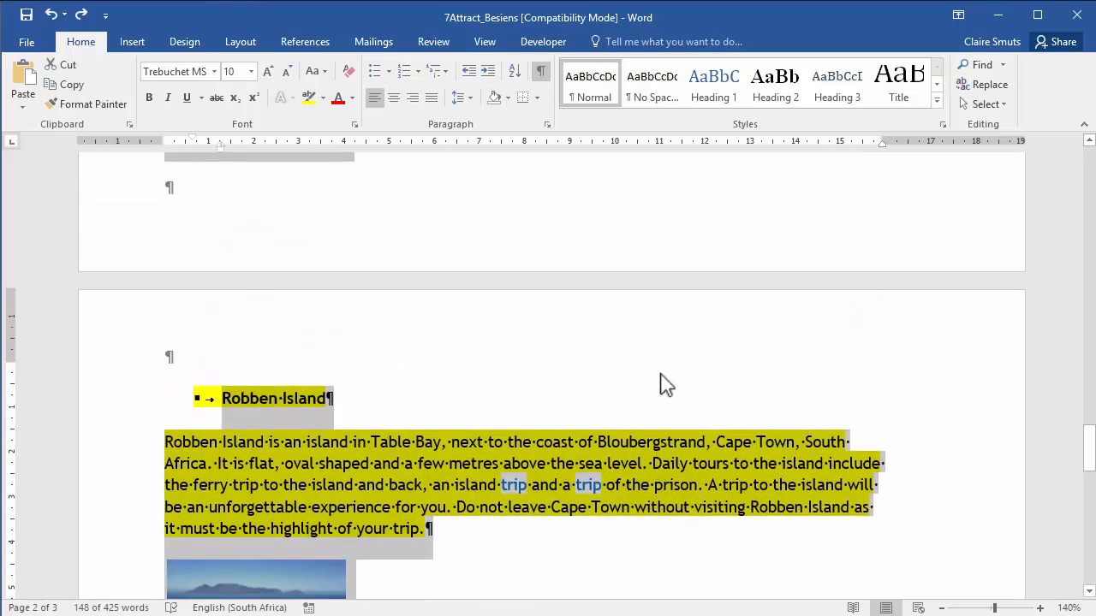
pyautogui.click(240, 41)
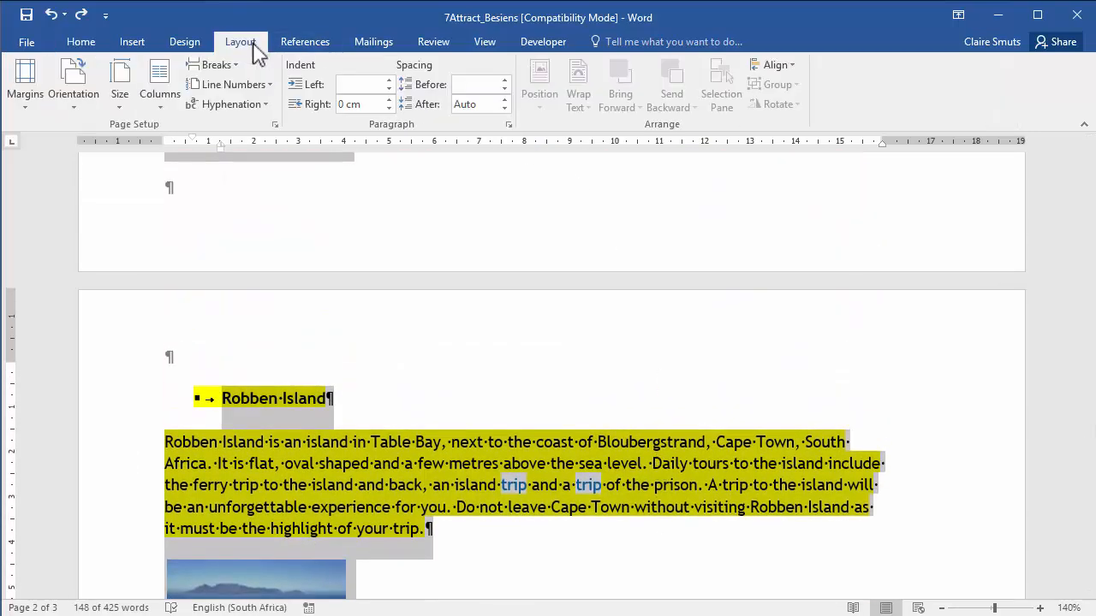
pyautogui.click(160, 83)
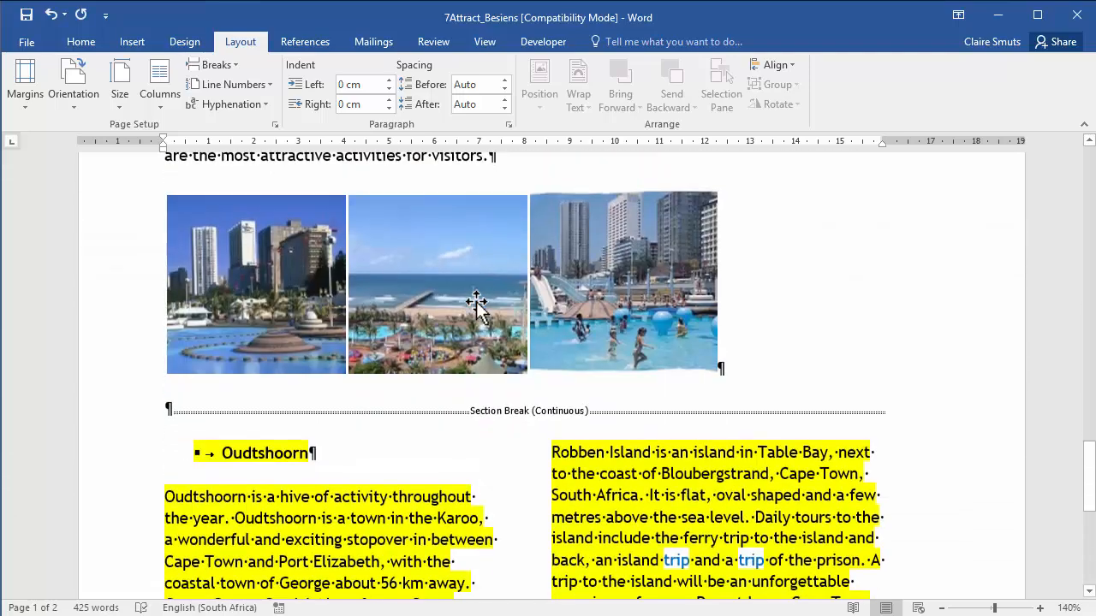
pyautogui.scroll(-3)
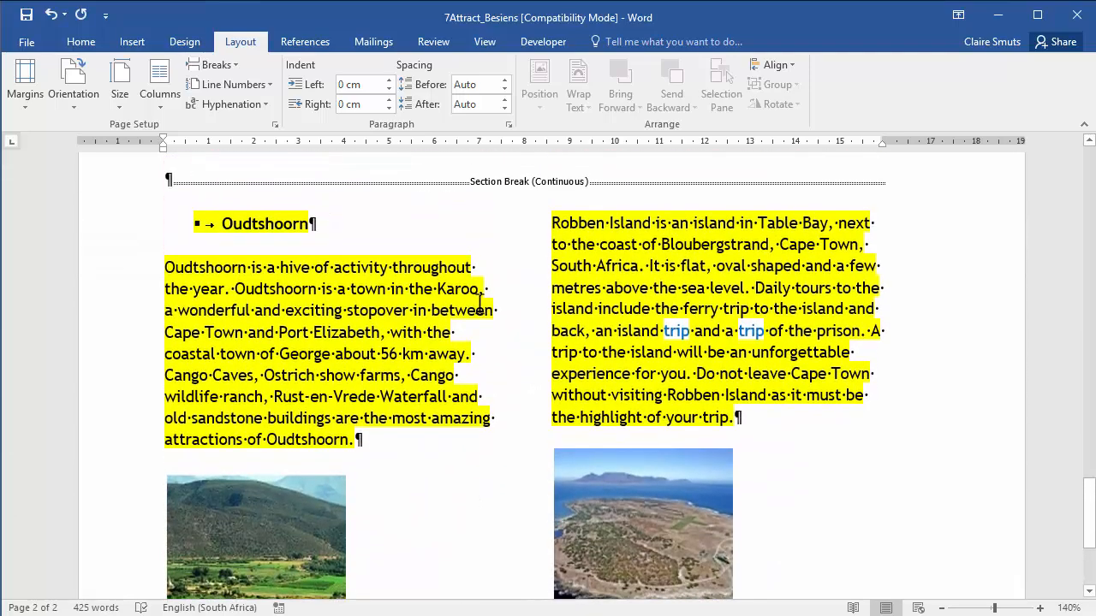
pyautogui.scroll(-3)
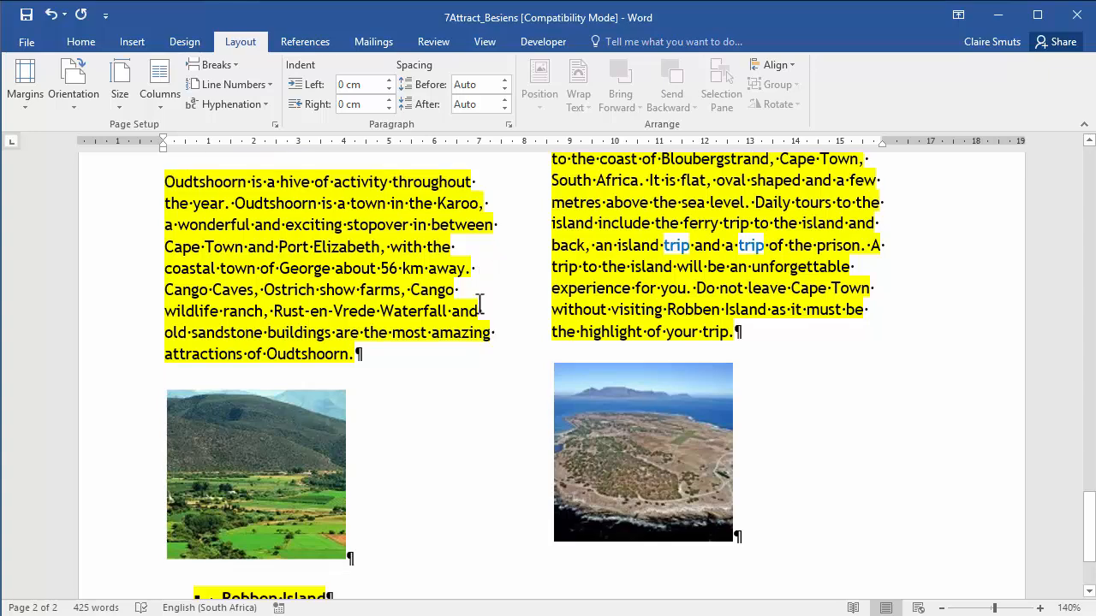
pyautogui.scroll(-3)
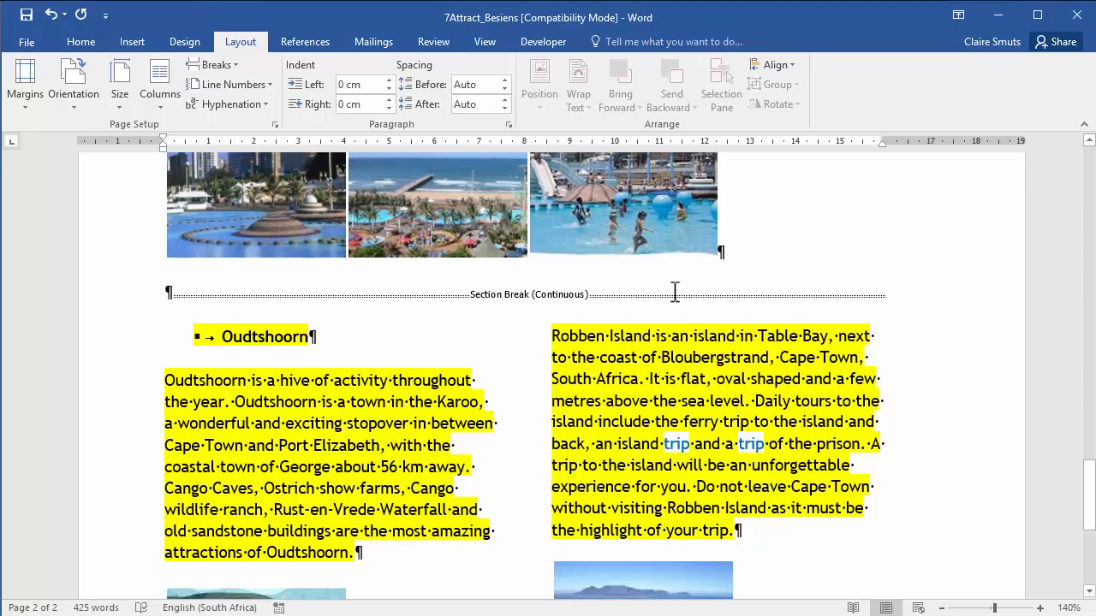
# Step: Put the insertion point before the Robben Island heading at the bottom of the left column
pyautogui.scroll(-3)
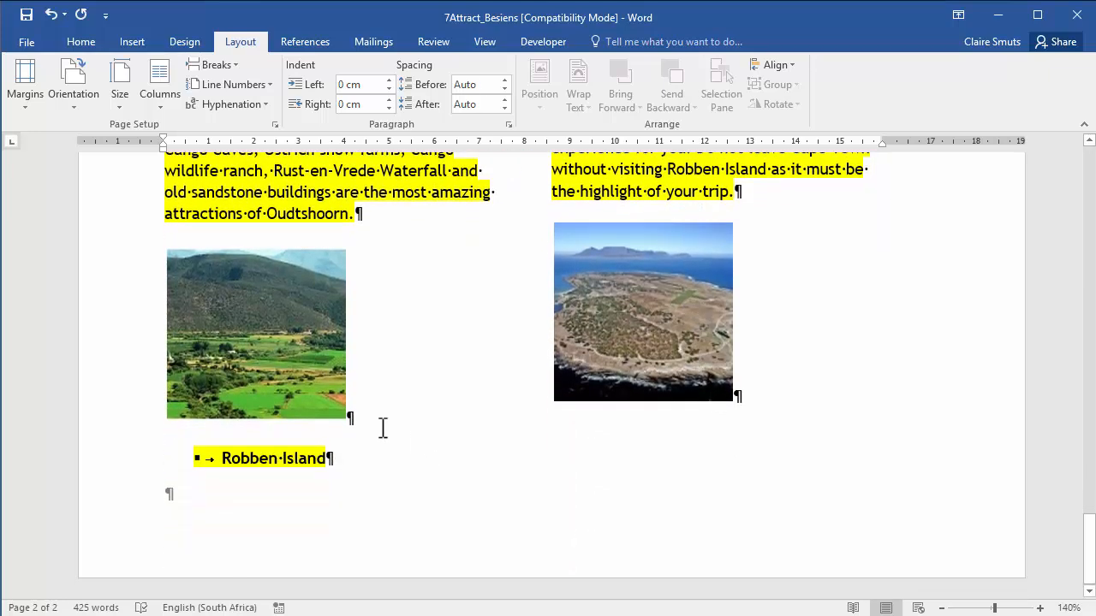
pyautogui.click(215, 64)
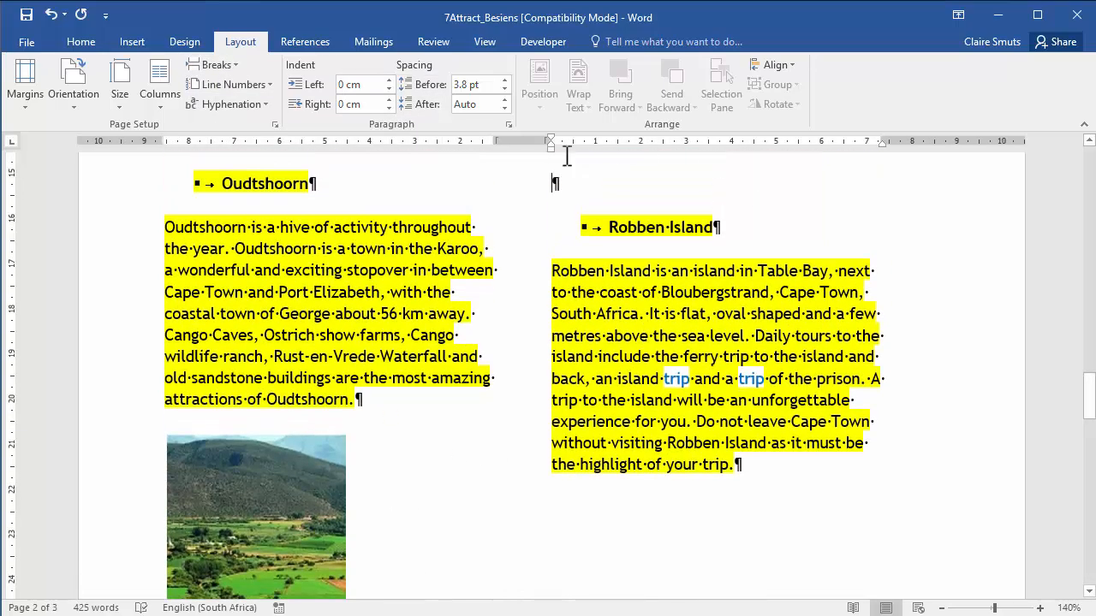
pyautogui.scroll(-3)
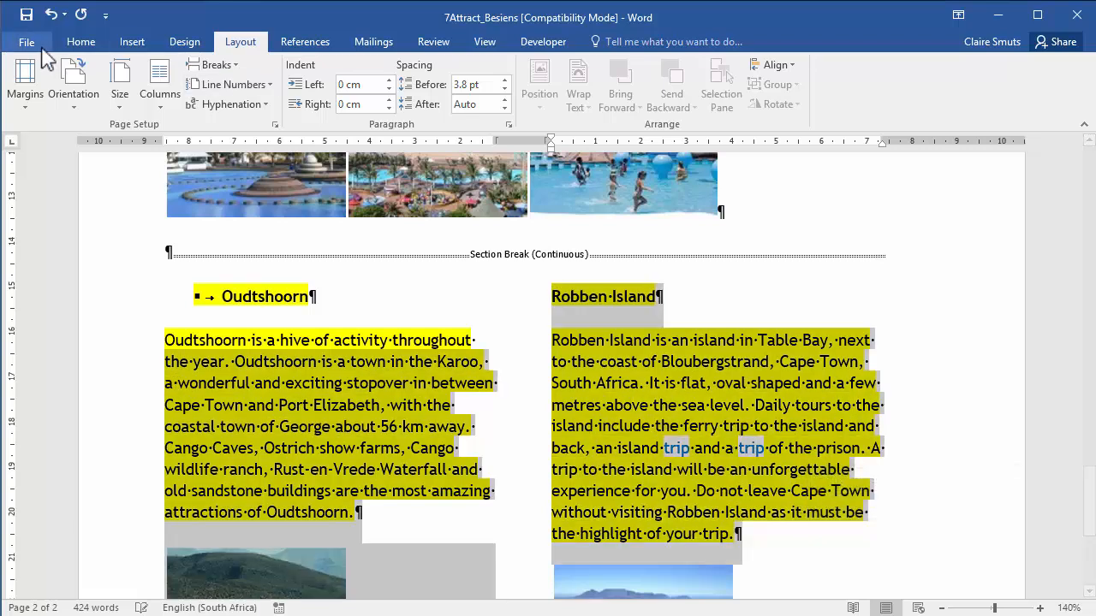
# Step: Return to the Home ribbon and scroll down to check the column break
pyautogui.click(80, 42)
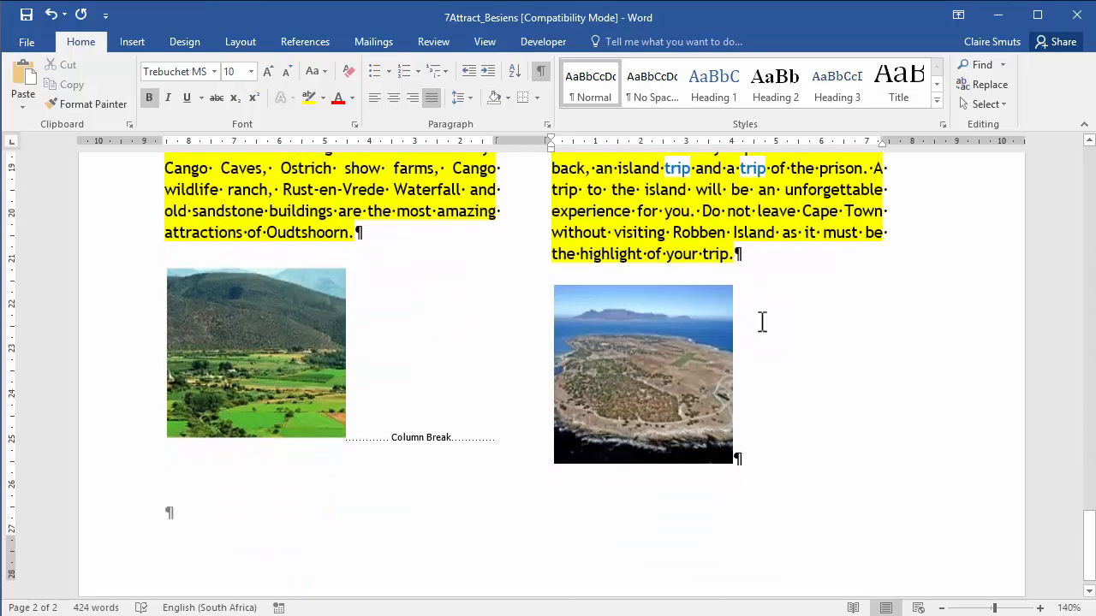
pyautogui.scroll(-3)
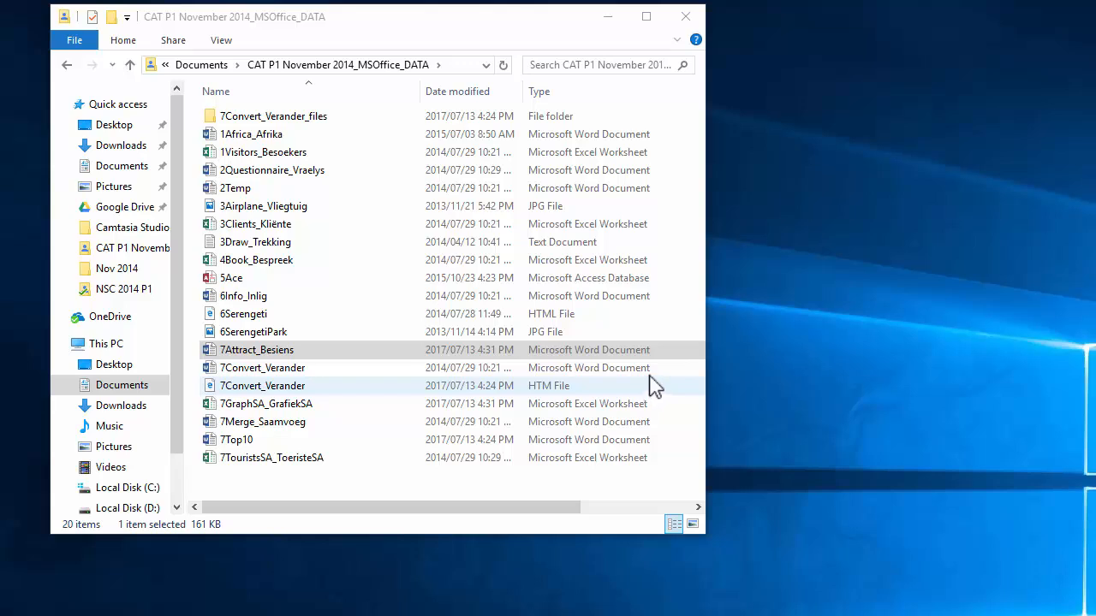
pyautogui.moveTo(617, 392)
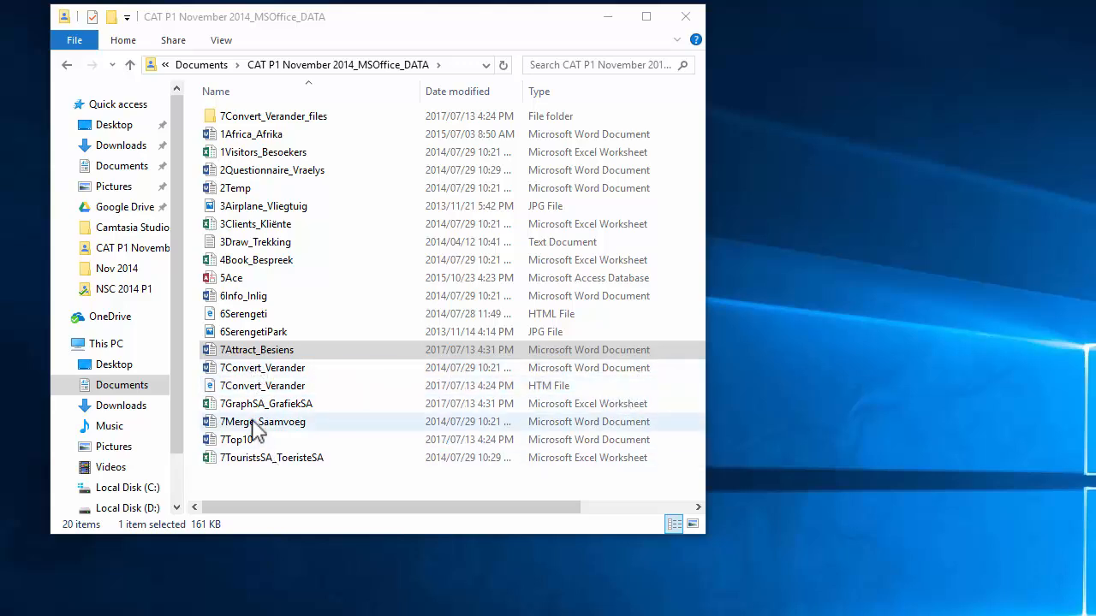
# Step: Open 7Merge_Saamvoeg, hide formatting marks, and select the 7TouristsSA_ToeristeSA workbook
pyautogui.doubleClick(263, 422)
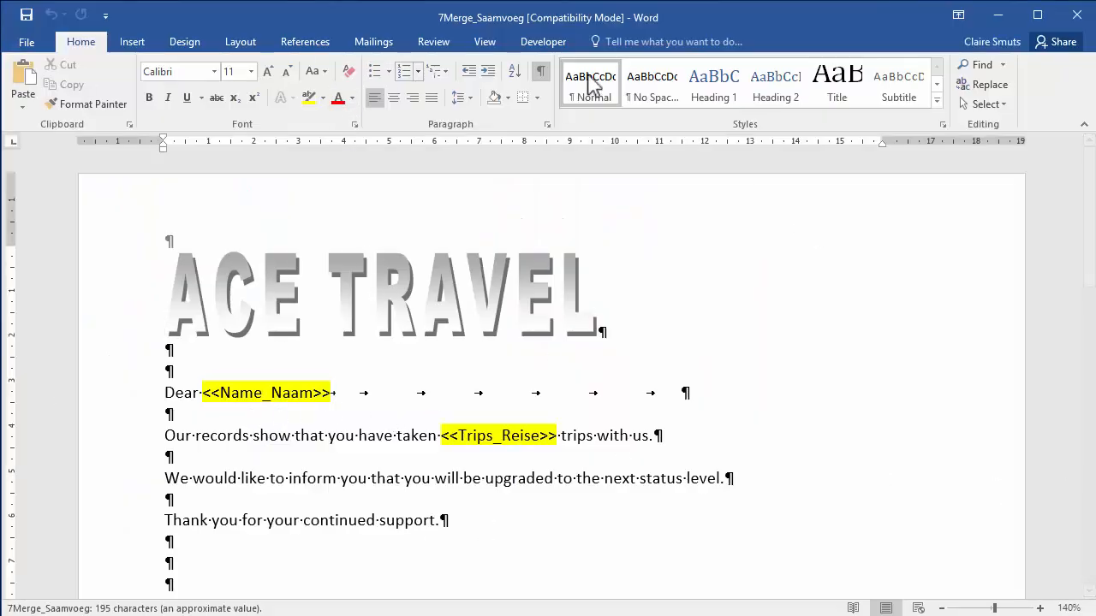
pyautogui.click(540, 71)
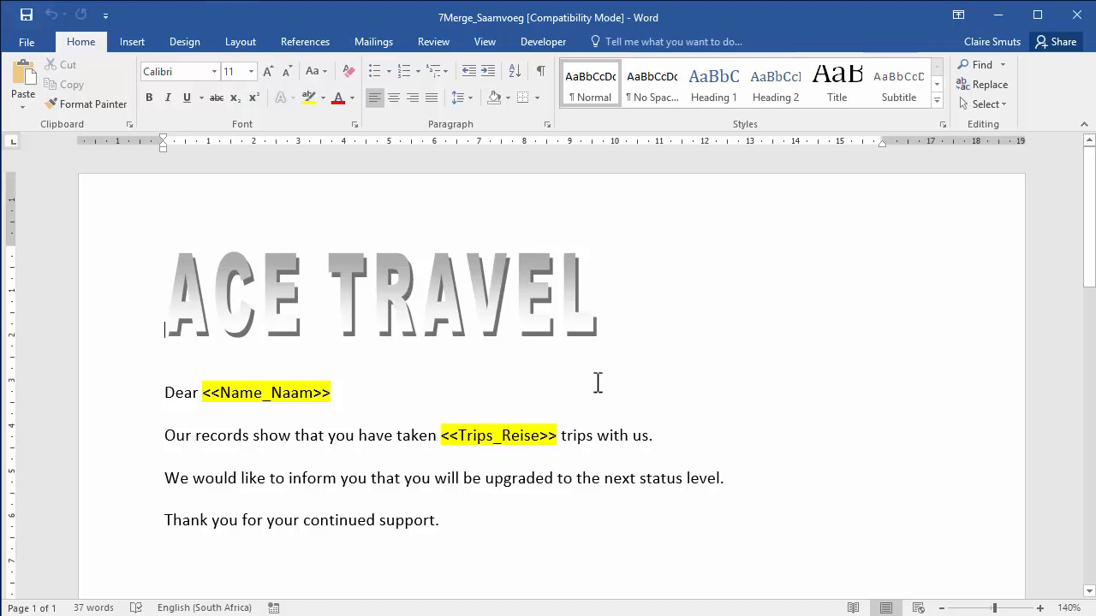
pyautogui.moveTo(594, 382)
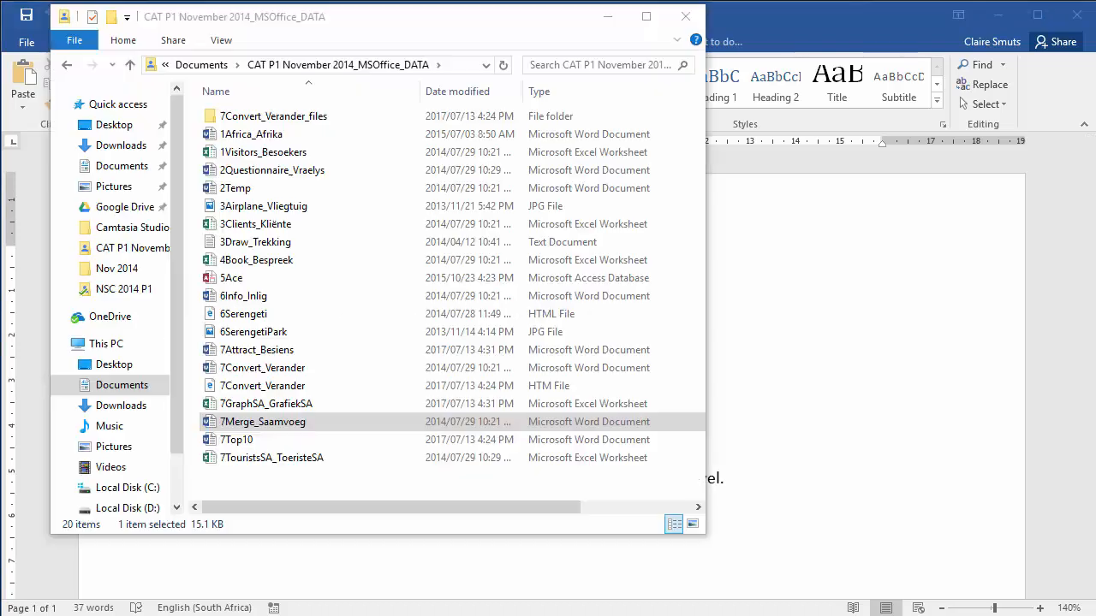
pyautogui.click(271, 457)
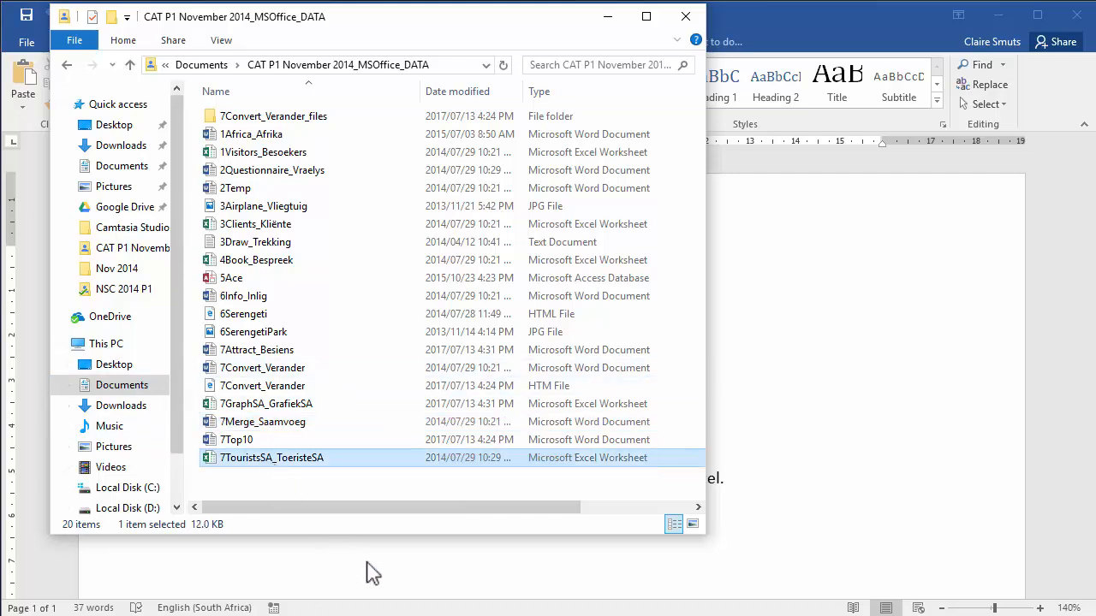
pyautogui.moveTo(647, 446)
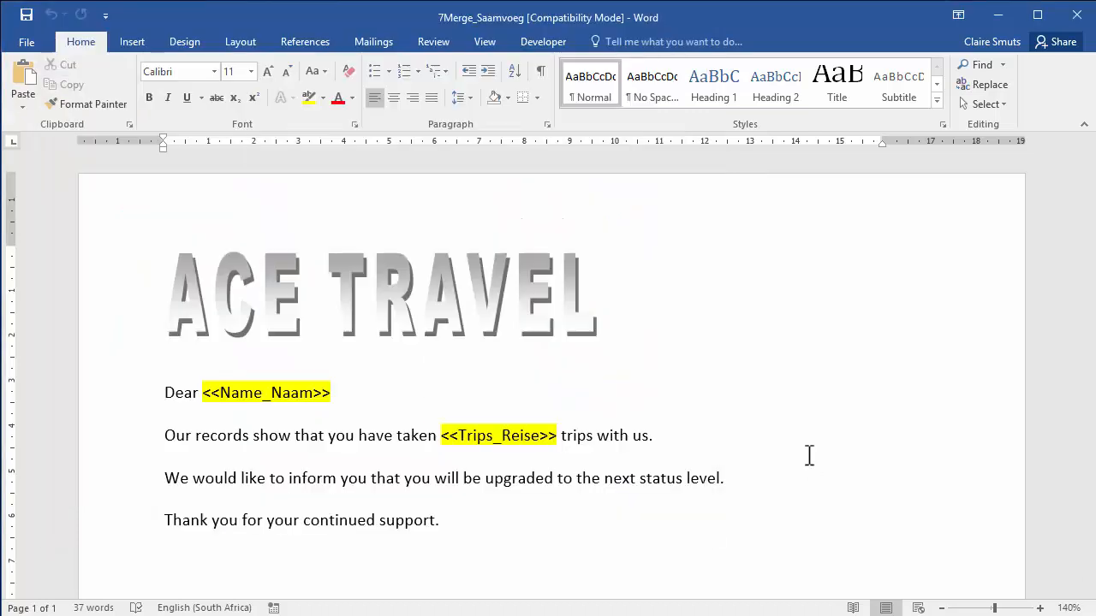
# Step: Set up 7Merge_Saamvoeg as a Letters-type mail merge from the Mailings tab
pyautogui.click(373, 41)
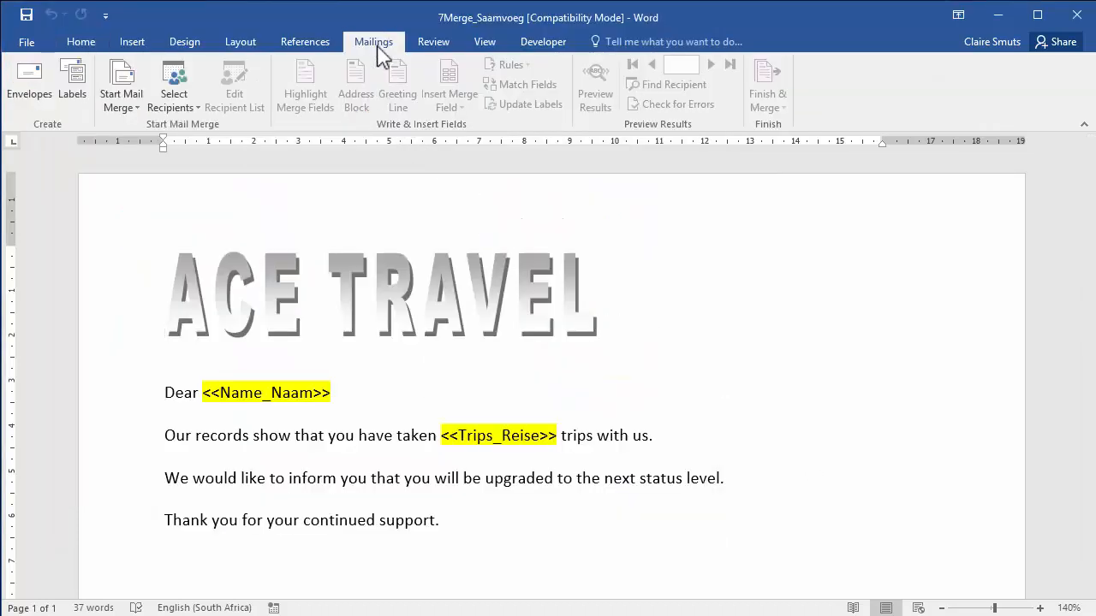
pyautogui.click(121, 82)
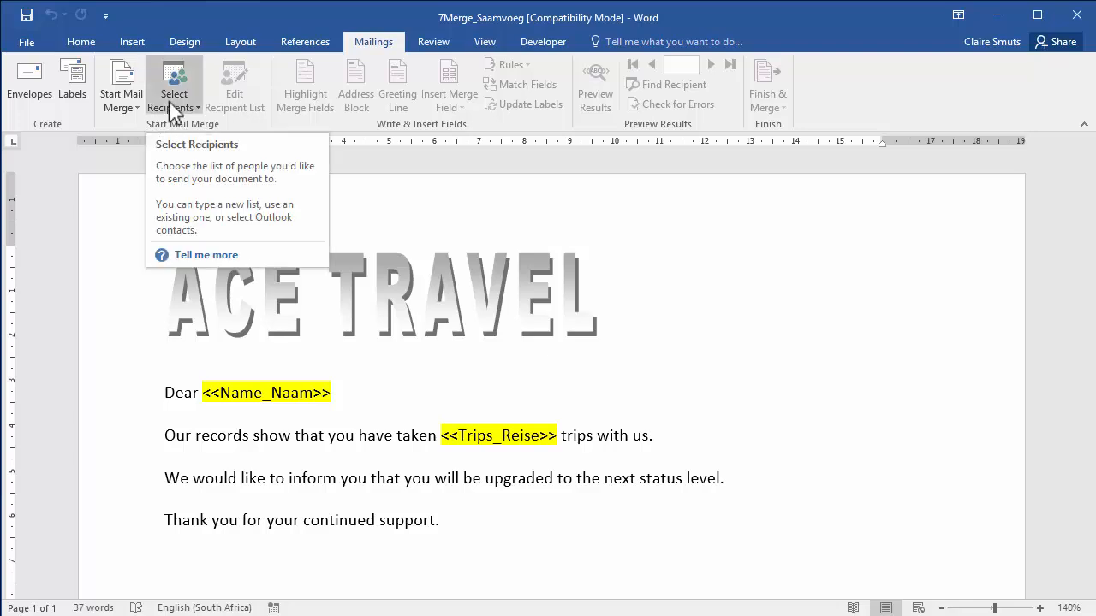
pyautogui.moveTo(116, 111)
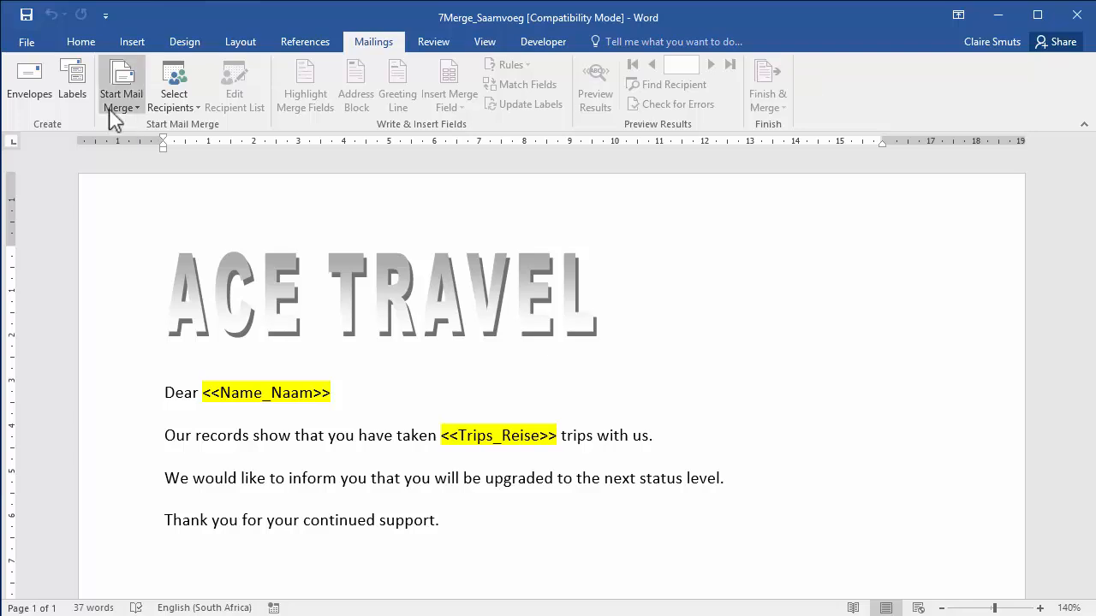
pyautogui.click(121, 83)
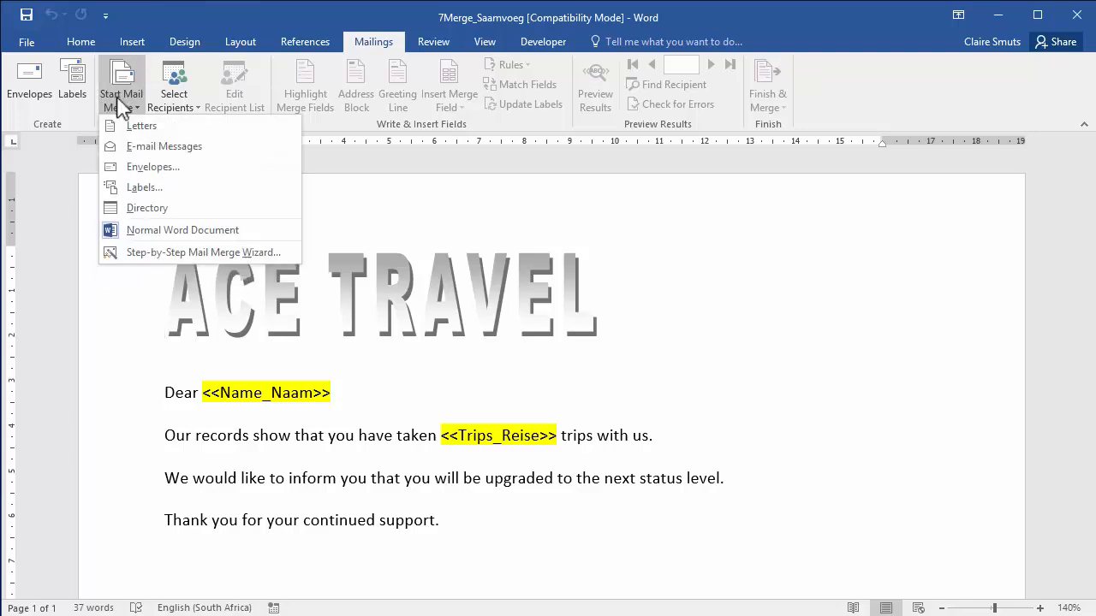
pyautogui.moveTo(140, 126)
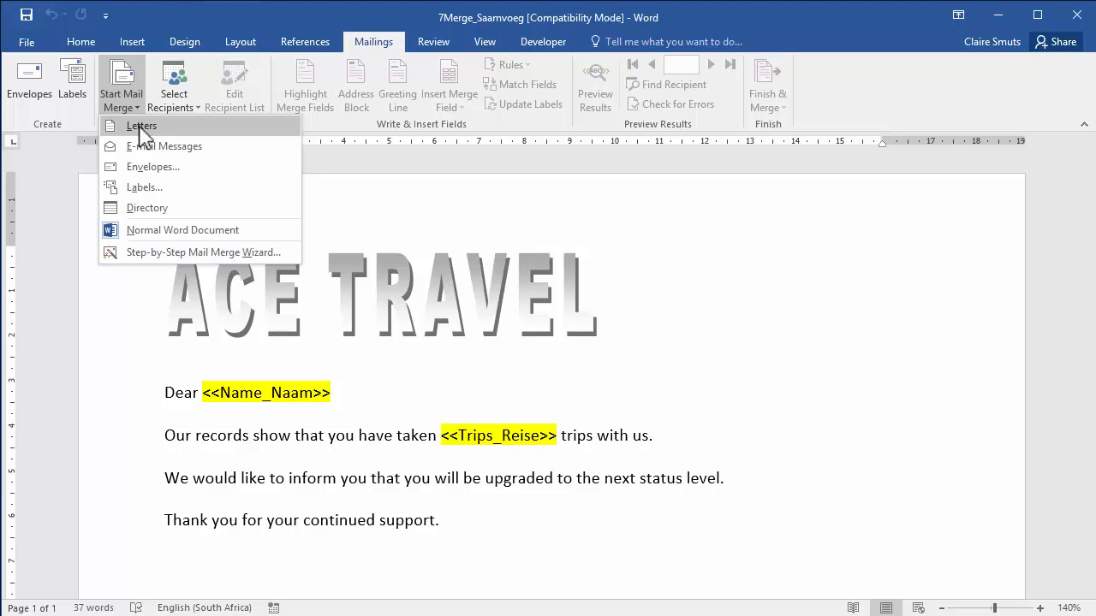
pyautogui.moveTo(152, 166)
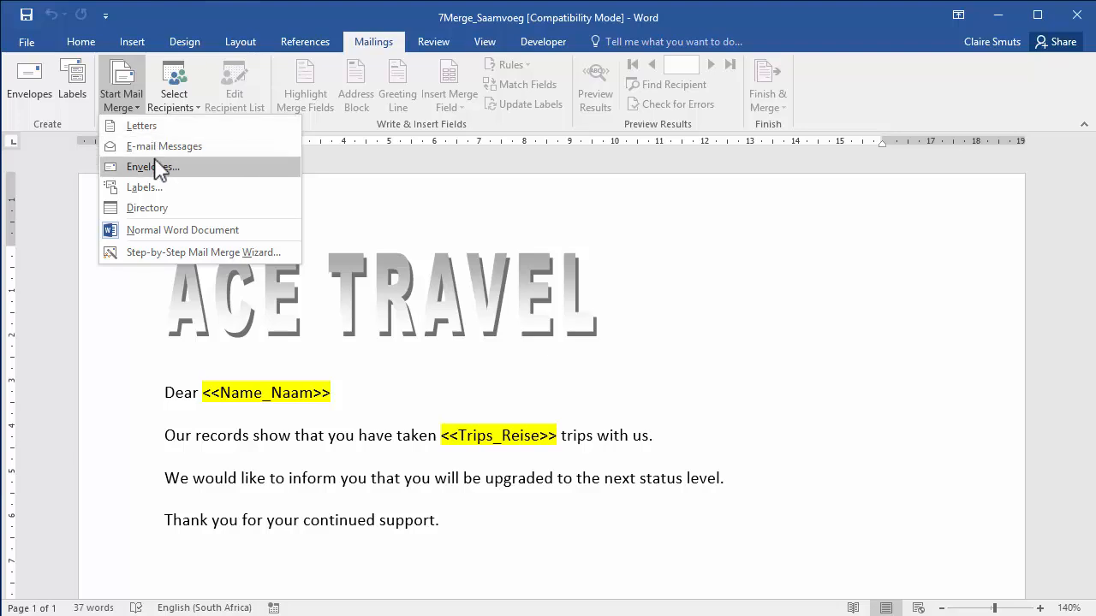
pyautogui.moveTo(142, 126)
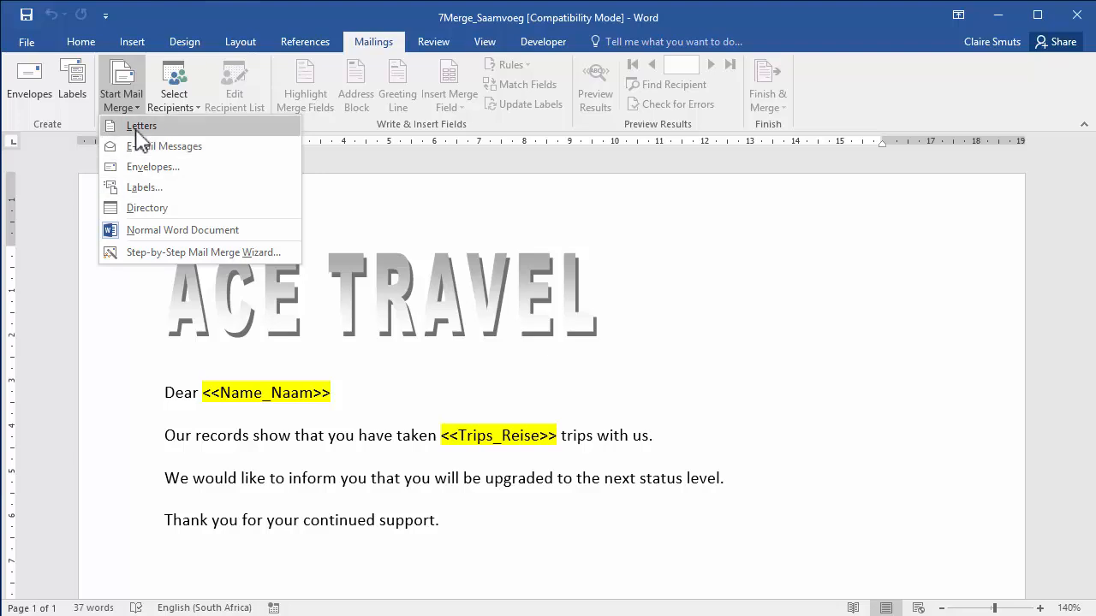
pyautogui.click(140, 126)
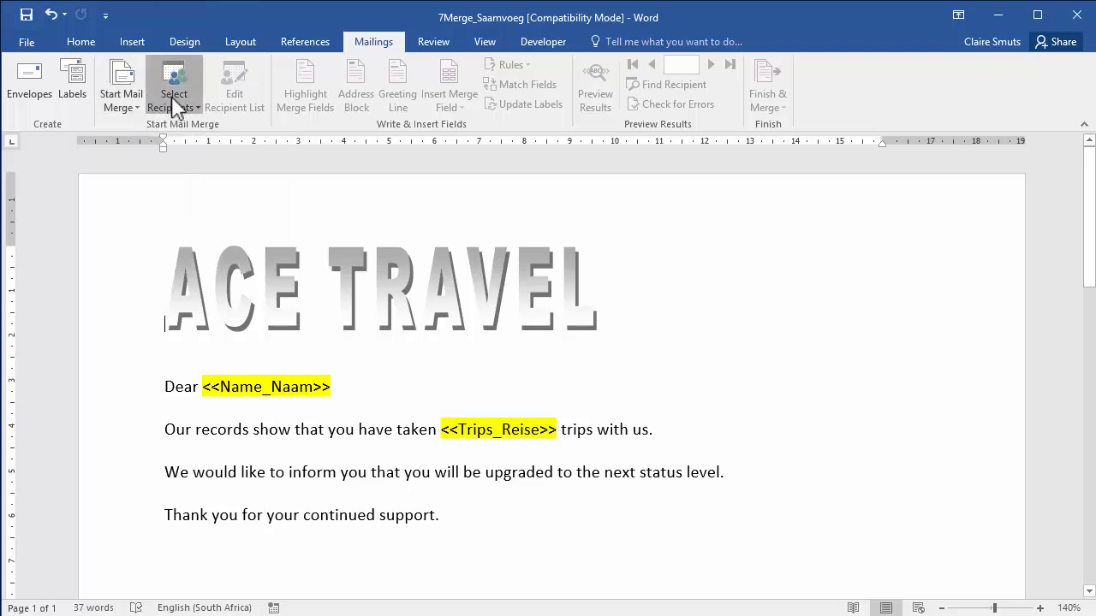
pyautogui.click(174, 85)
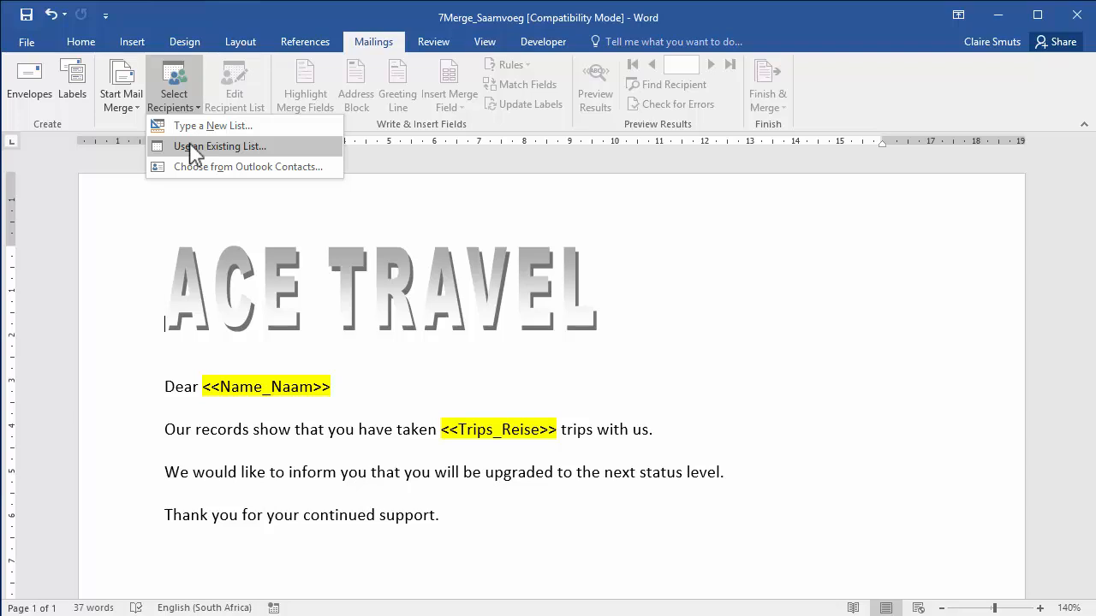
pyautogui.click(220, 146)
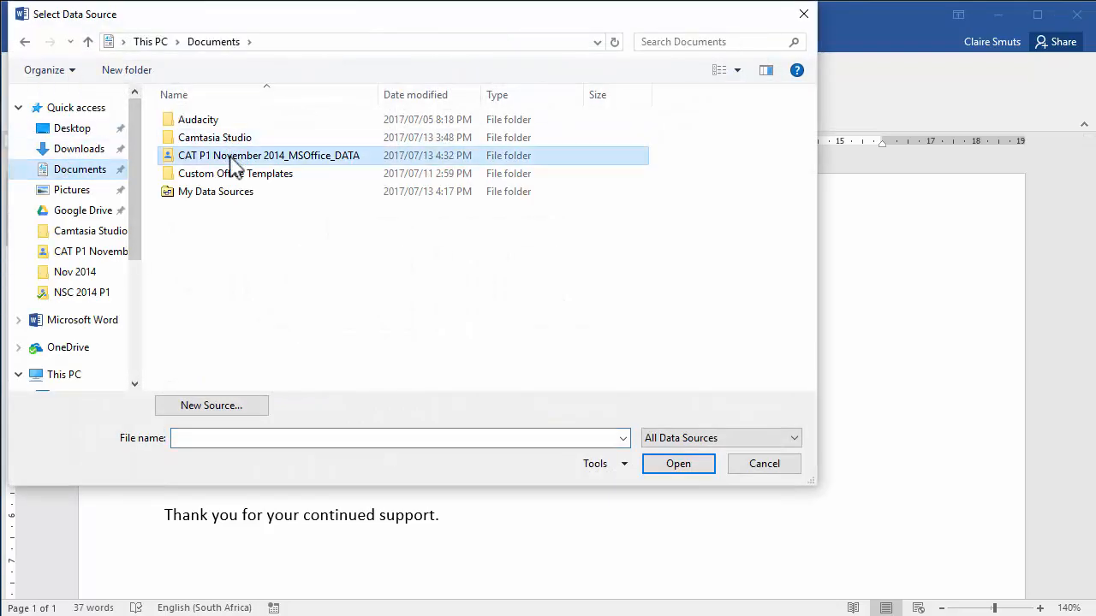
pyautogui.doubleClick(269, 155)
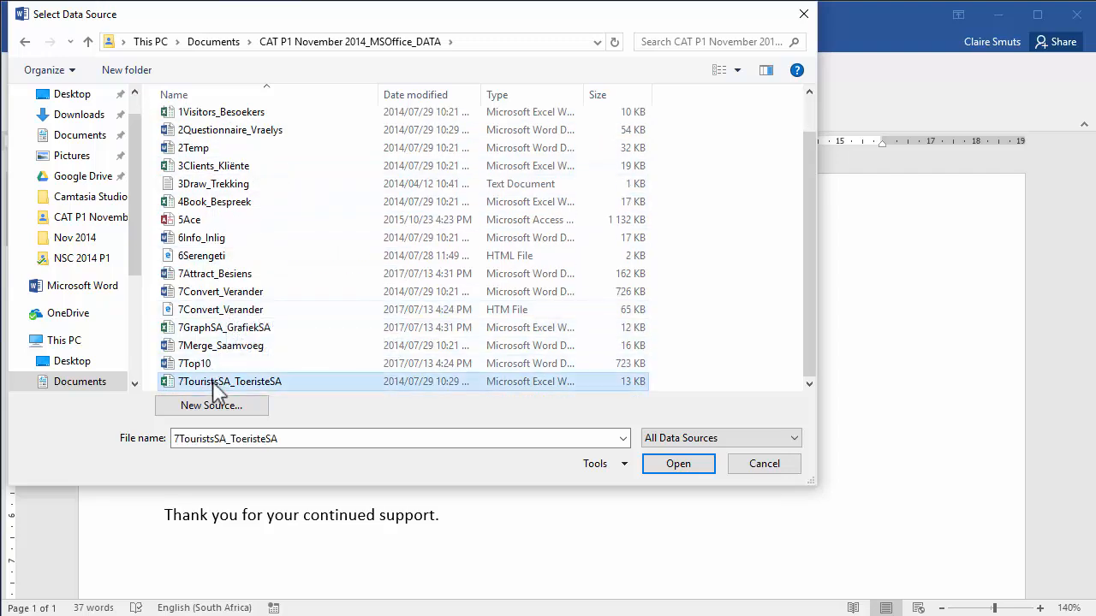
pyautogui.click(678, 463)
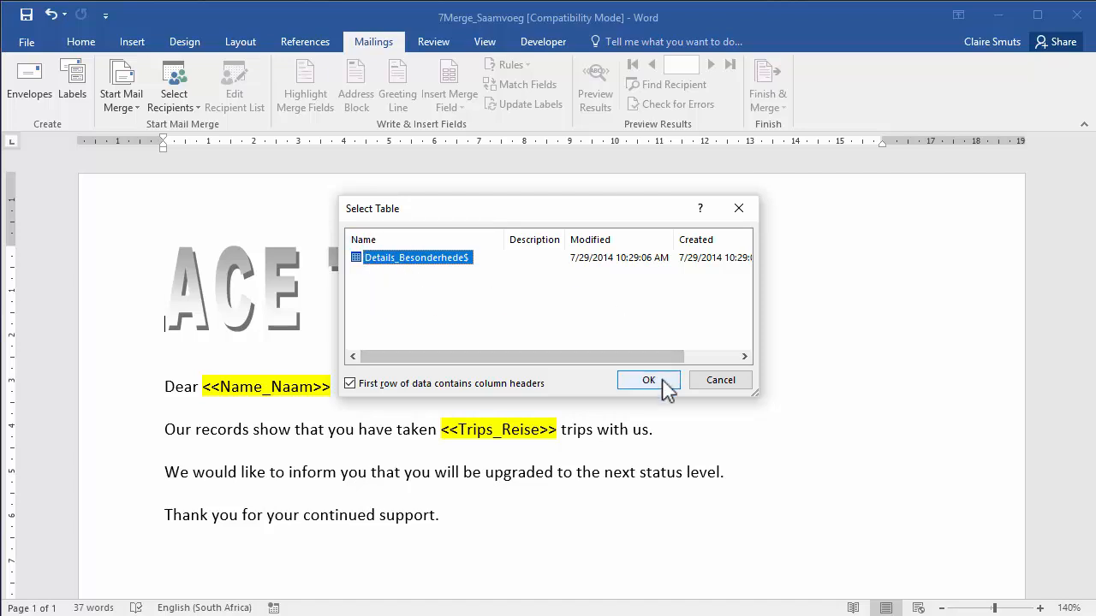
pyautogui.click(648, 380)
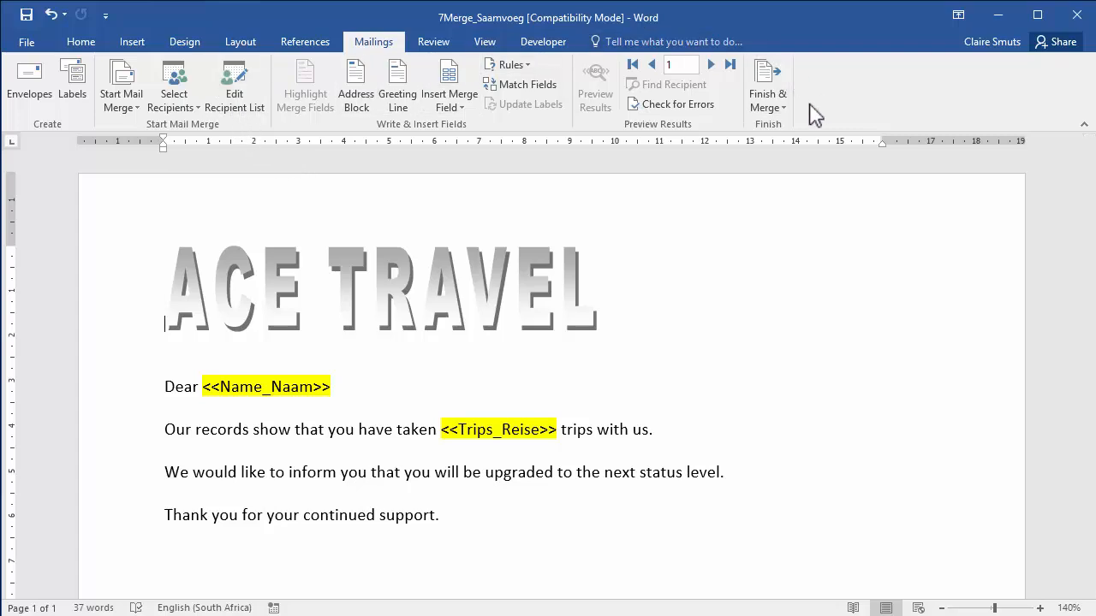
pyautogui.moveTo(505, 141)
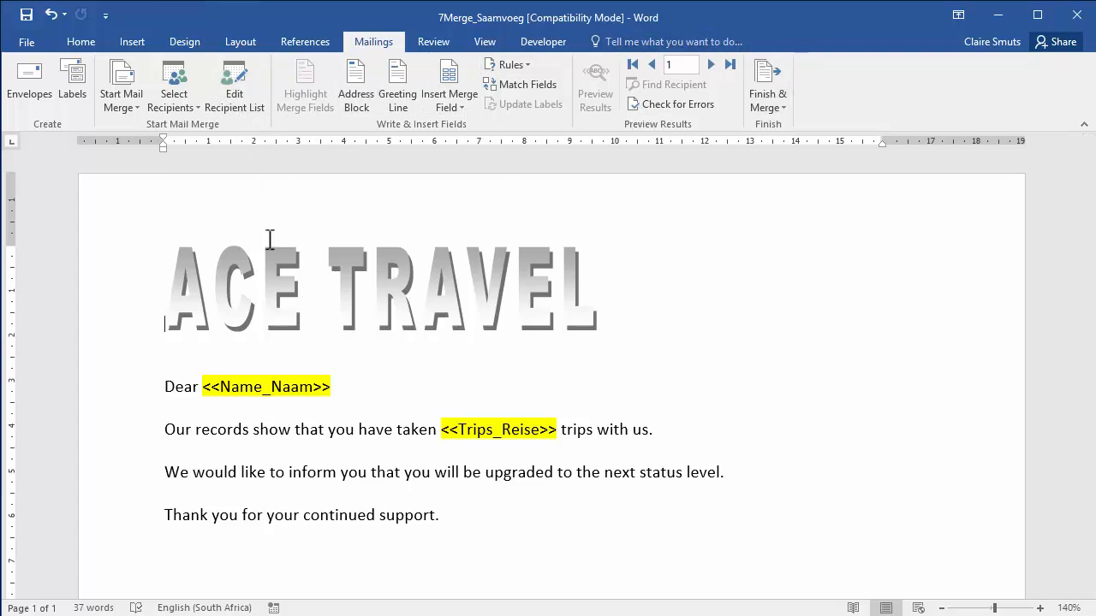
pyautogui.moveTo(439, 395)
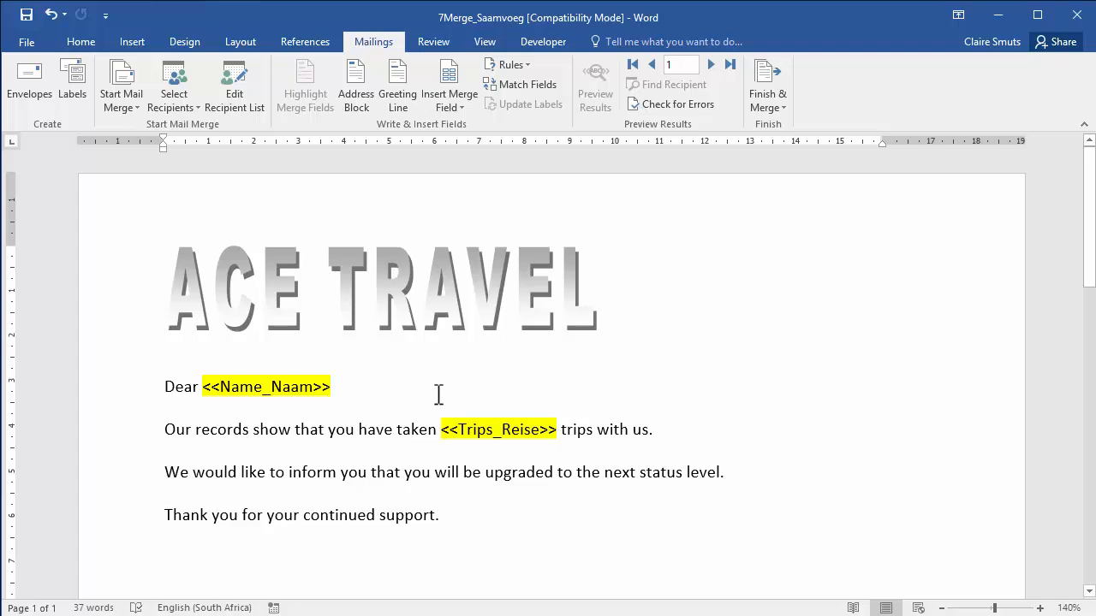
pyautogui.moveTo(432, 371)
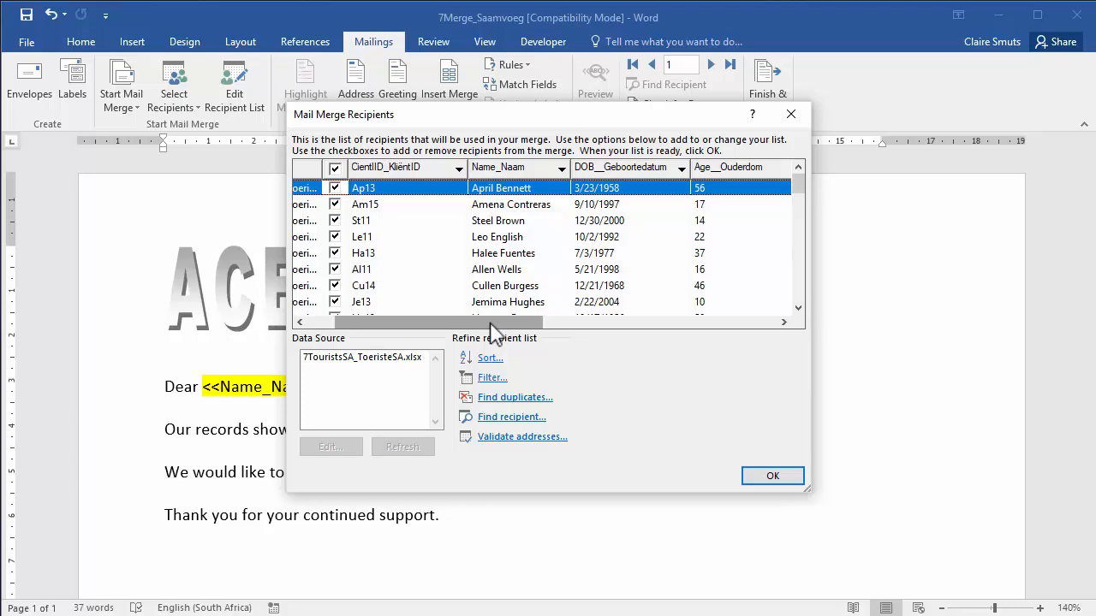
# Step: Filter recipients to IntTravellers_IntReisigers = True and open the Advanced filter settings
pyautogui.hscroll(3)
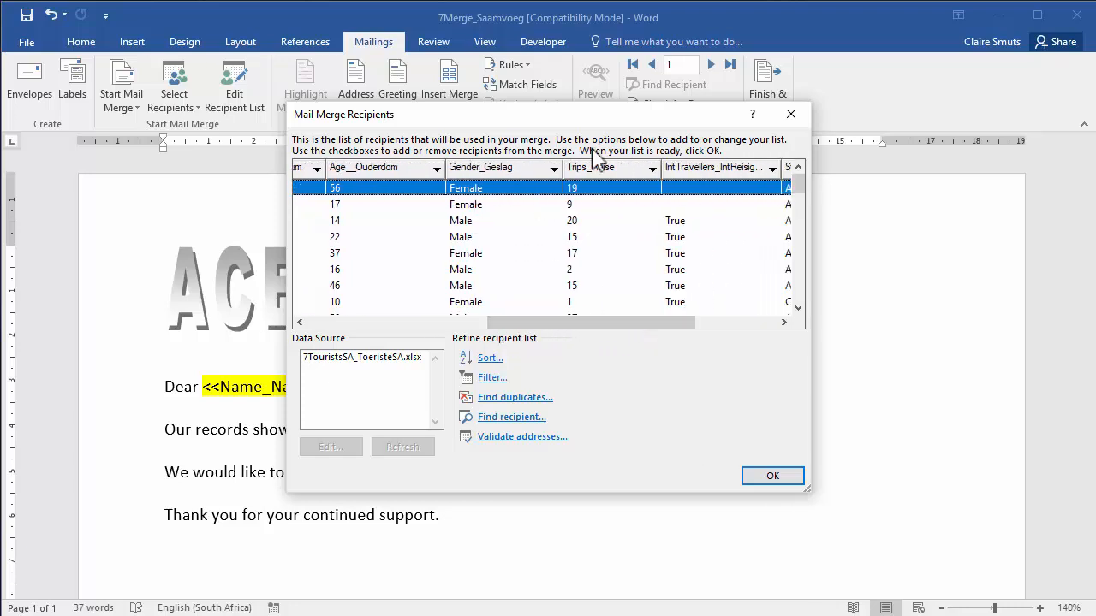
pyautogui.moveTo(676, 154)
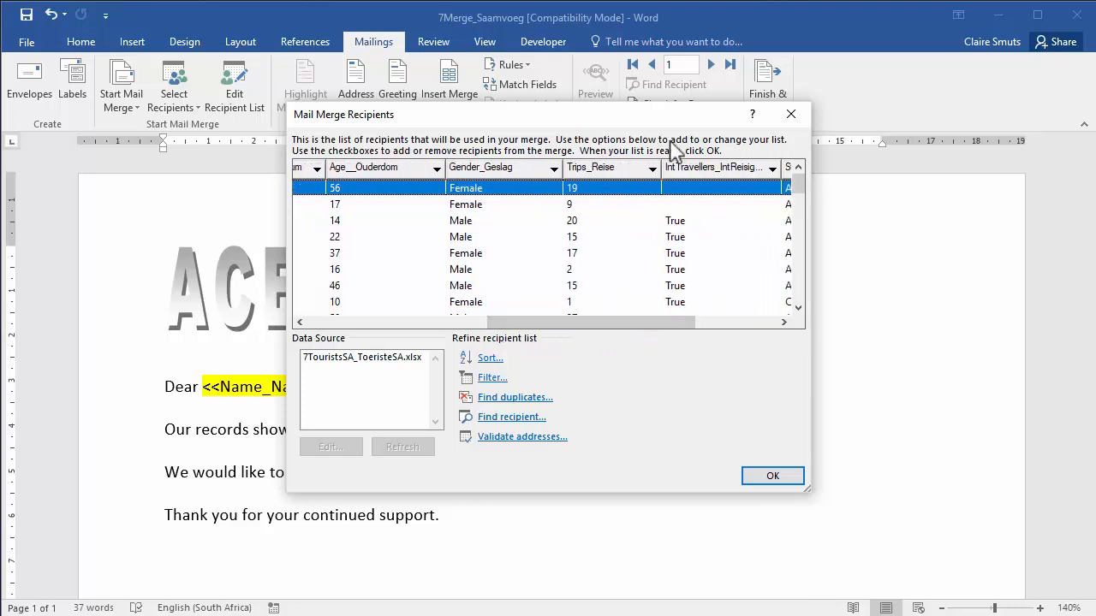
pyautogui.moveTo(706, 162)
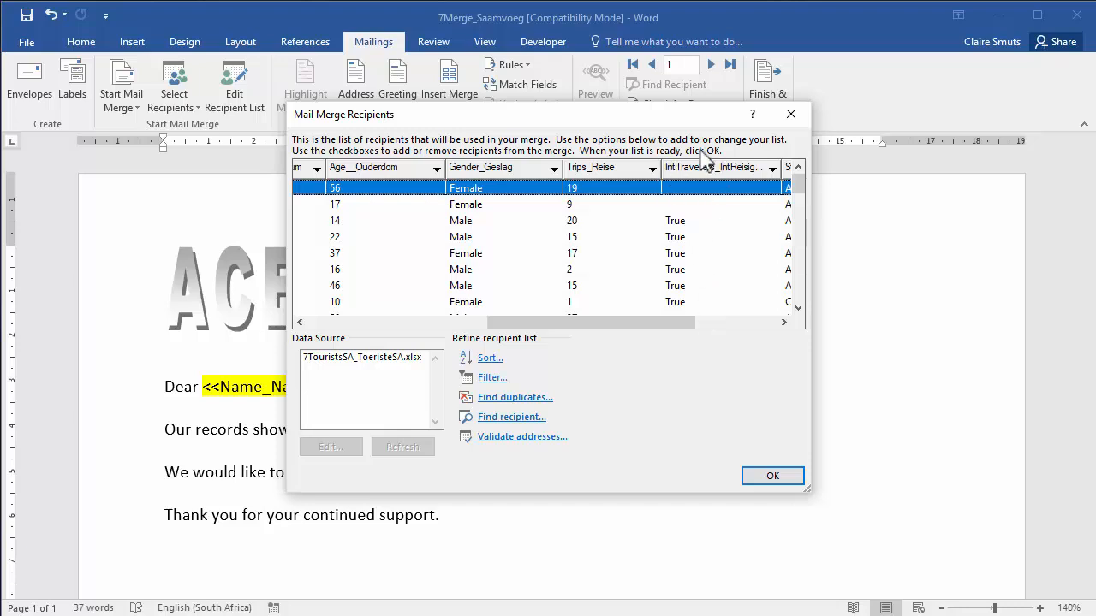
pyautogui.moveTo(715, 301)
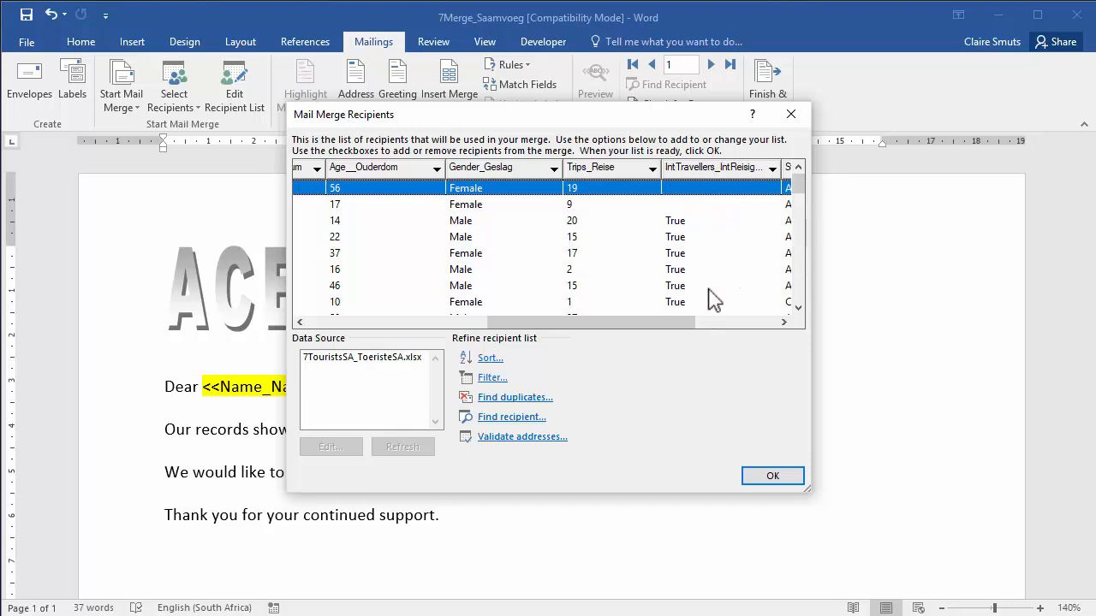
pyautogui.moveTo(633, 322); pyautogui.dragTo(685, 322)
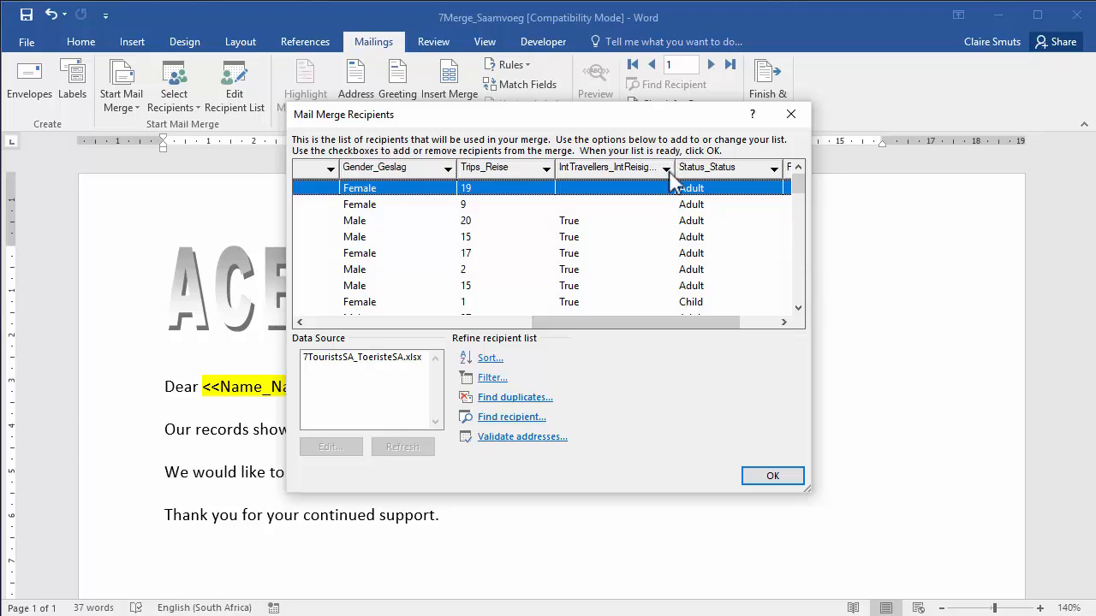
pyautogui.click(666, 167)
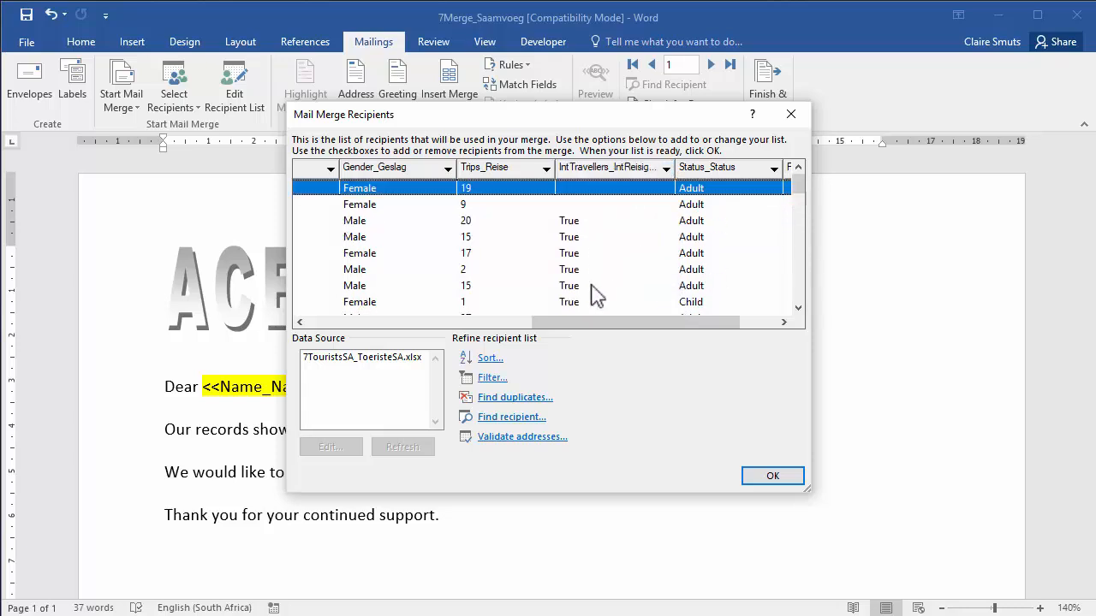
pyautogui.click(667, 167)
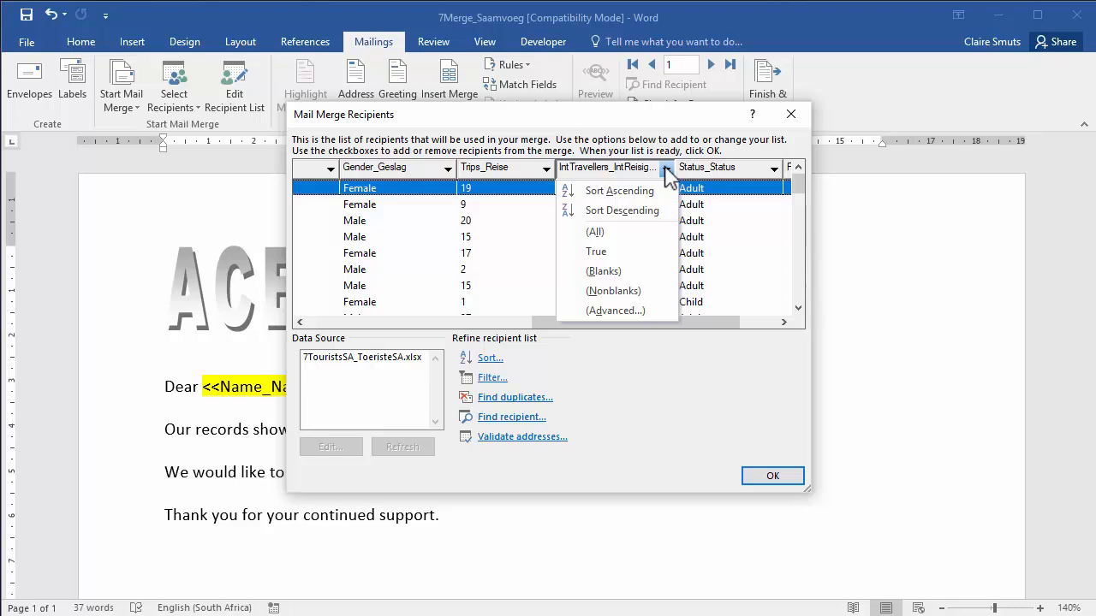
pyautogui.click(596, 251)
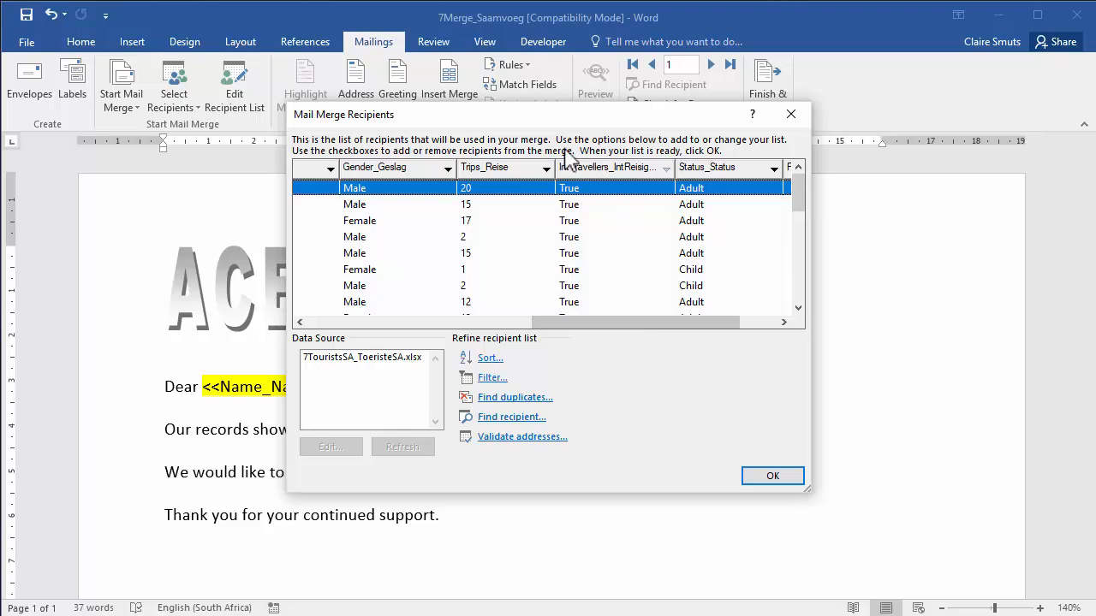
pyautogui.click(546, 167)
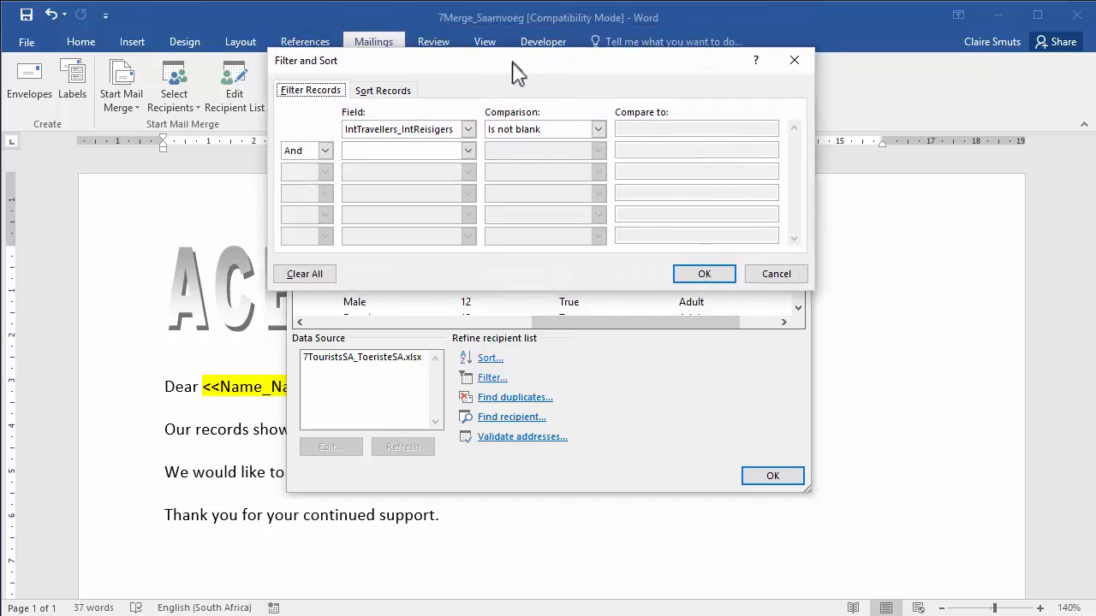
# Step: Add a second filter rule: Trips_Reise greater than 20
pyautogui.click(467, 152)
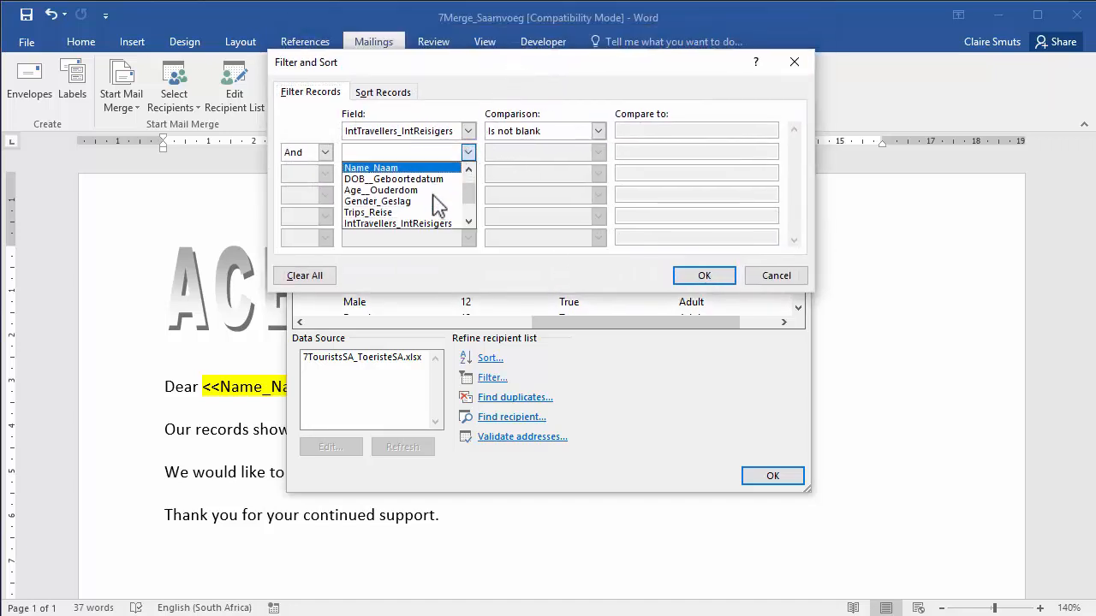
pyautogui.click(368, 212)
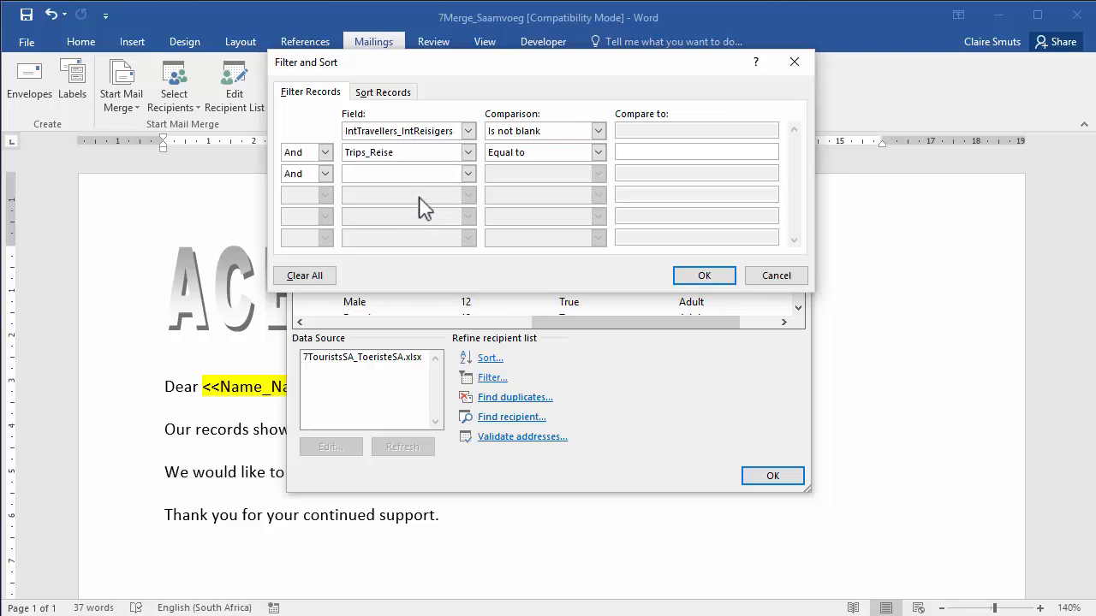
pyautogui.click(597, 151)
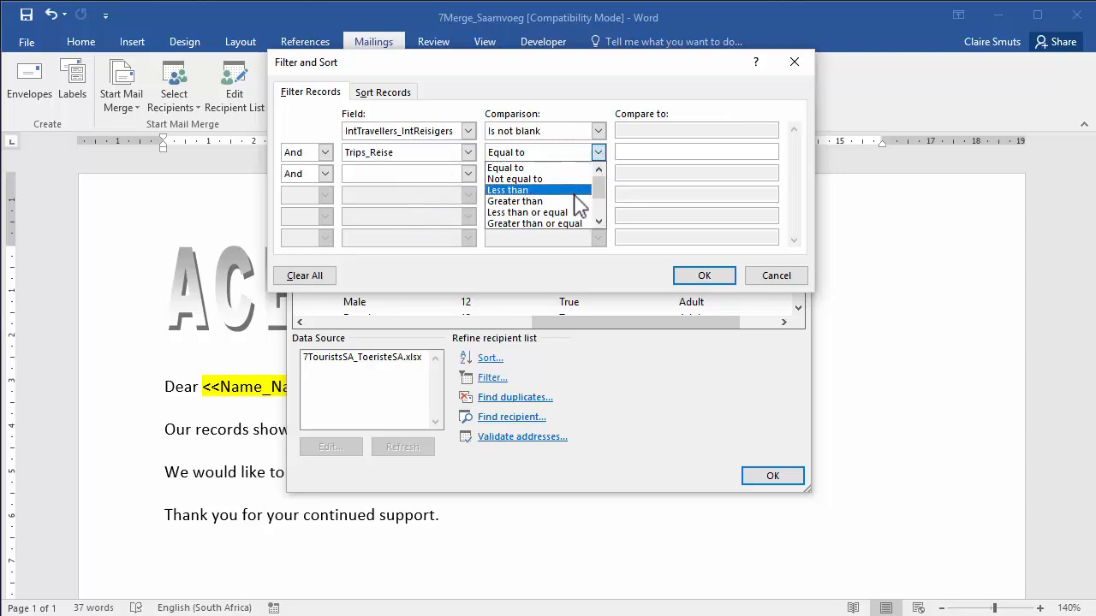
pyautogui.click(515, 201)
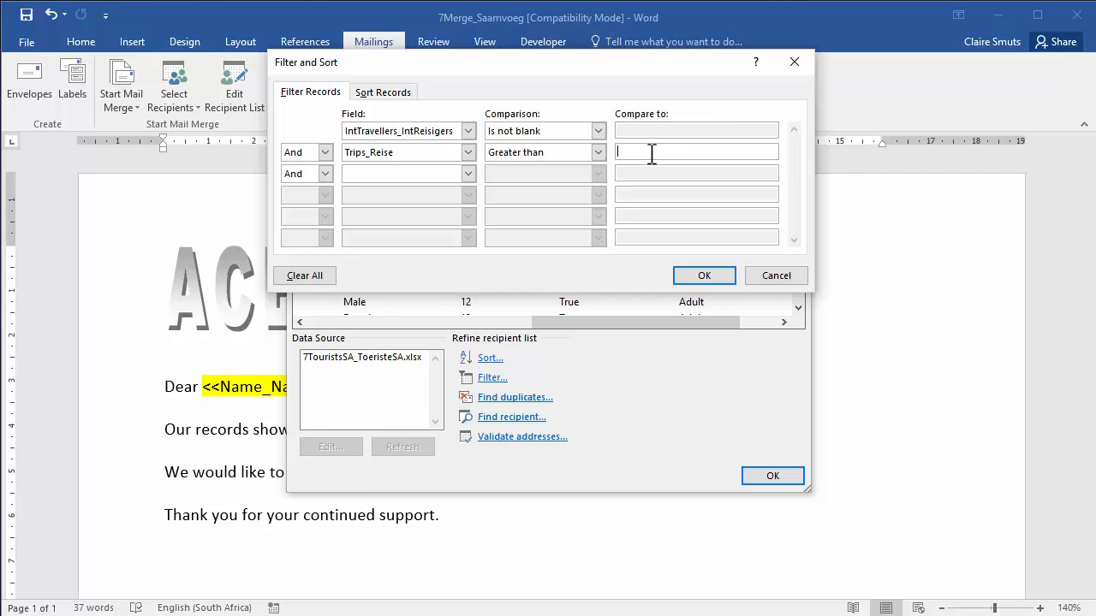
pyautogui.write('20')
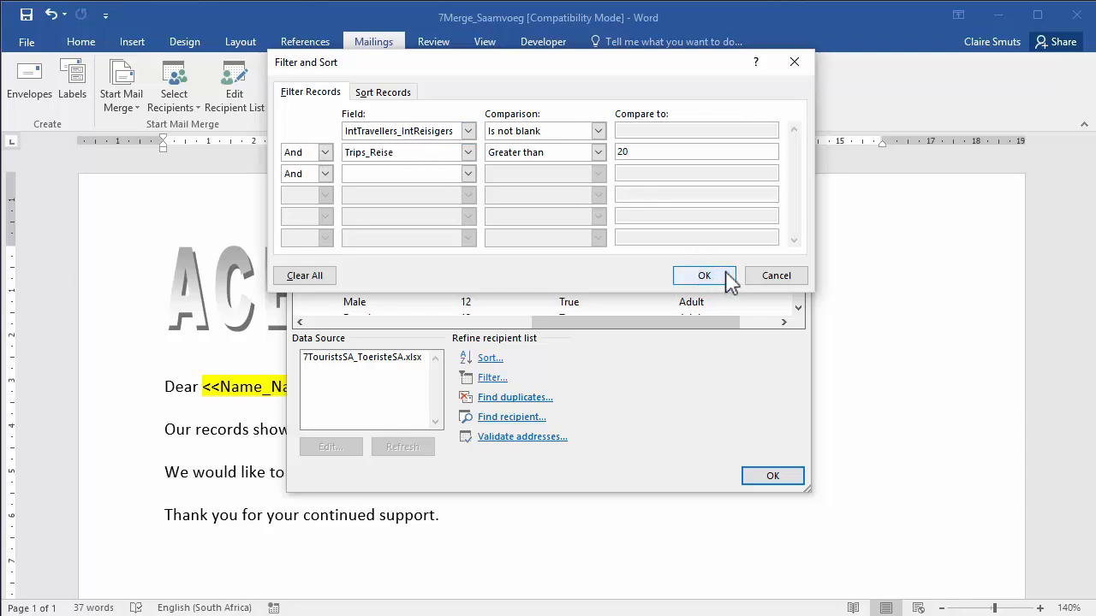
pyautogui.click(703, 275)
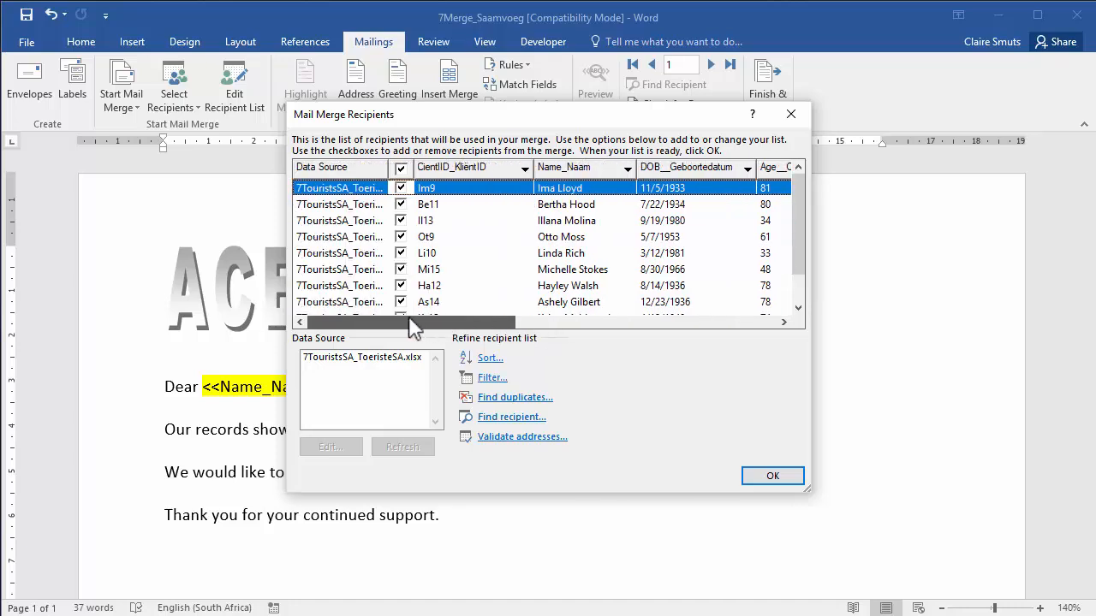
# Step: Sort the recipient list ascending by the Name_Naam column
pyautogui.click(626, 167)
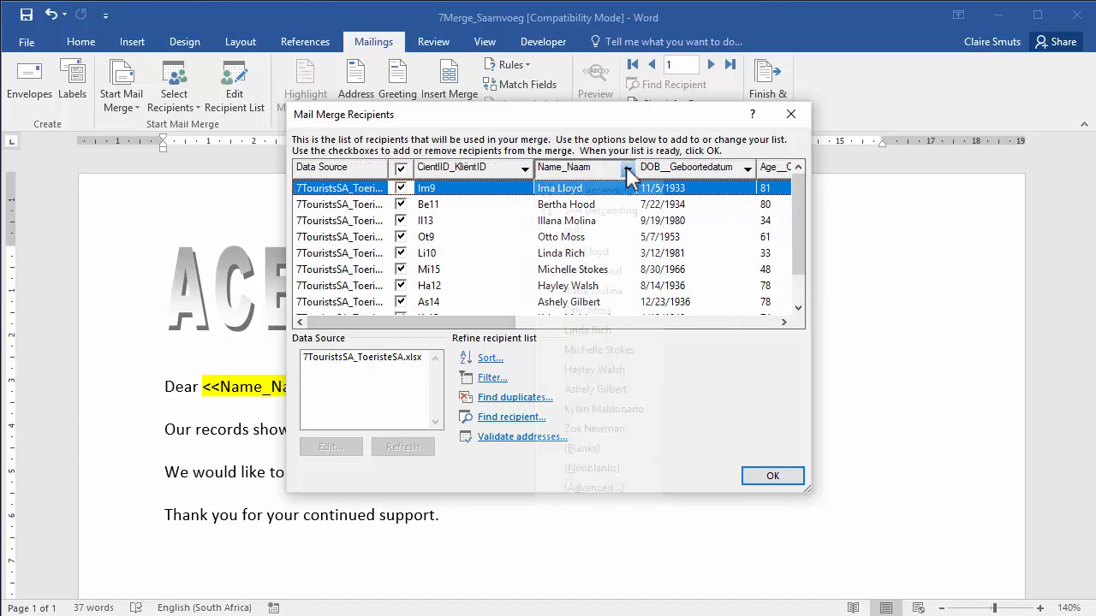
pyautogui.click(627, 167)
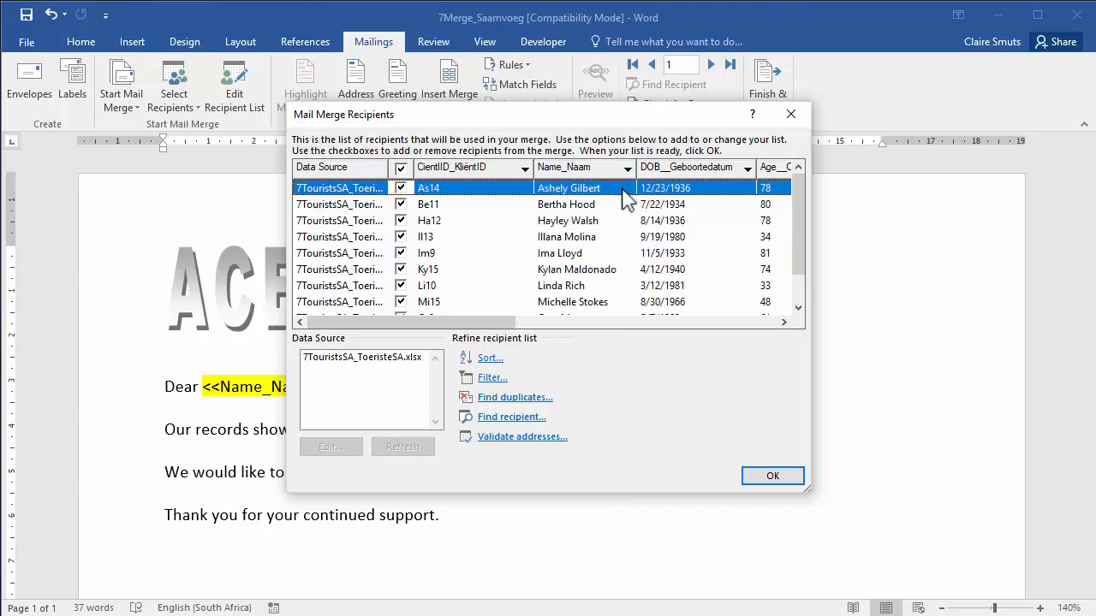
pyautogui.moveTo(475, 364)
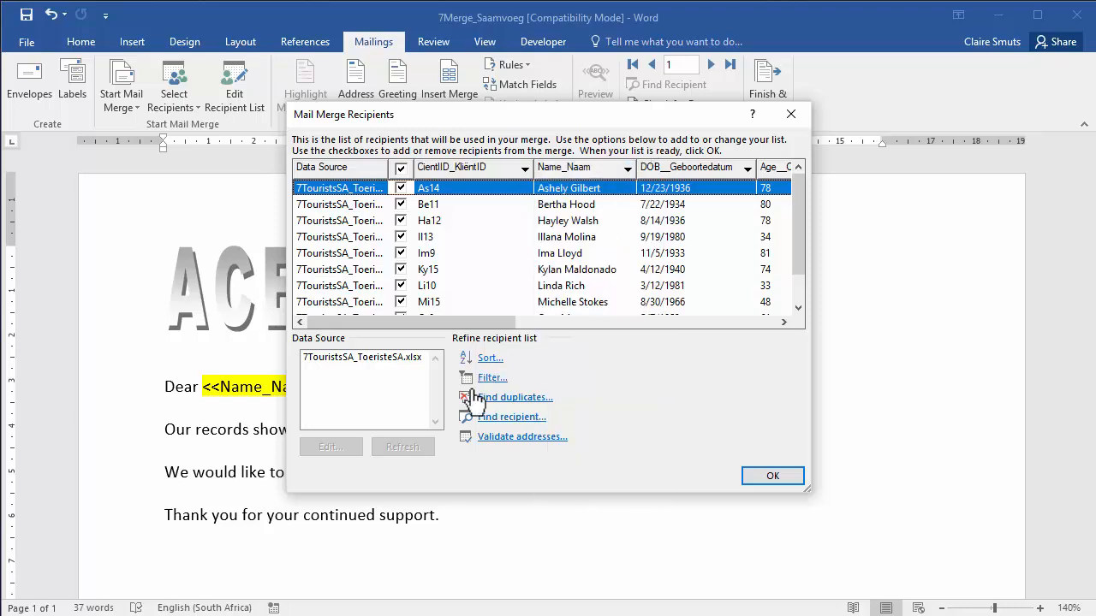
pyautogui.moveTo(827, 396)
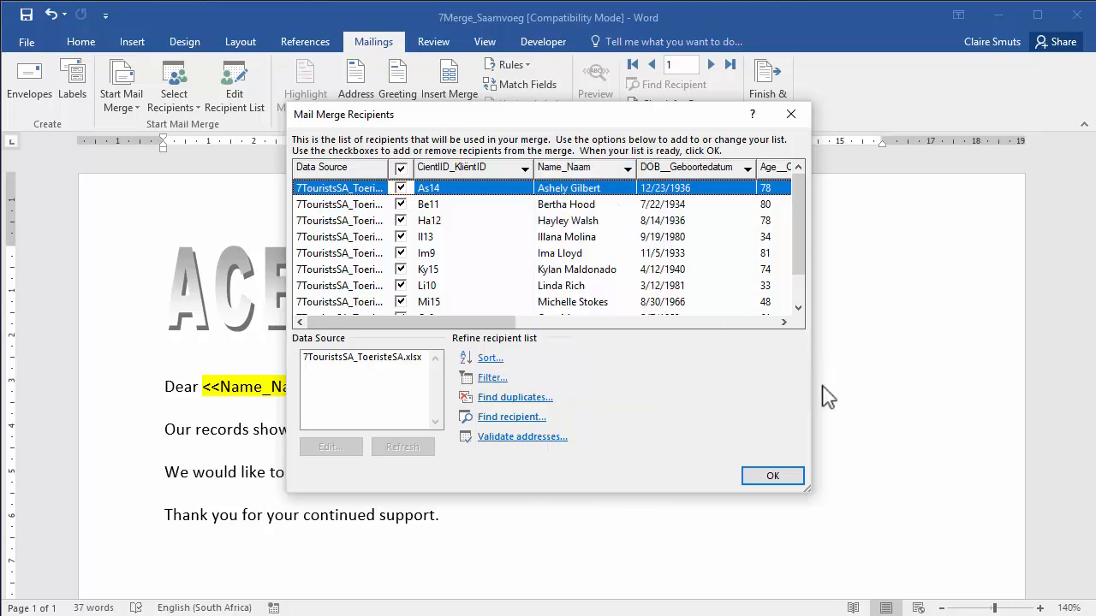
# Step: Close the recipient list and replace the typed Trips placeholder with the Trips_Reise merge field
pyautogui.click(772, 475)
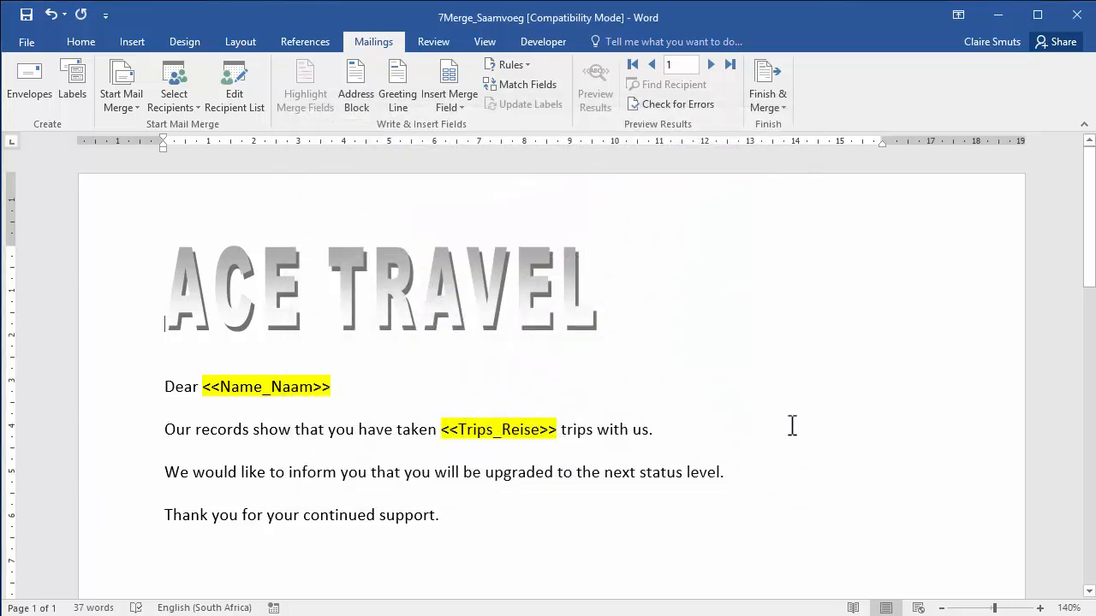
pyautogui.moveTo(249, 370)
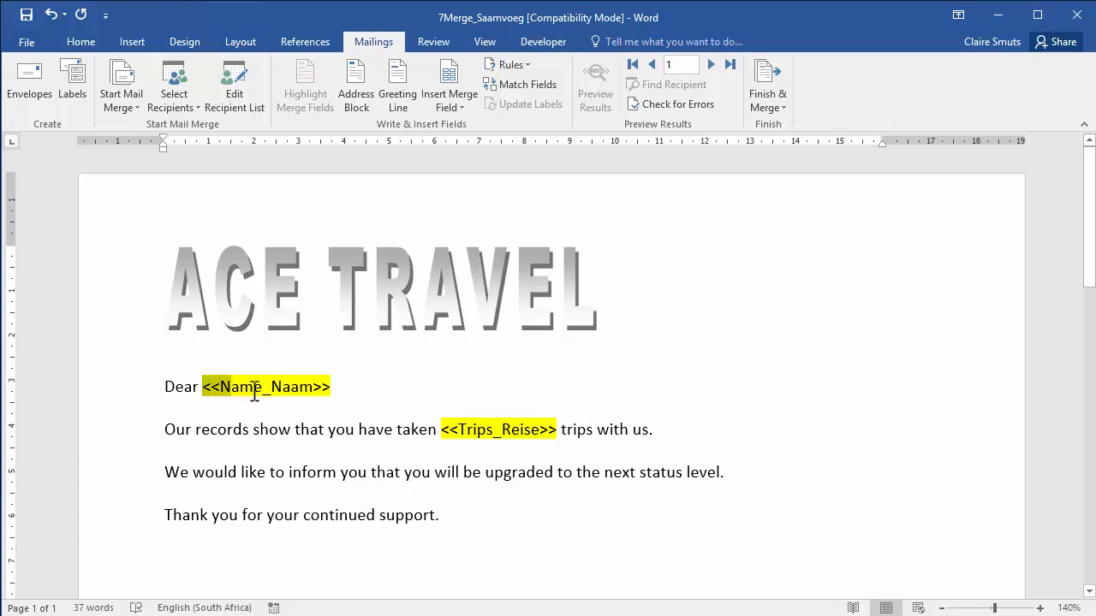
pyautogui.click(334, 386)
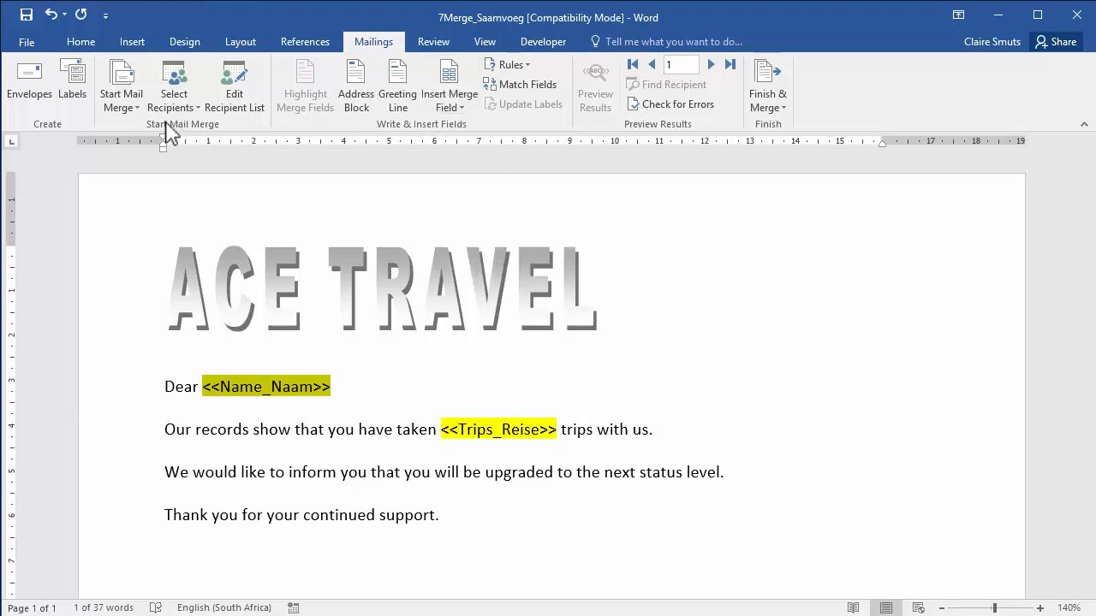
pyautogui.moveTo(397, 85)
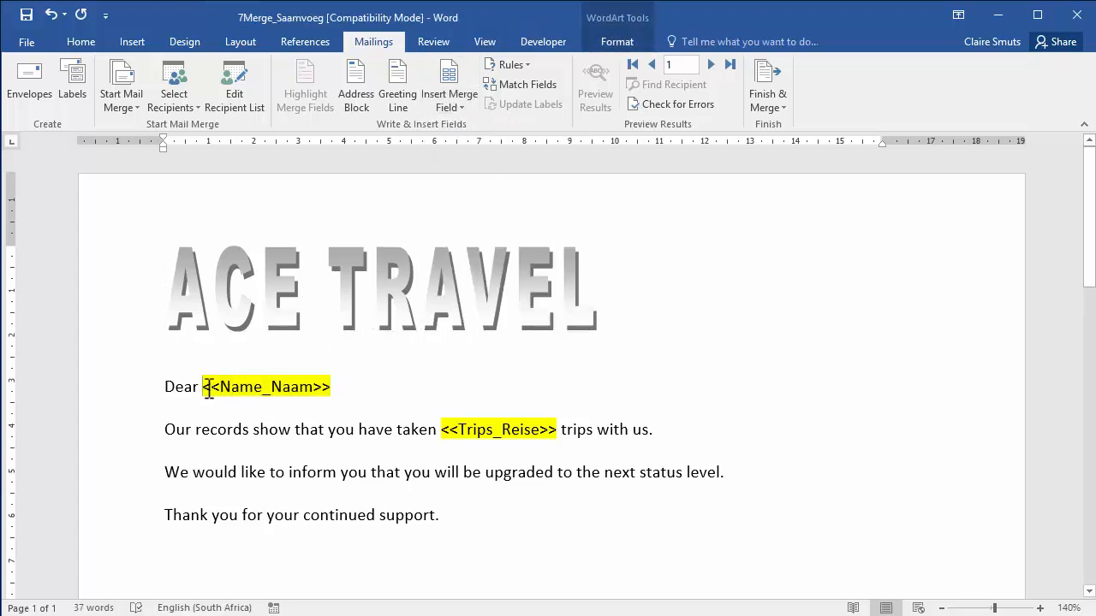
pyautogui.doubleClick(265, 386)
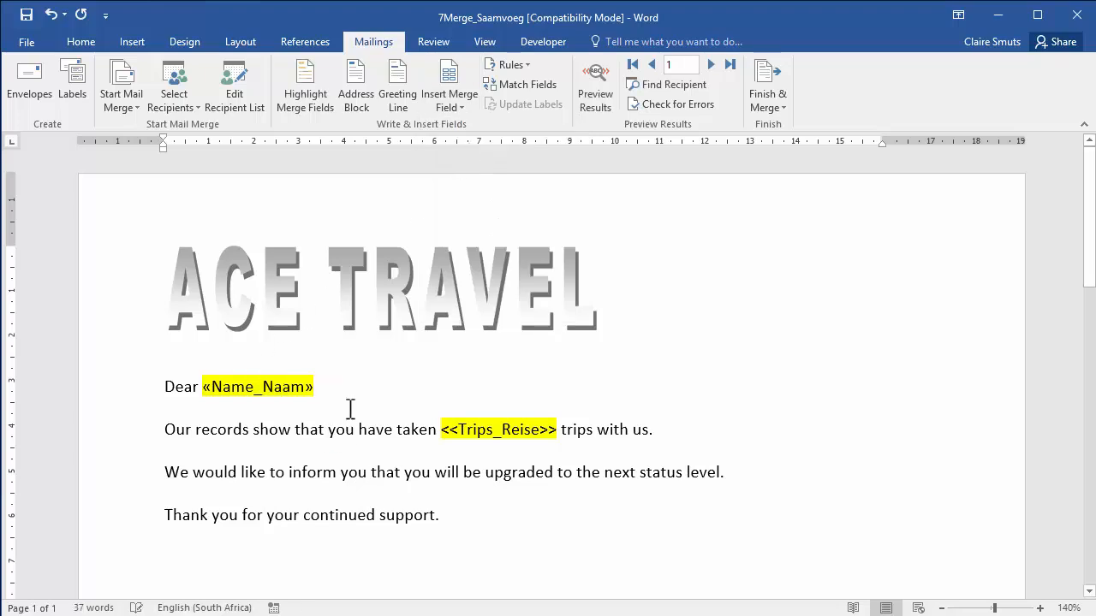
pyautogui.click(445, 430)
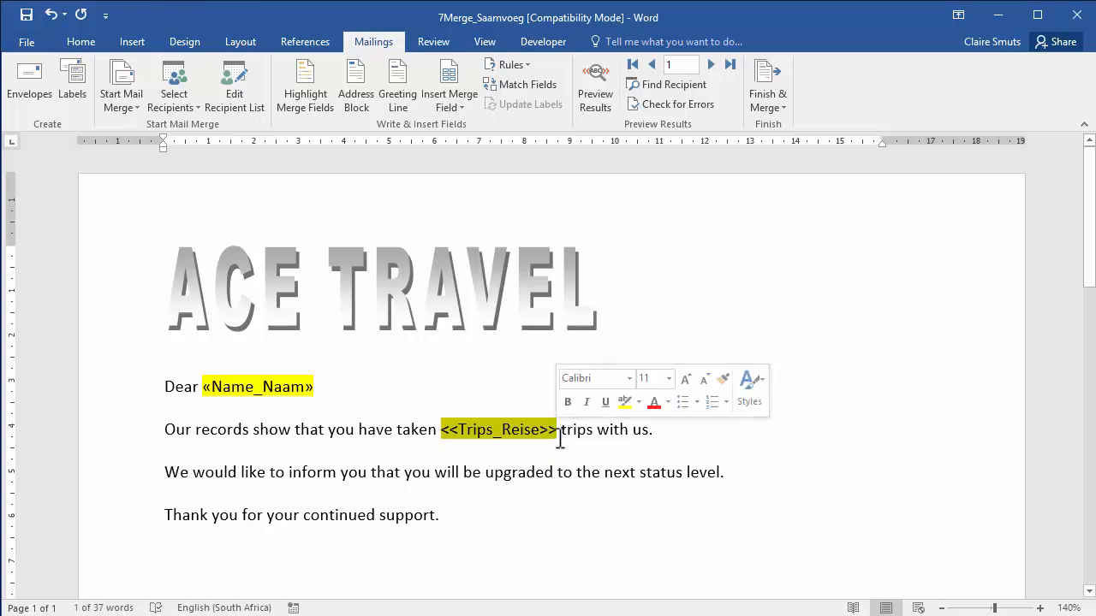
pyautogui.click(449, 81)
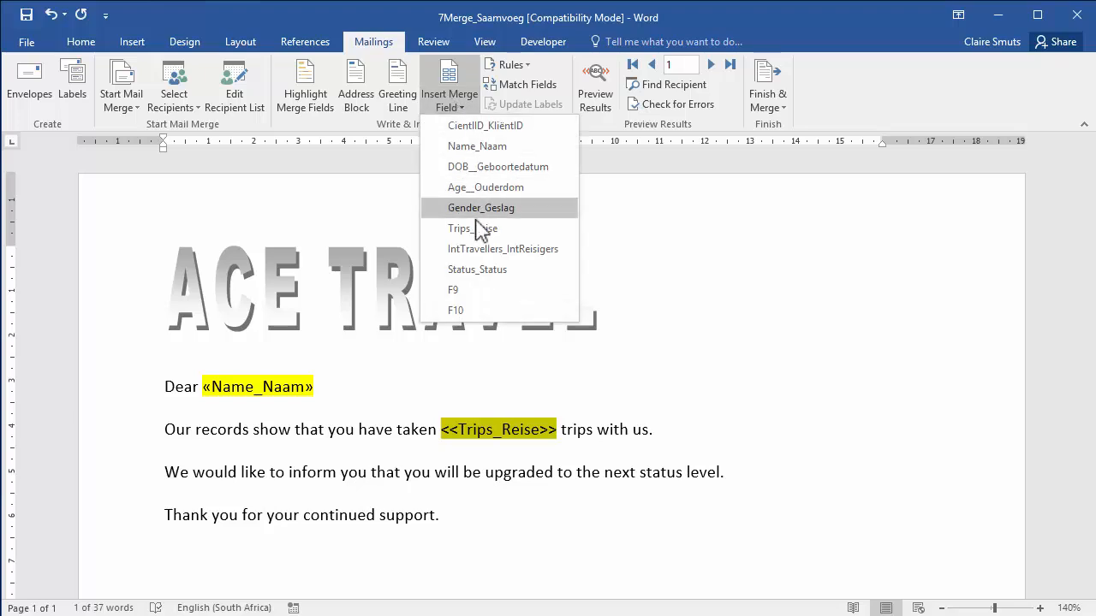
pyautogui.click(460, 228)
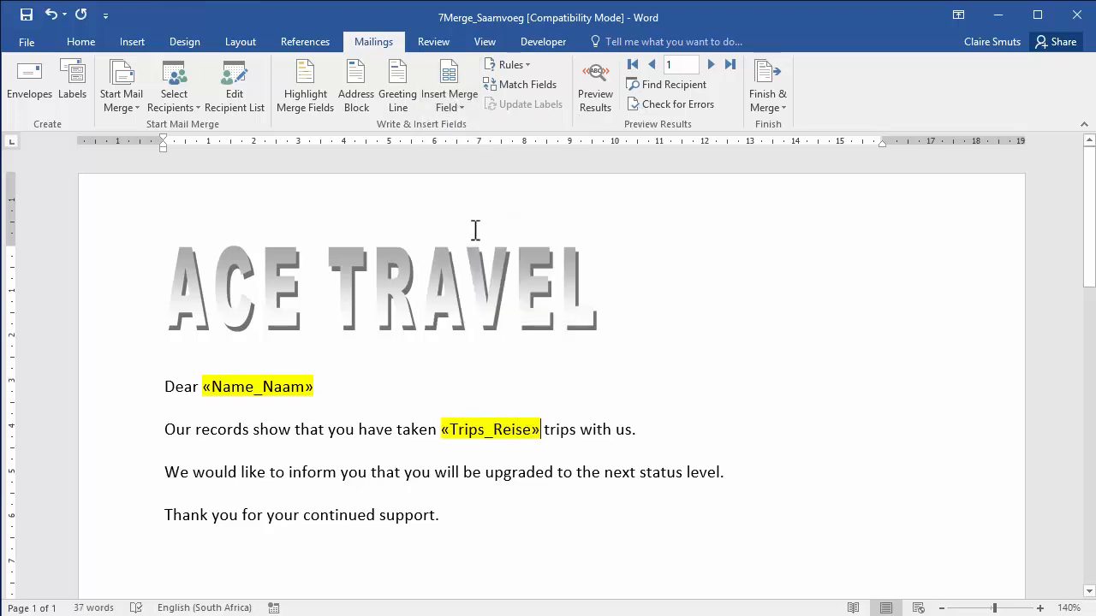
pyautogui.moveTo(655, 139)
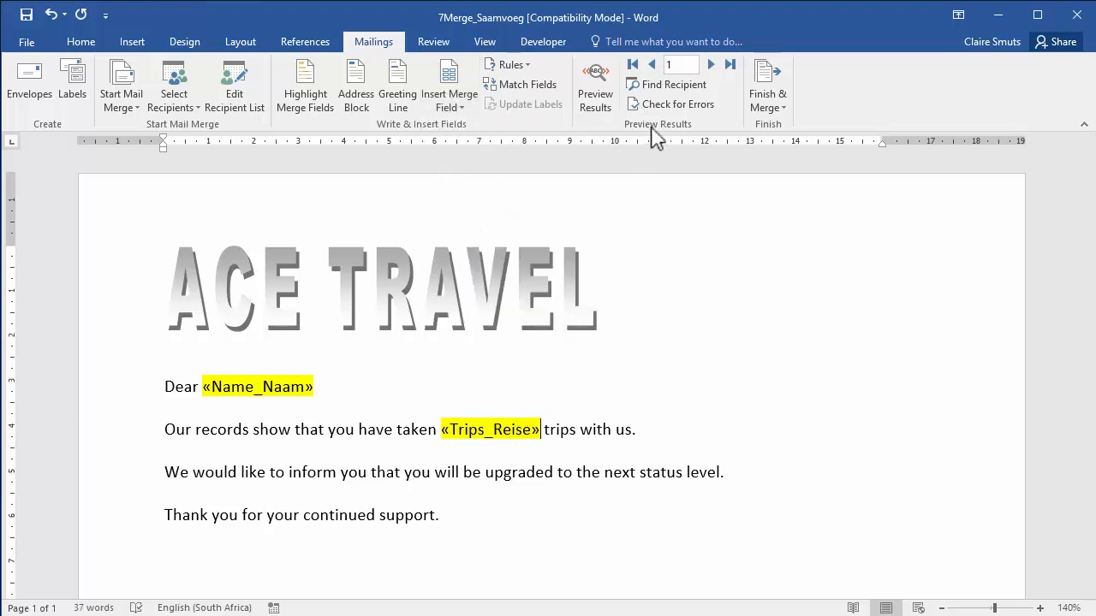
pyautogui.moveTo(595, 81)
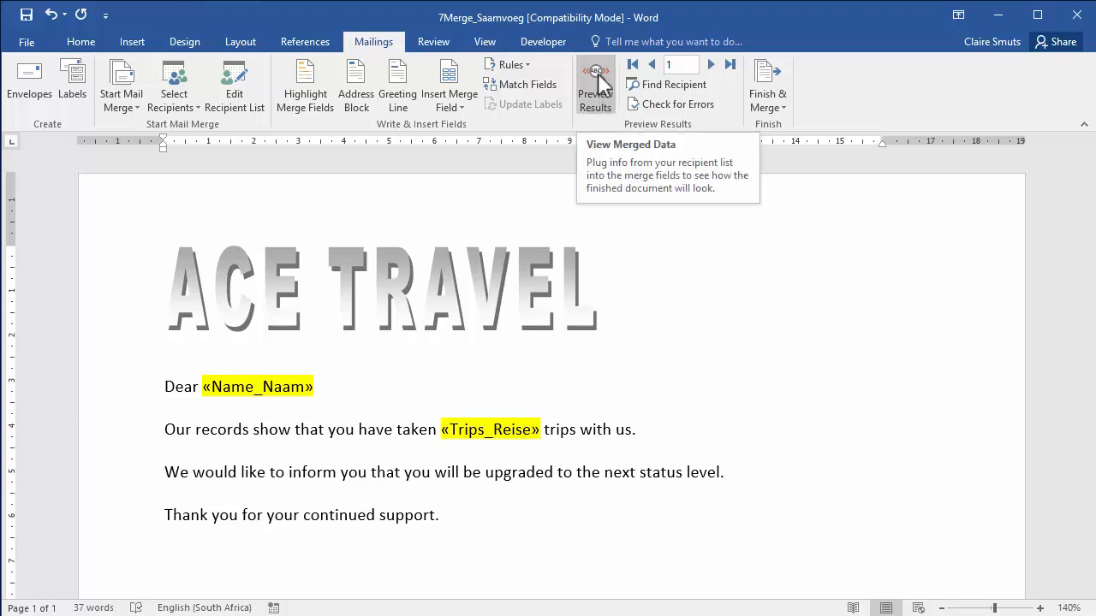
pyautogui.click(711, 64)
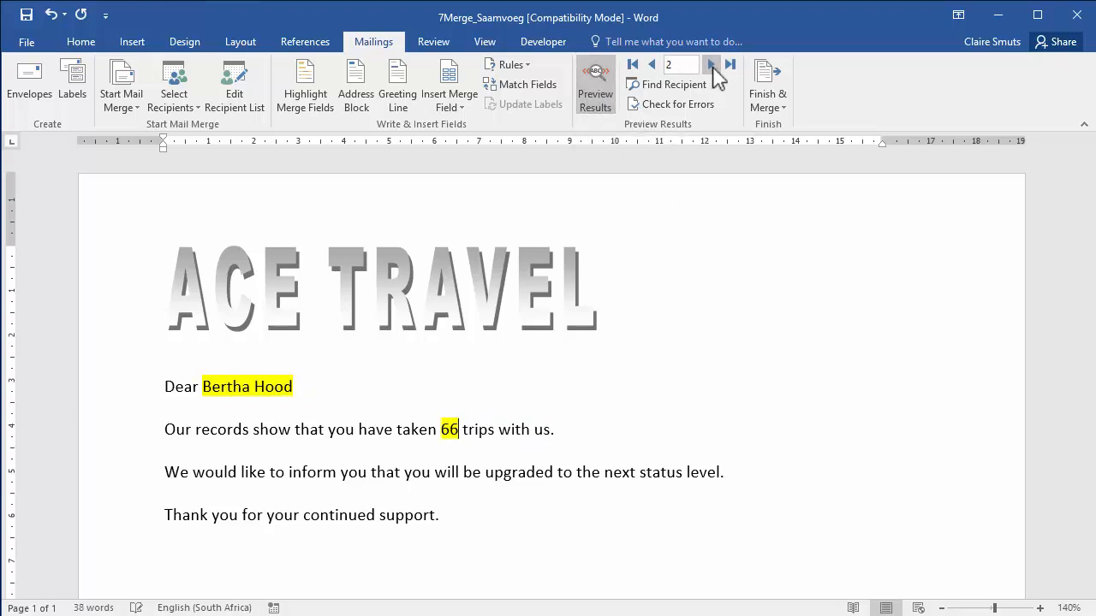
pyautogui.click(711, 64)
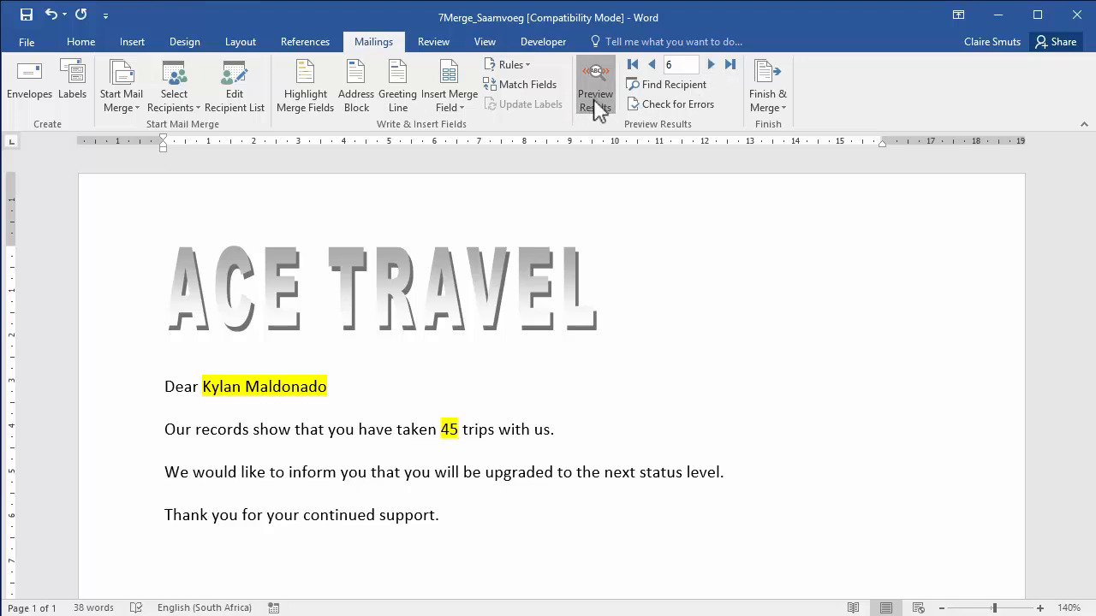
pyautogui.click(595, 86)
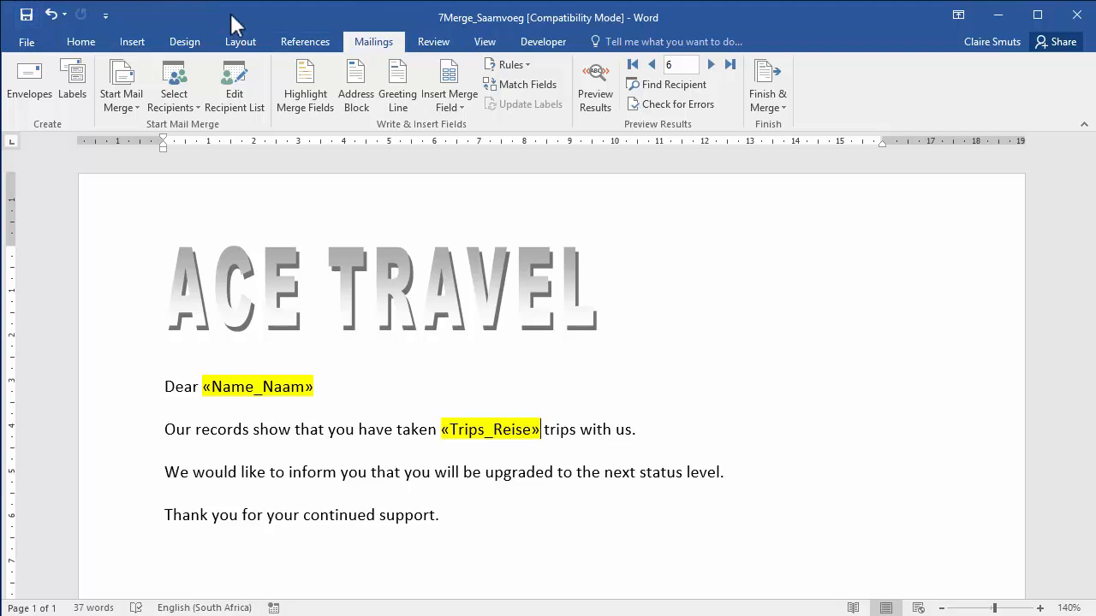
pyautogui.moveTo(26, 14)
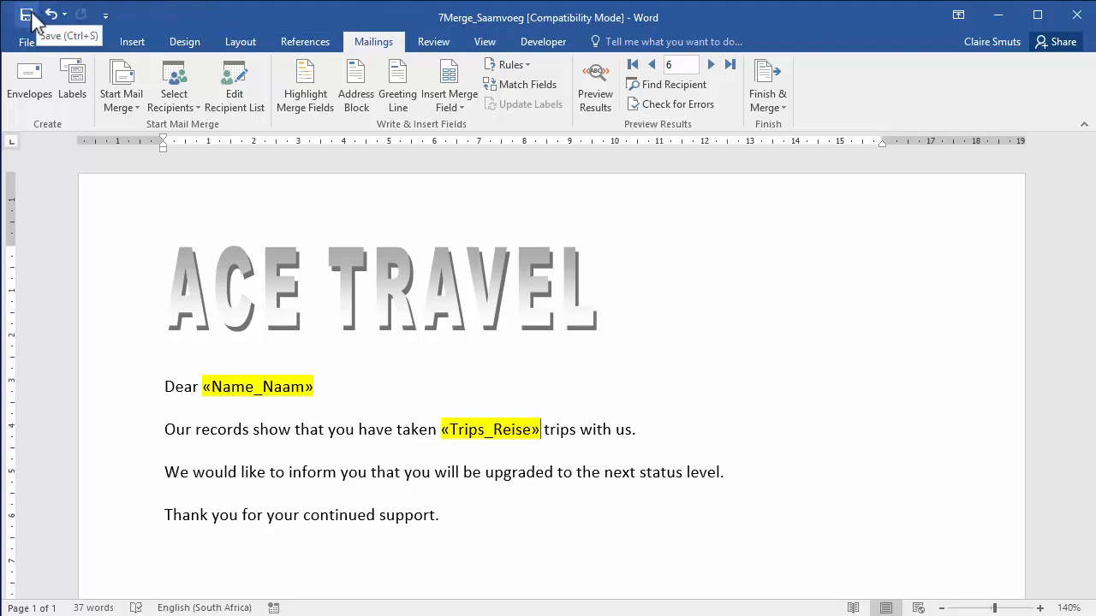
pyautogui.moveTo(469, 423)
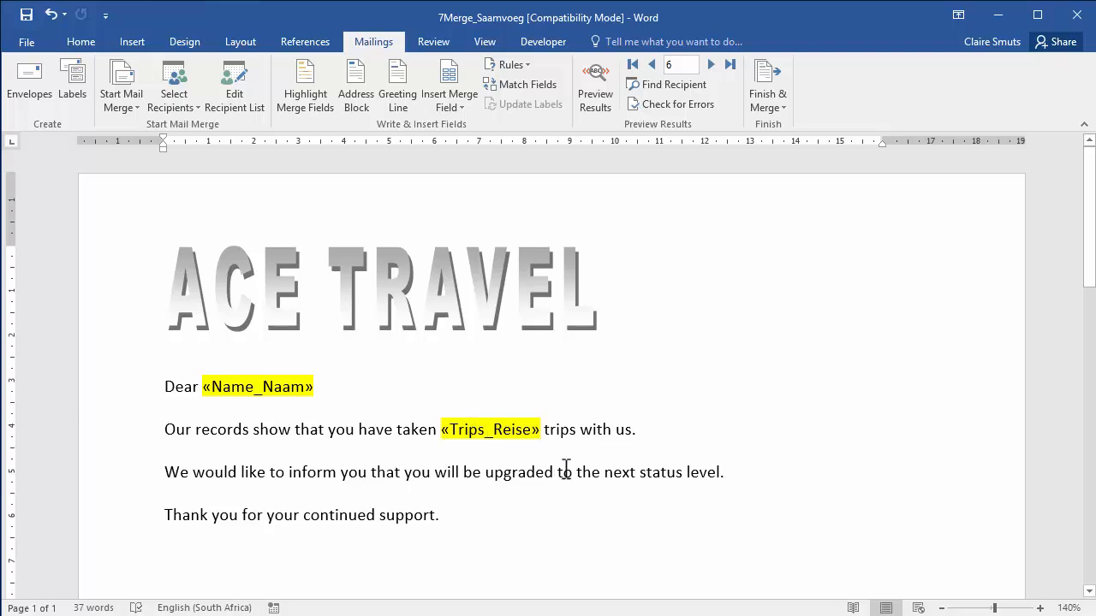
pyautogui.moveTo(256, 235)
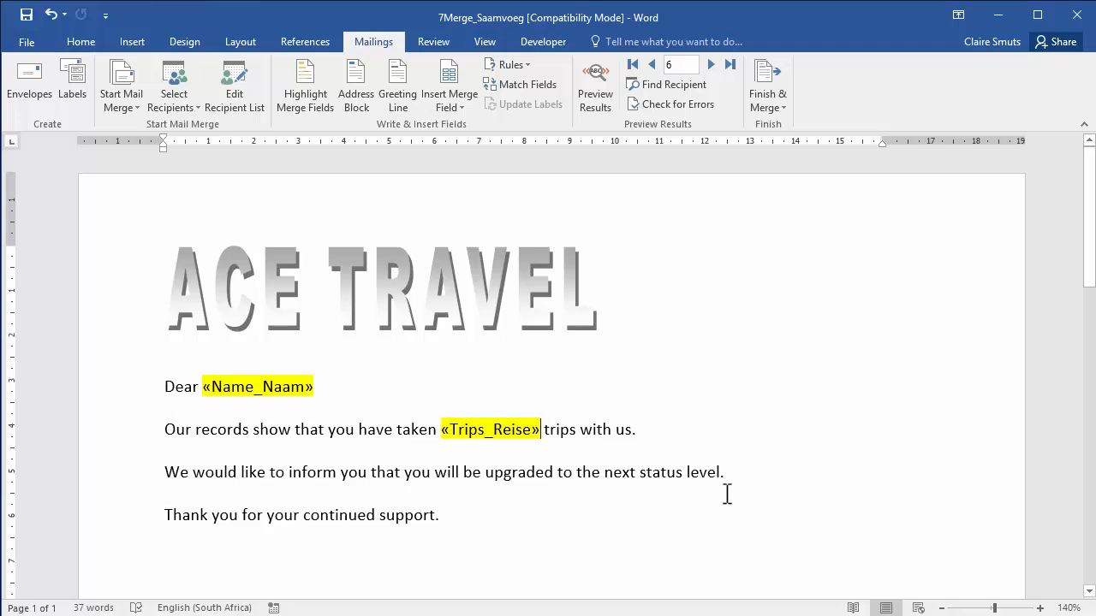
# Step: Finish & Merge all records into individual documents, creating Letters1
pyautogui.click(766, 85)
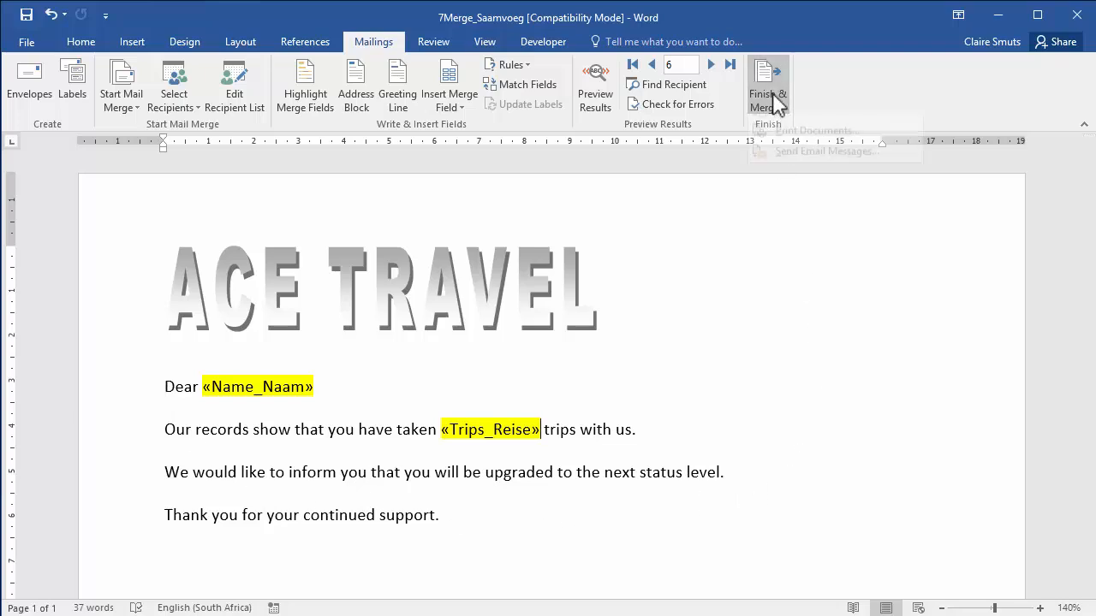
pyautogui.click(766, 86)
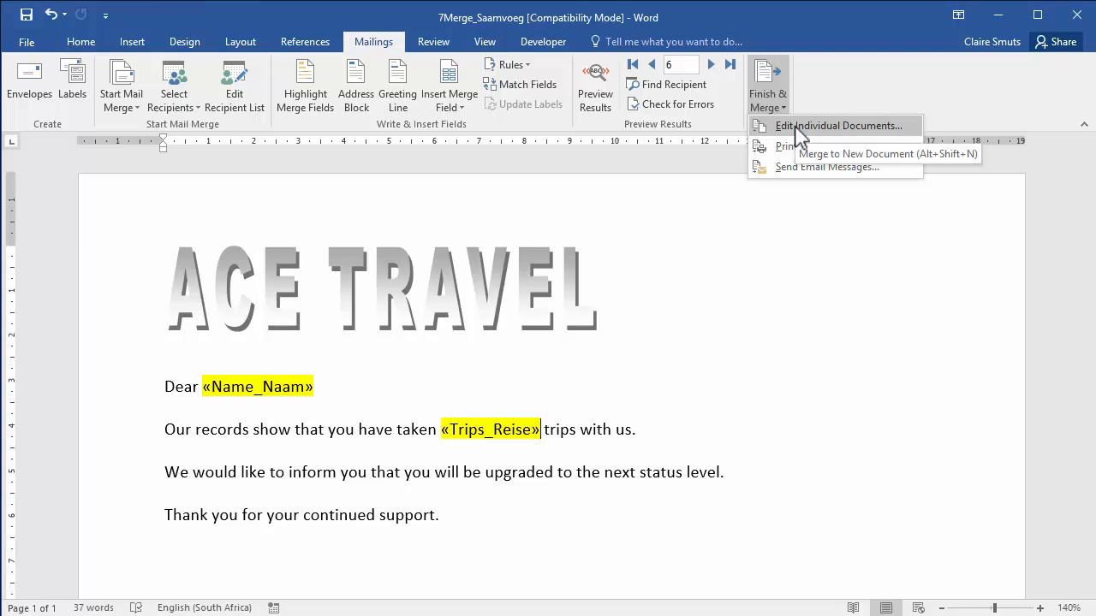
pyautogui.moveTo(794, 145)
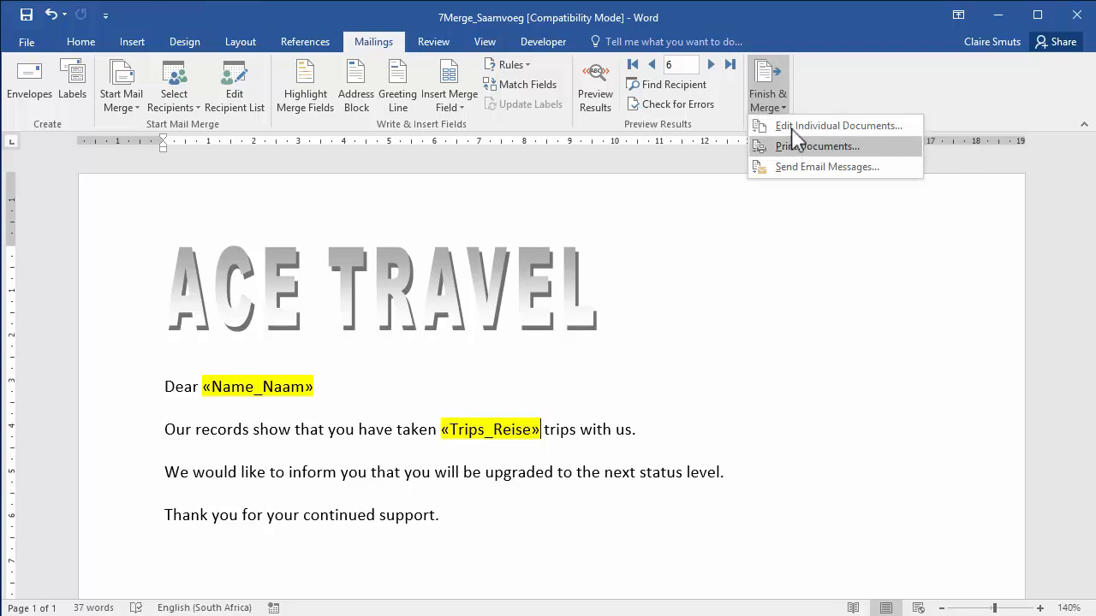
pyautogui.click(839, 126)
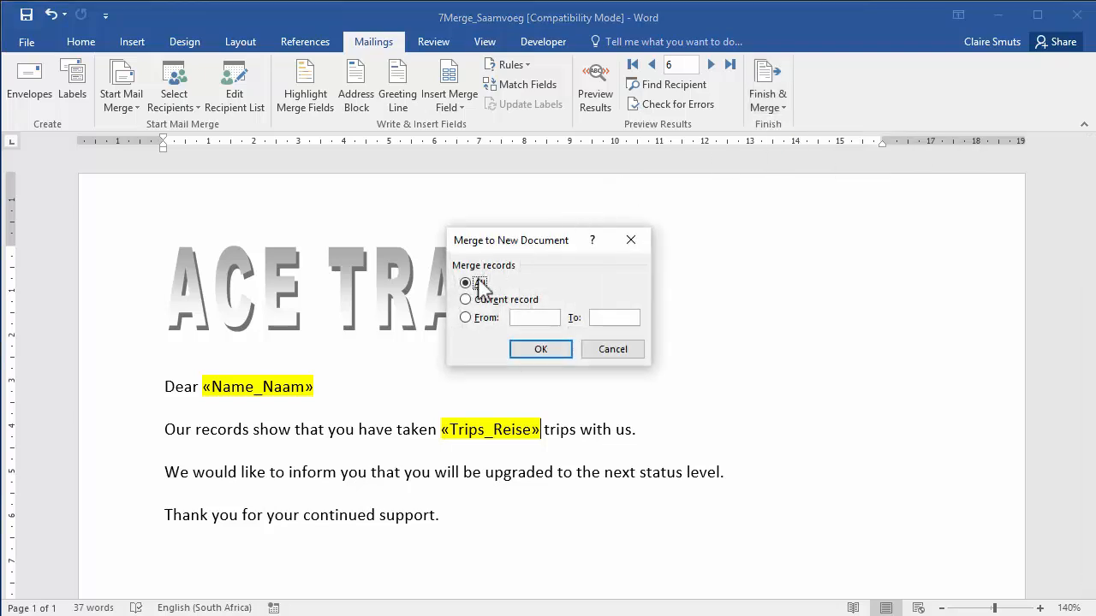
pyautogui.click(541, 349)
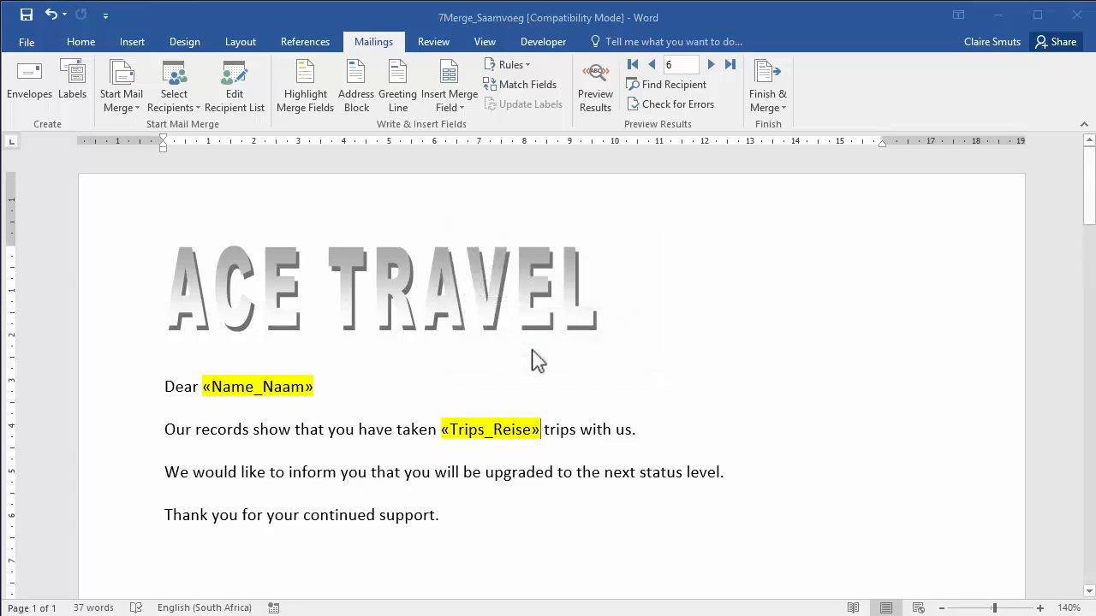
pyautogui.click(767, 84)
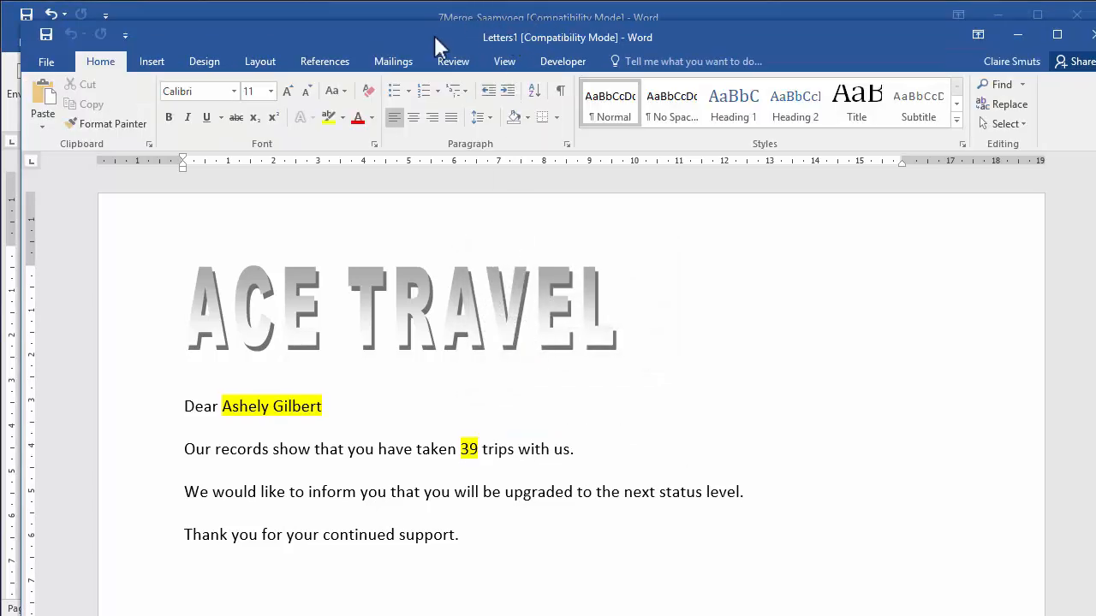
pyautogui.moveTo(492, 55)
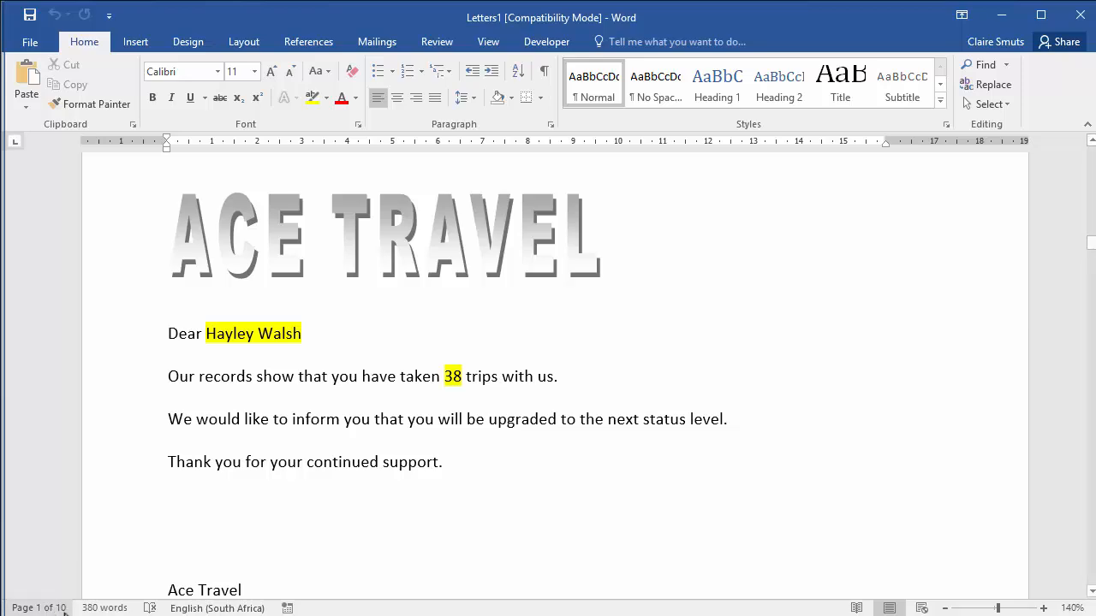
# Step: Save the merged letters as 7MData in the newer format, then close 7Merge_Saamvoeg
pyautogui.click(29, 41)
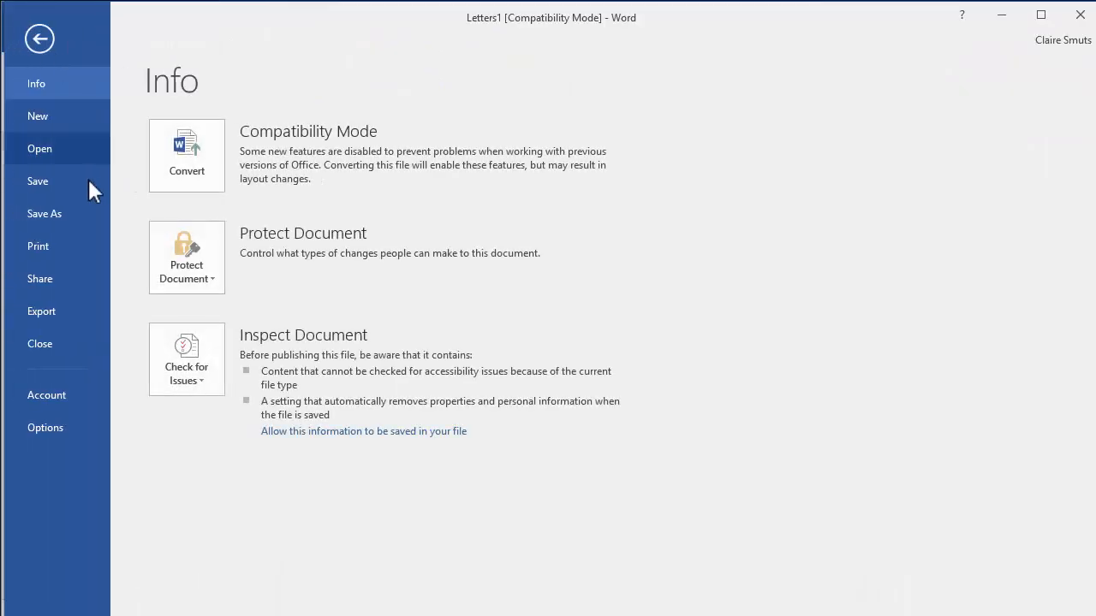
pyautogui.click(44, 213)
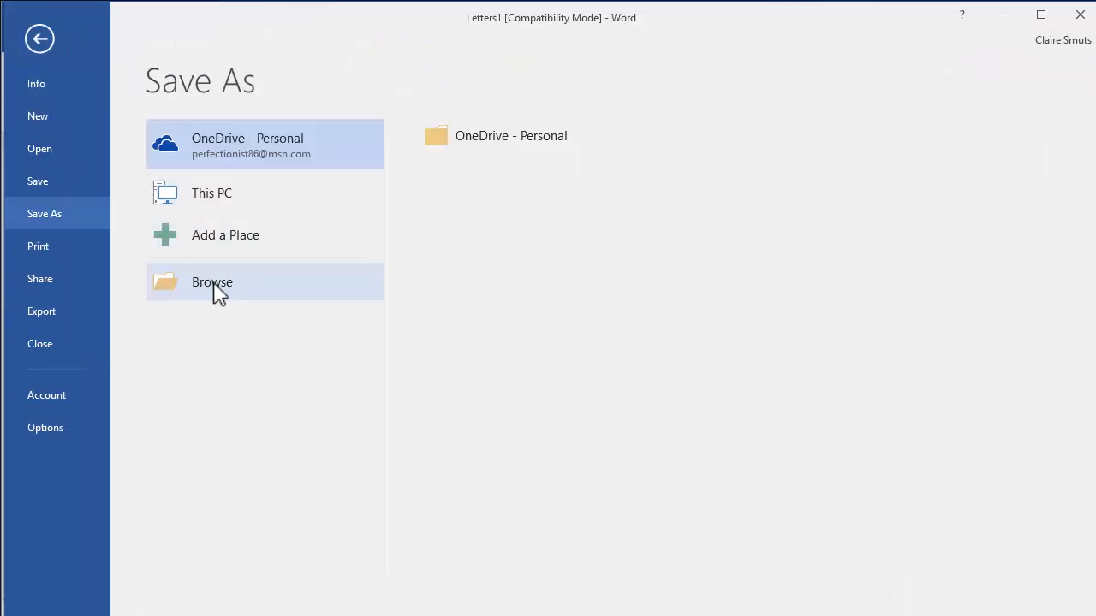
pyautogui.click(212, 282)
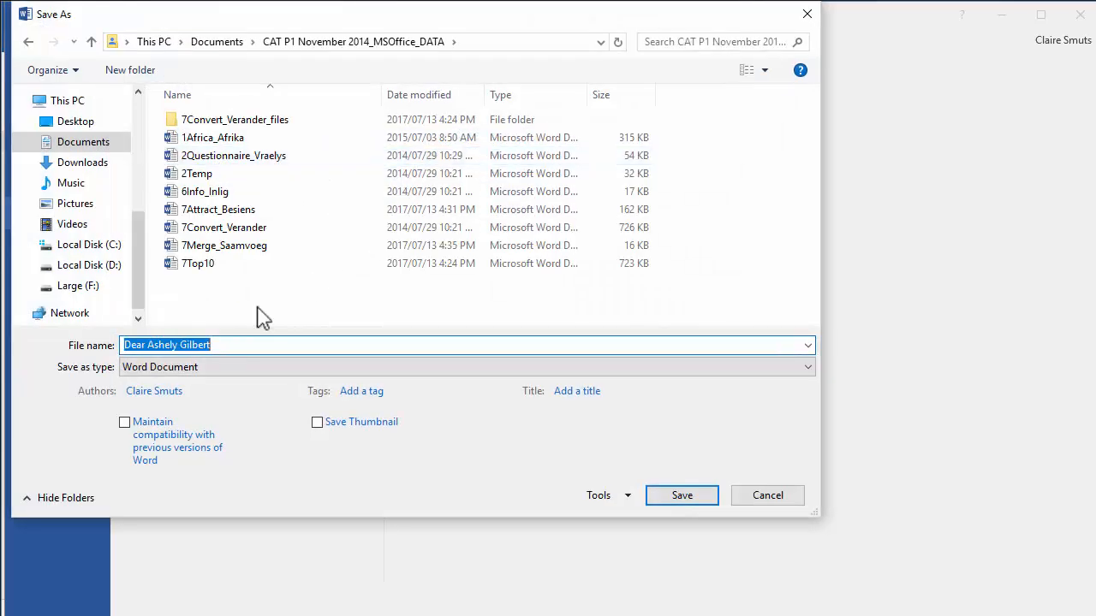
pyautogui.write('7MData')
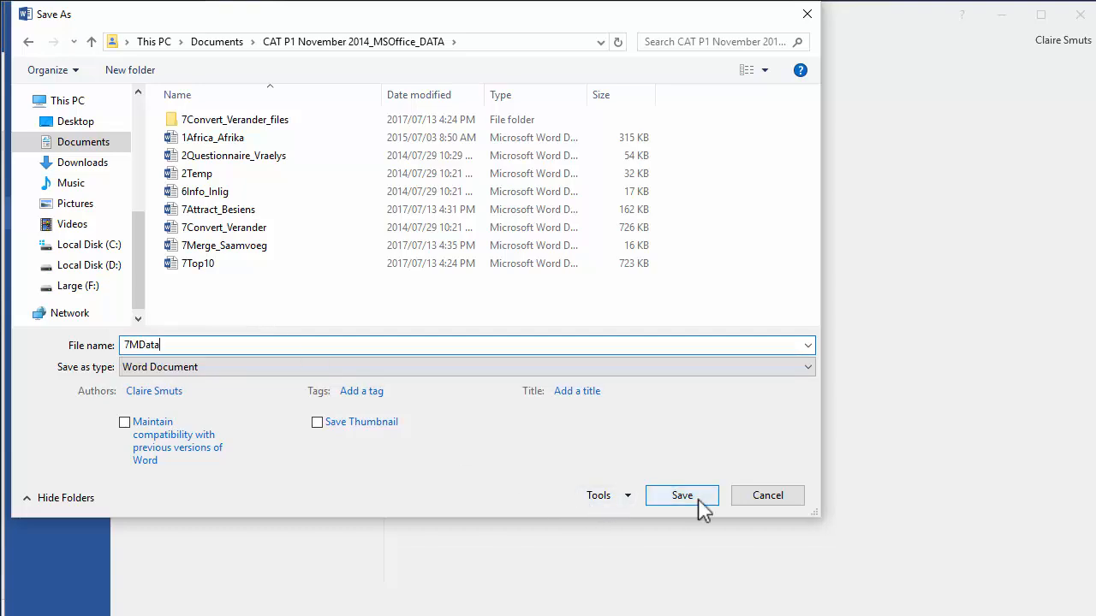
pyautogui.click(681, 495)
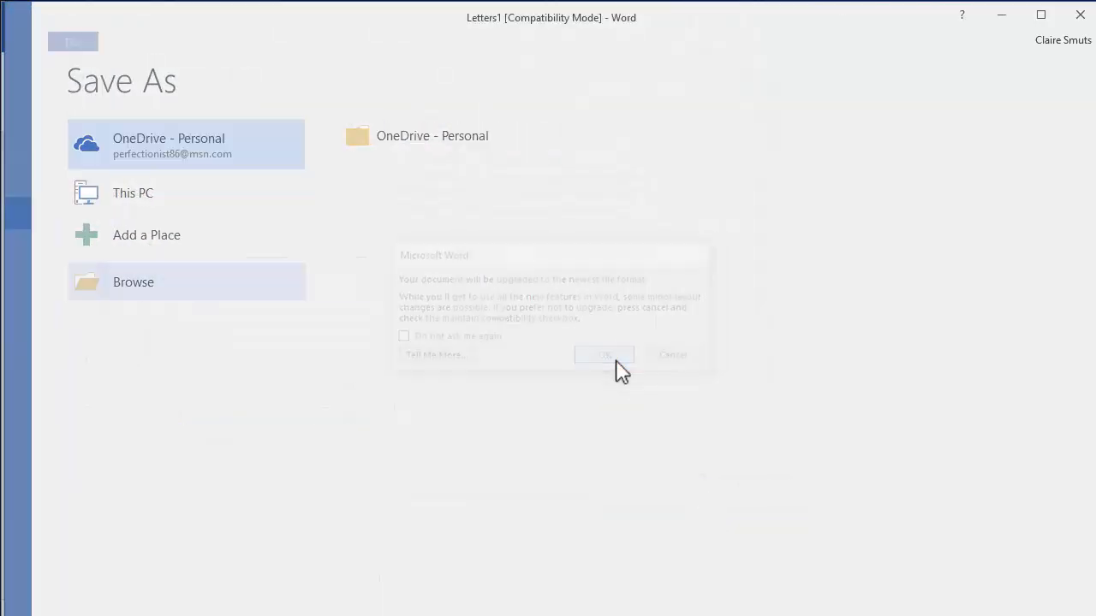
pyautogui.click(603, 355)
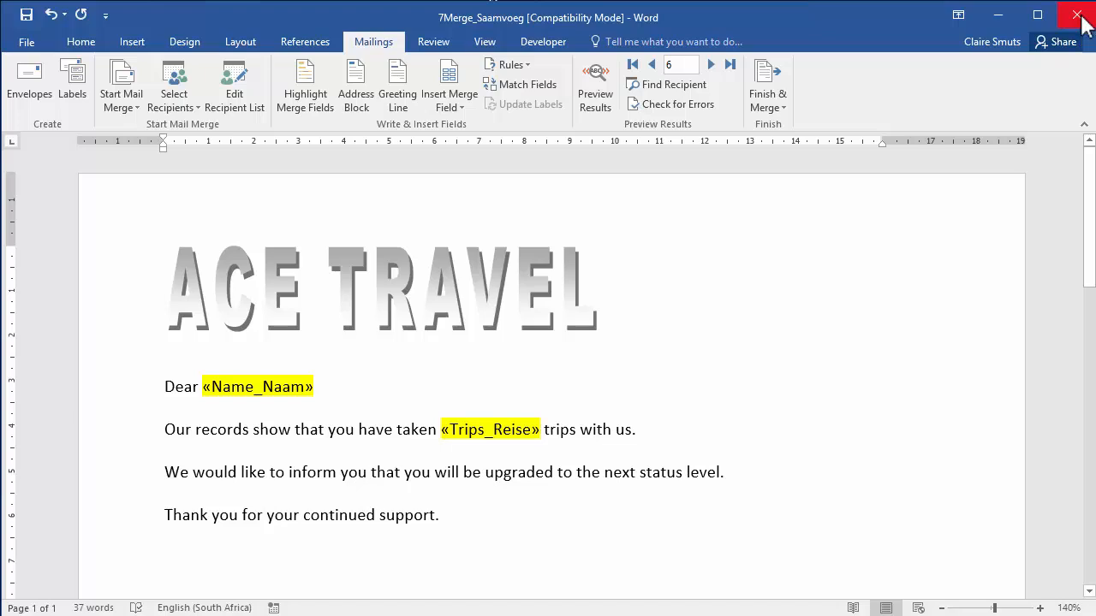
pyautogui.click(1077, 15)
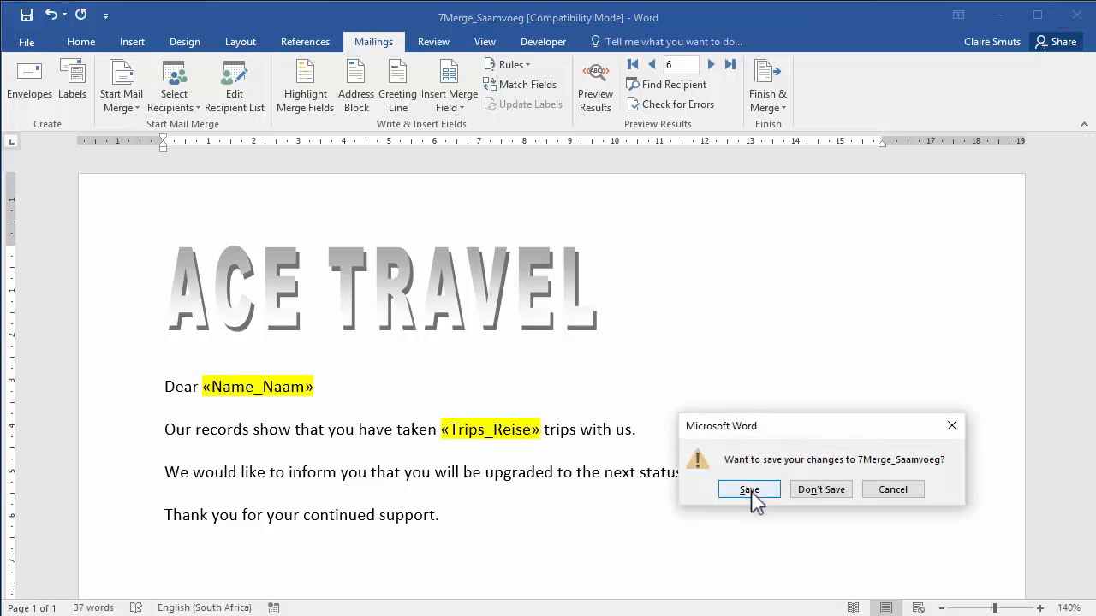